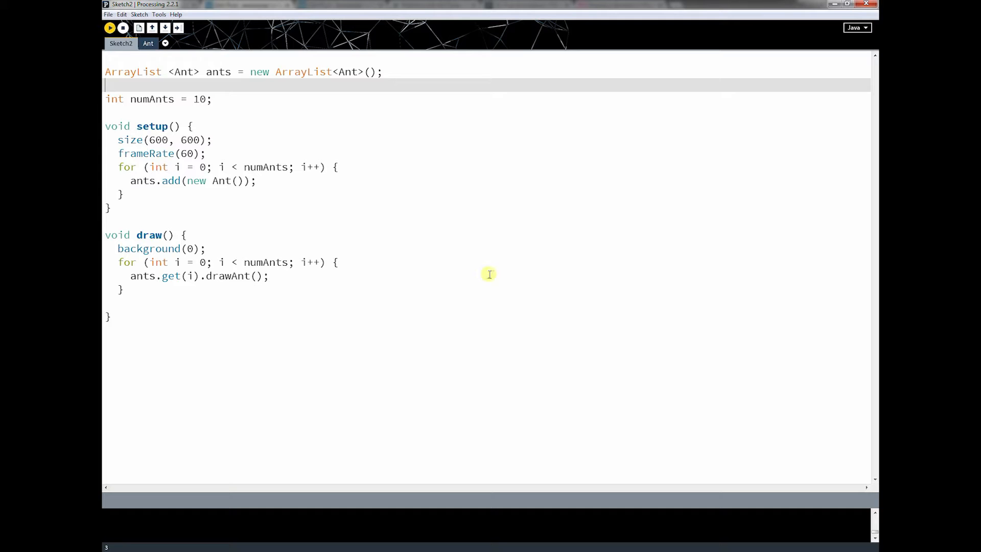
Step: Run the ant sketch so ten white dots appear on a black window
{"action": "left_click", "coordinate": [110, 27]}
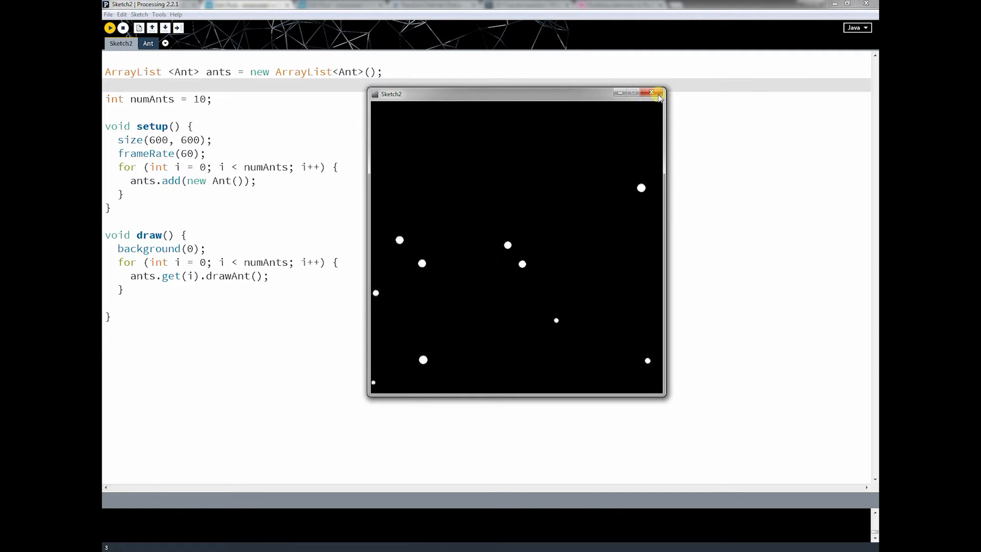
Step: Close the running sketch and start a new line beneath the ants declaration
{"action": "left_click", "coordinate": [650, 93]}
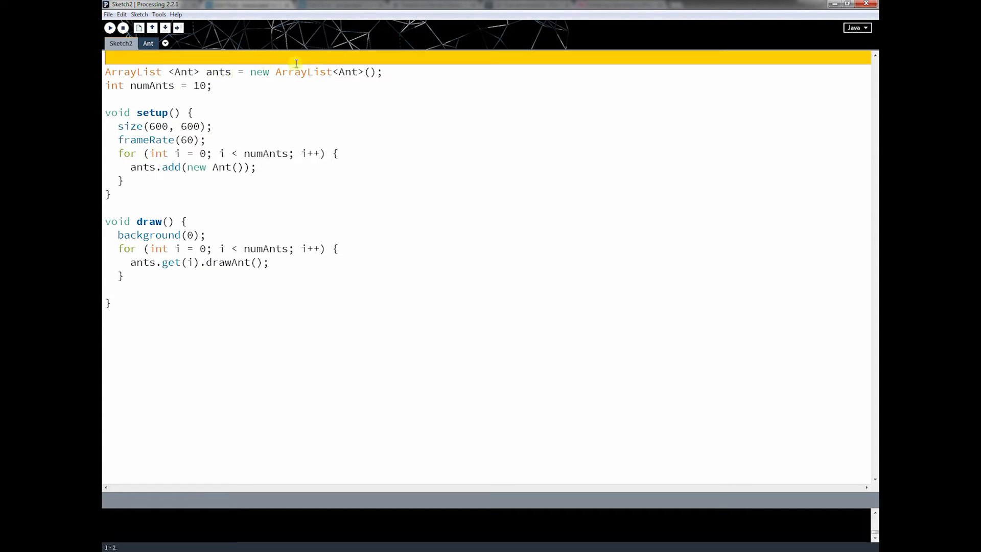
{"action": "left_click", "coordinate": [405, 71]}
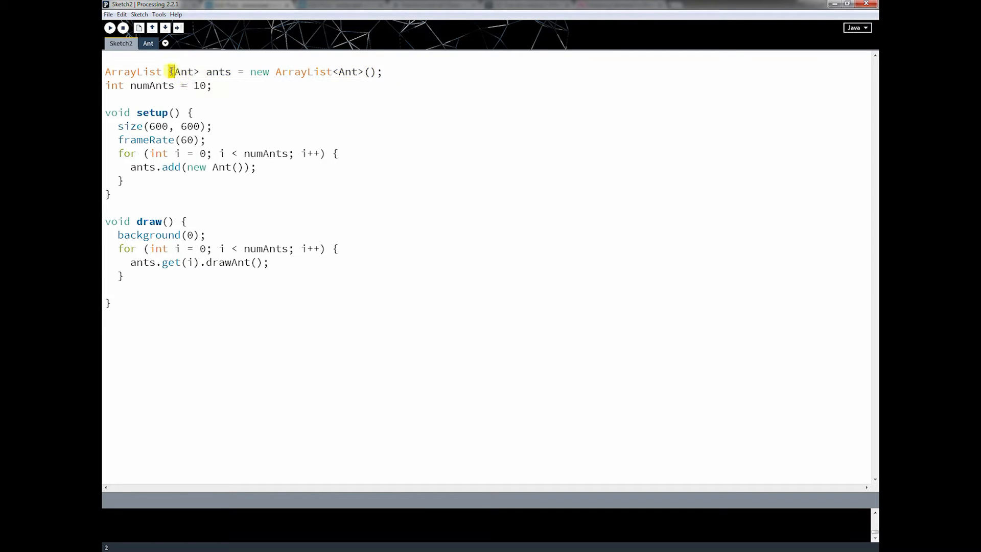
{"action": "double_click", "coordinate": [345, 71]}
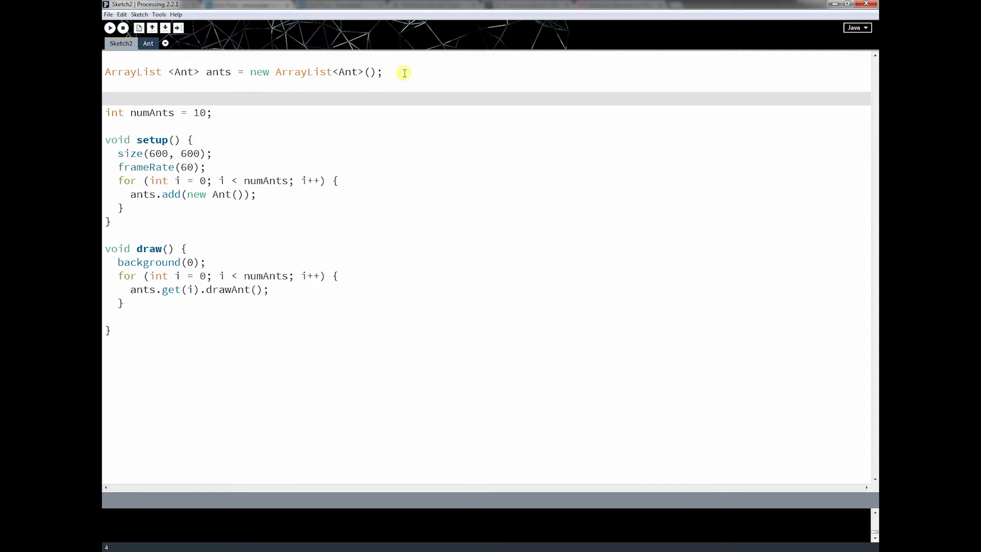
Step: Declare an untyped list: ArrayList ant = new ArrayList();
{"action": "type", "text": "ArrayLis"}
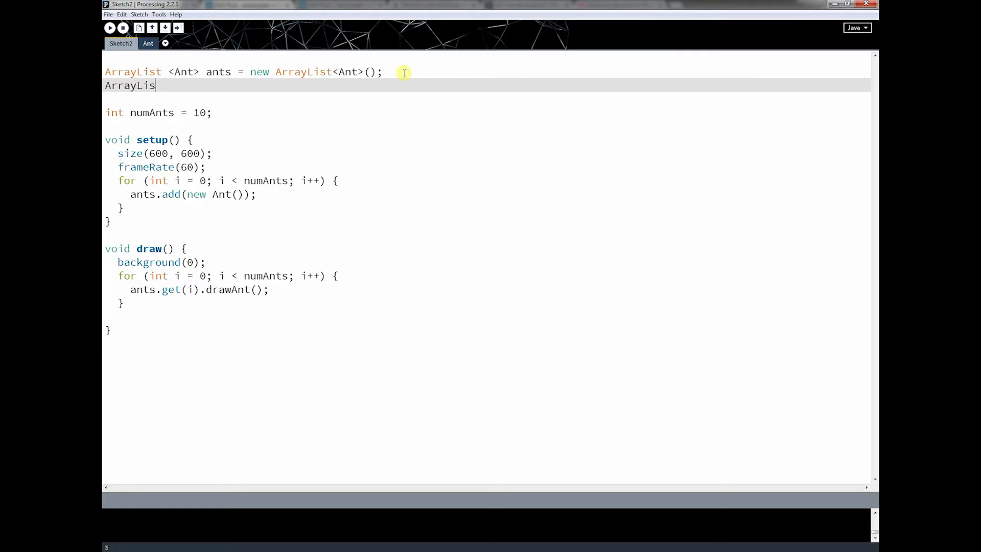
{"action": "type", "text": "t ant;"}
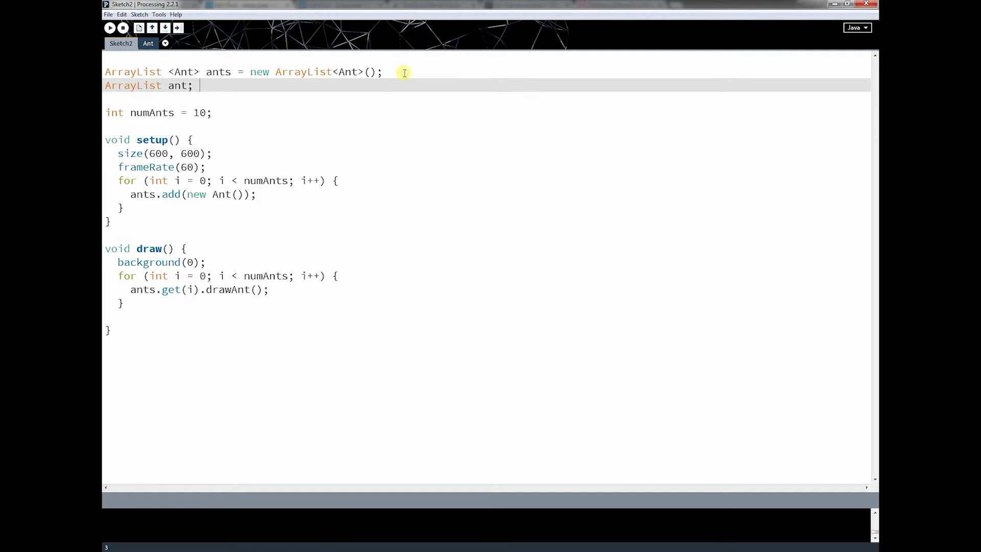
{"action": "type", "text": "= new"}
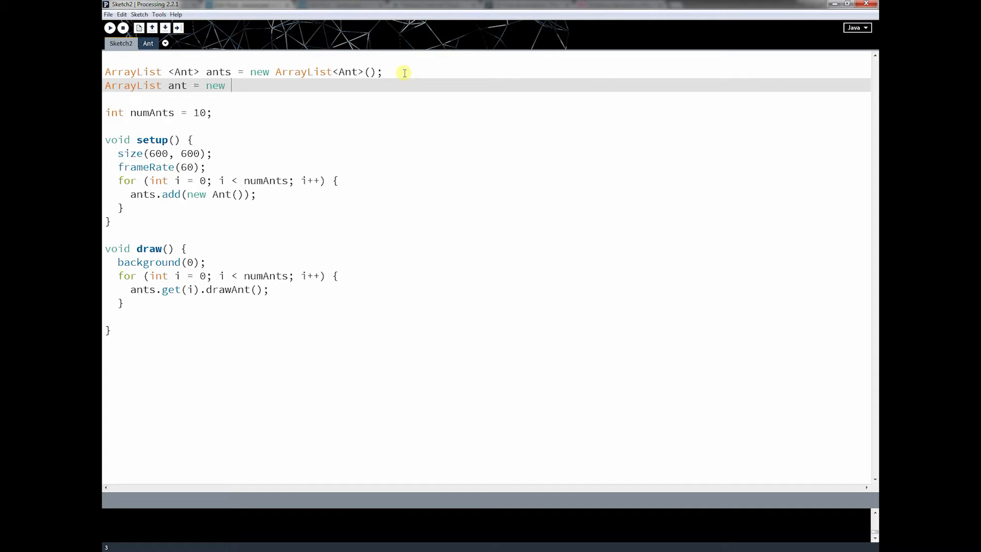
{"action": "type", "text": "Arra"}
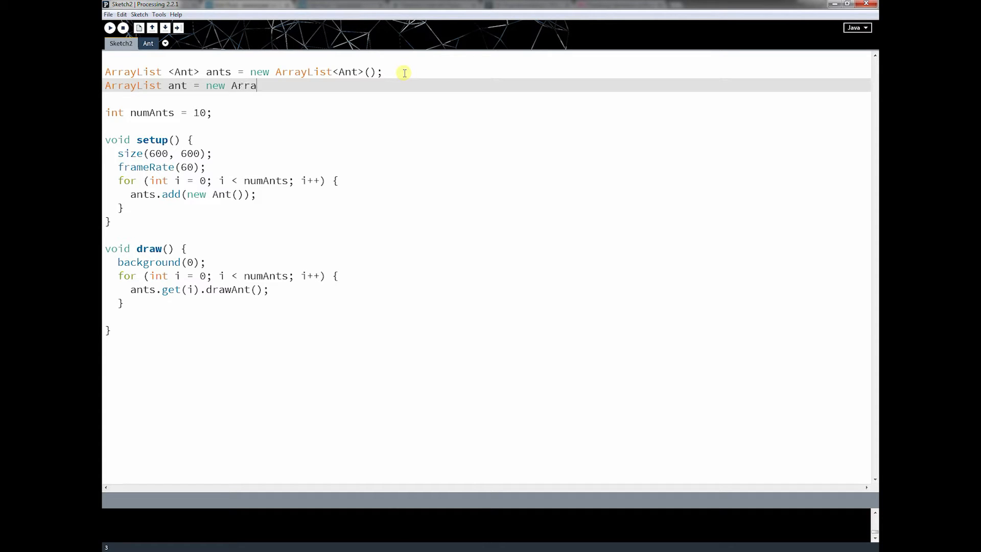
{"action": "type", "text": "yList();"}
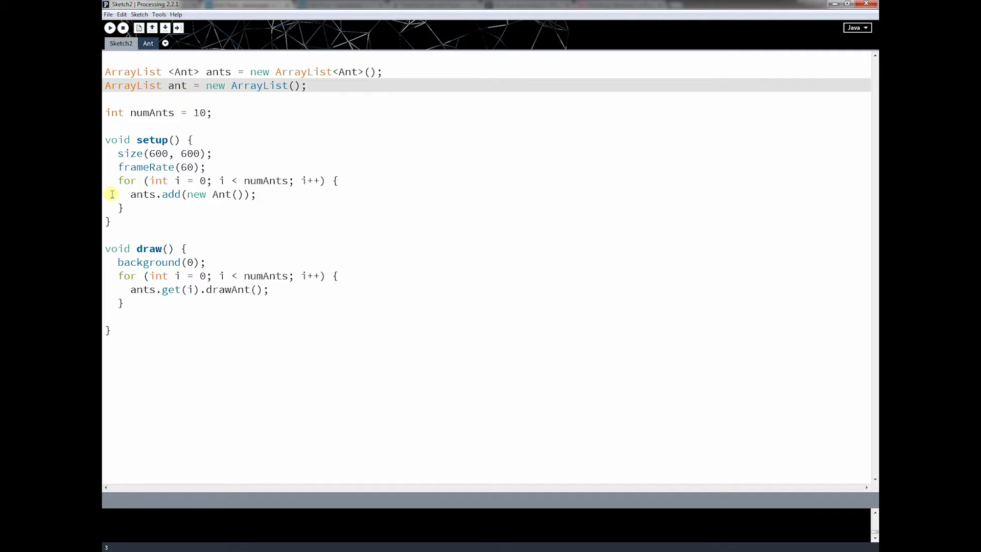
{"action": "mouse_move", "coordinate": [199, 194]}
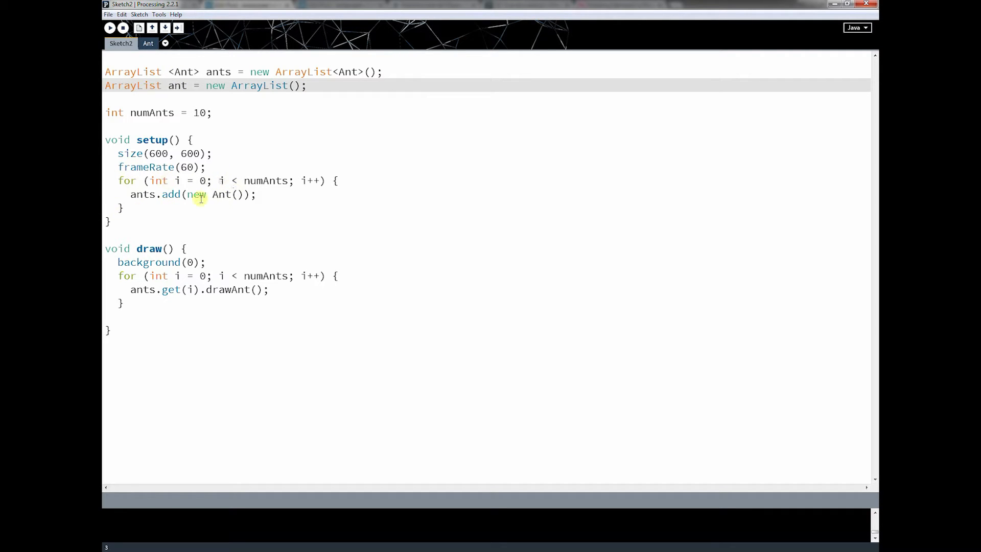
{"action": "mouse_move", "coordinate": [113, 309]}
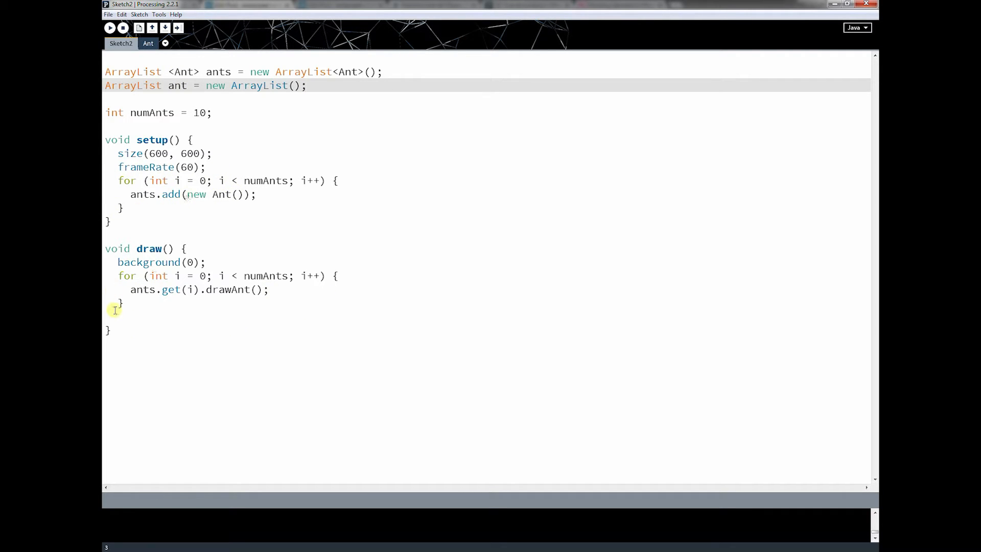
{"action": "mouse_move", "coordinate": [194, 323]}
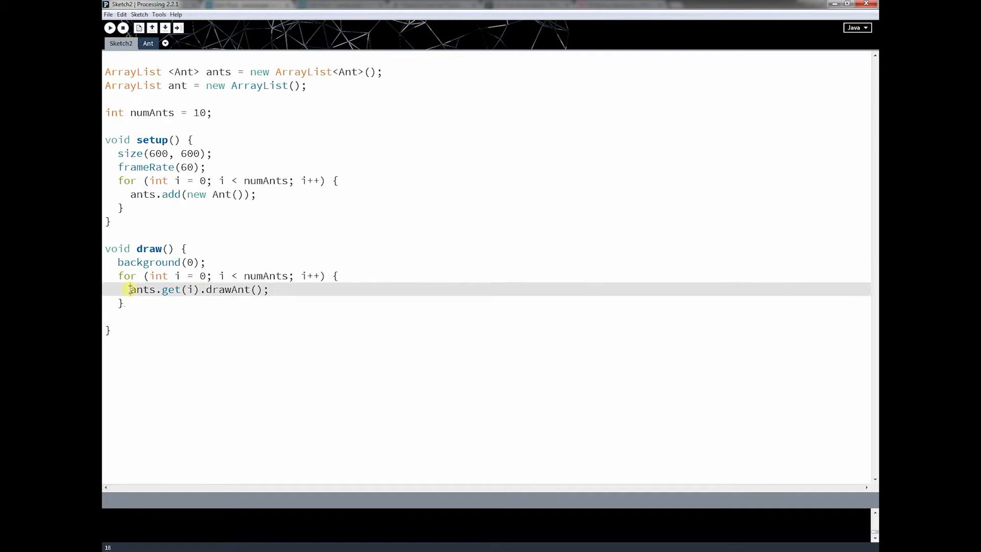
{"action": "double_click", "coordinate": [144, 289]}
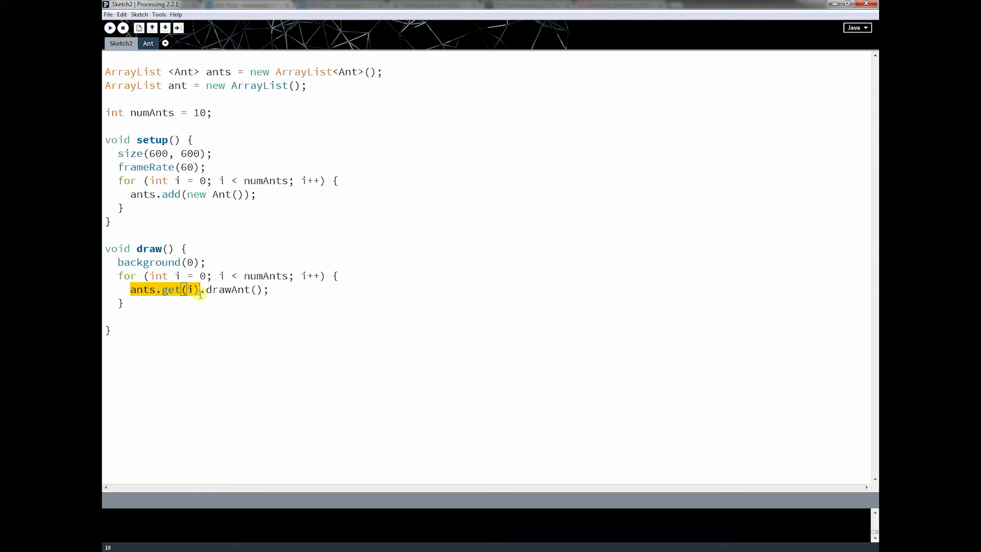
{"action": "double_click", "coordinate": [230, 289]}
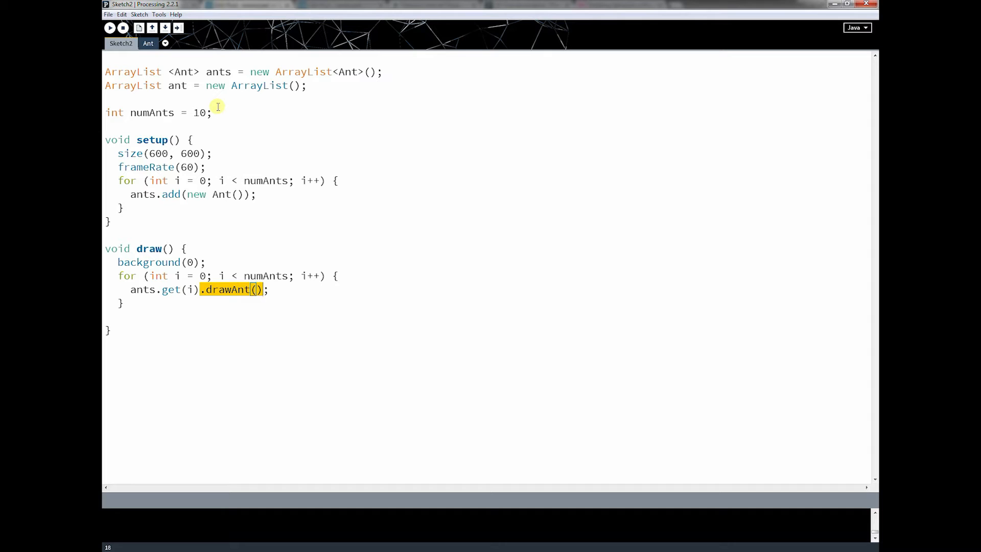
{"action": "mouse_move", "coordinate": [147, 85]}
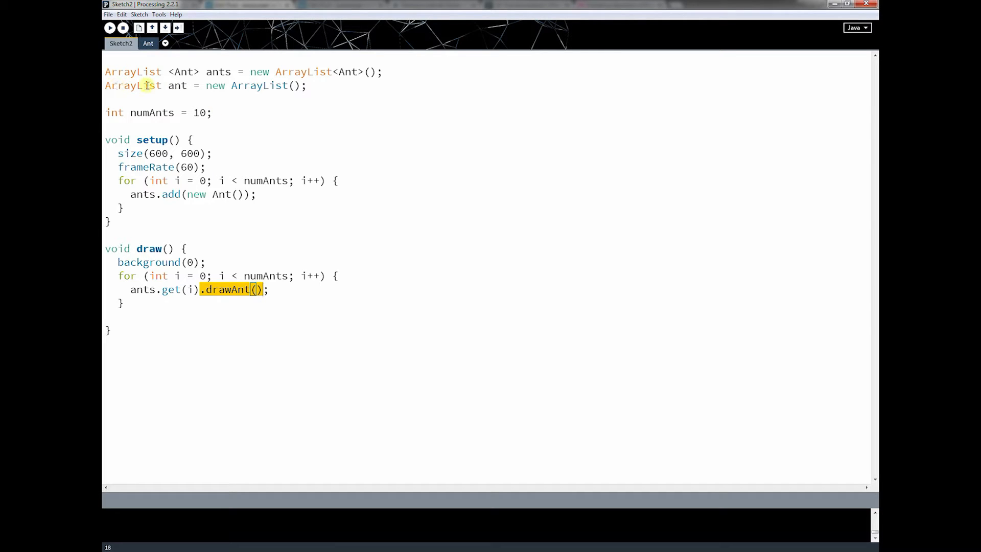
{"action": "mouse_move", "coordinate": [154, 105]}
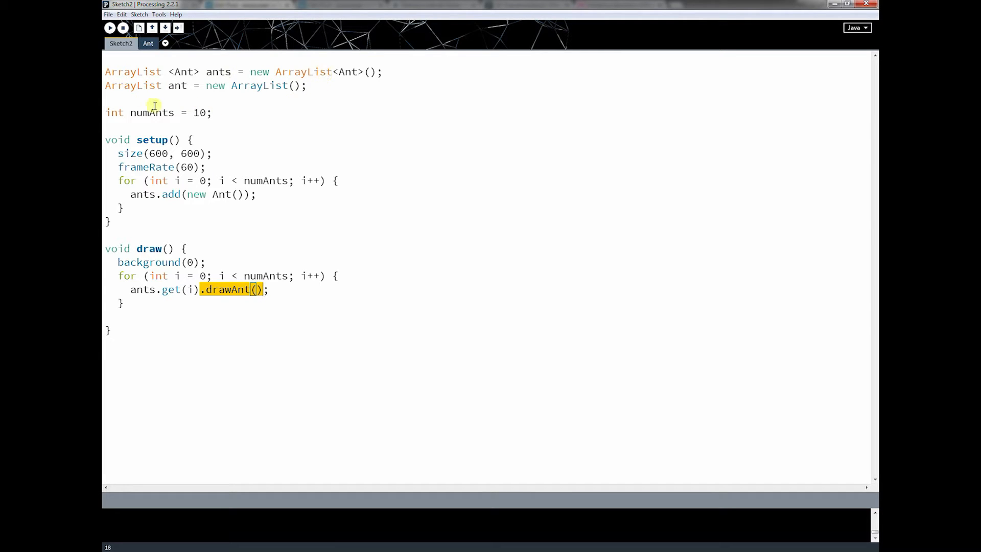
{"action": "mouse_move", "coordinate": [188, 101]}
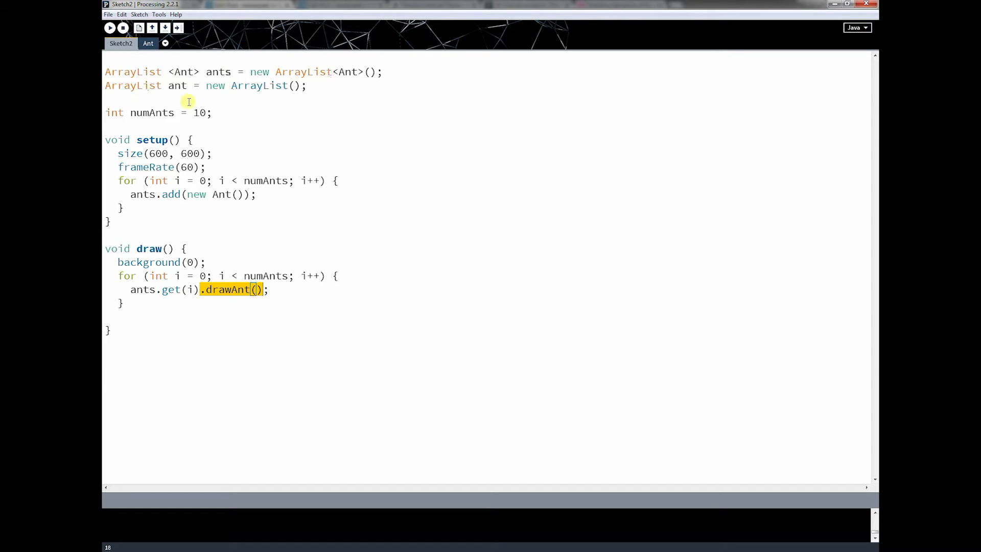
{"action": "mouse_move", "coordinate": [341, 85]}
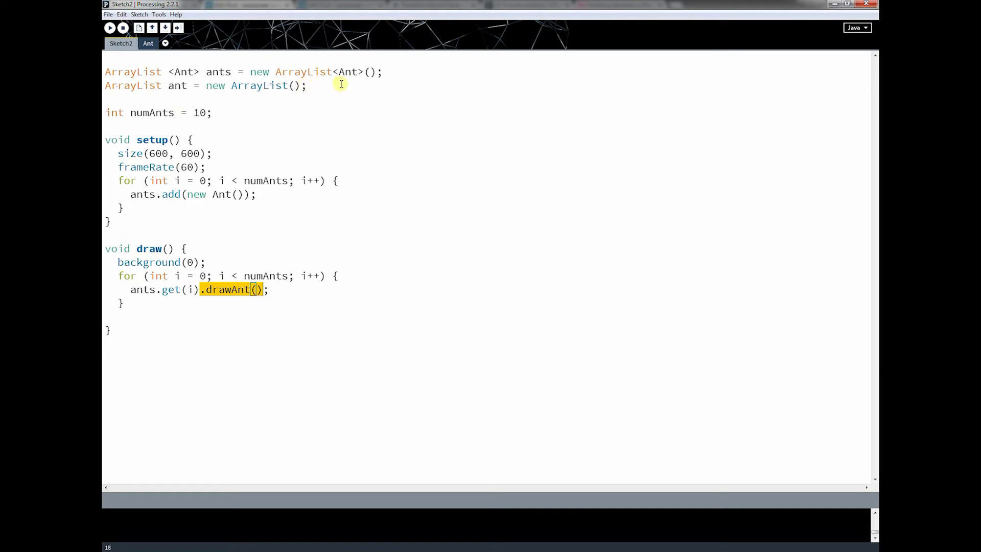
{"action": "mouse_move", "coordinate": [299, 243]}
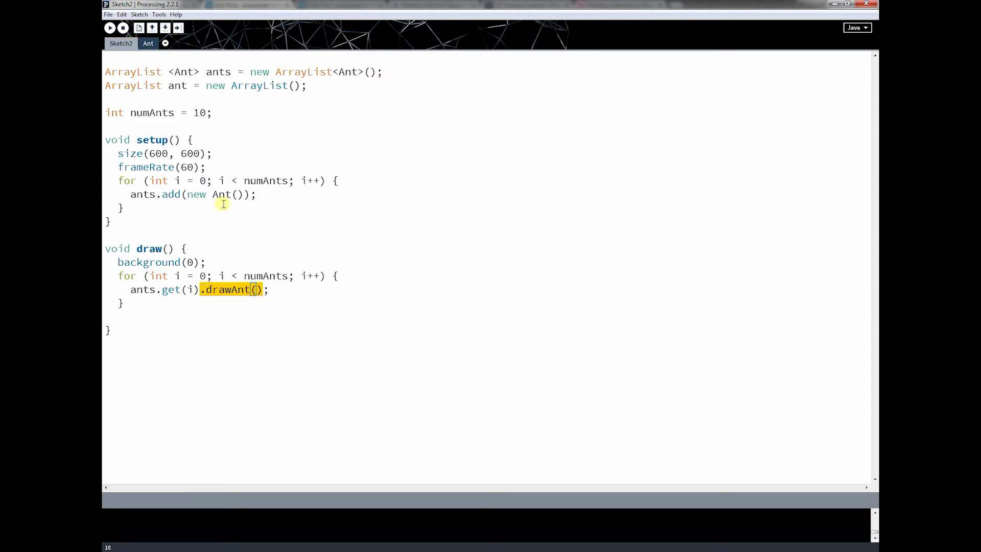
{"action": "double_click", "coordinate": [131, 72]}
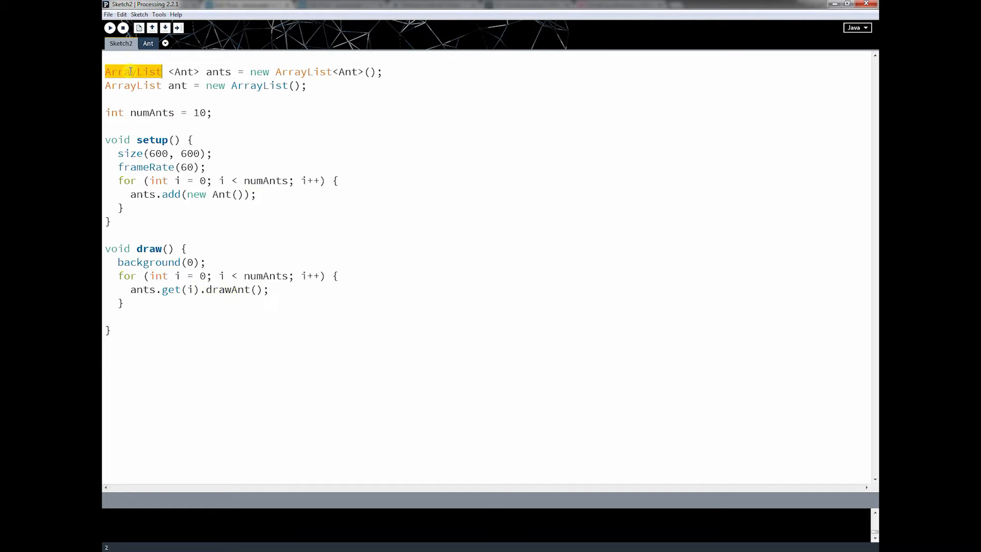
{"action": "double_click", "coordinate": [217, 71]}
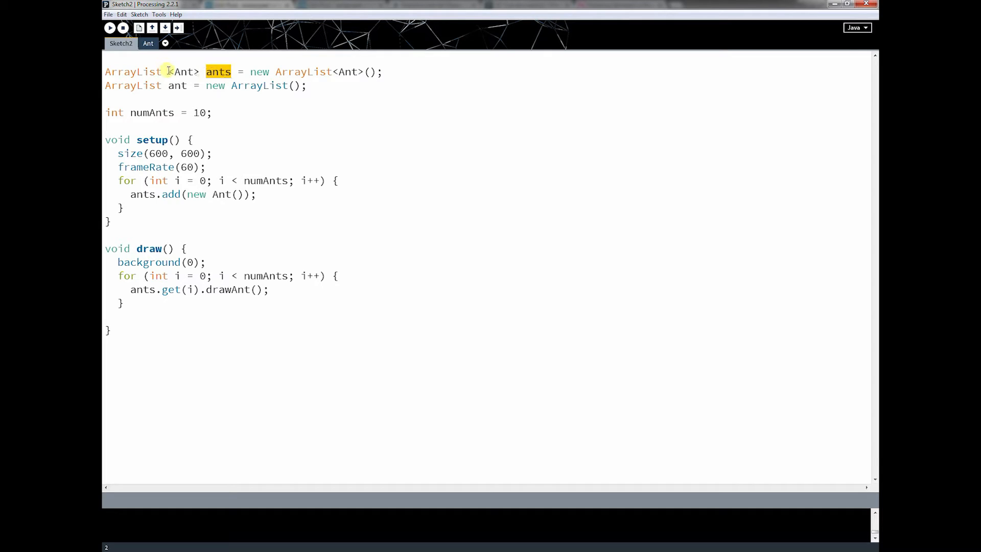
{"action": "double_click", "coordinate": [183, 71]}
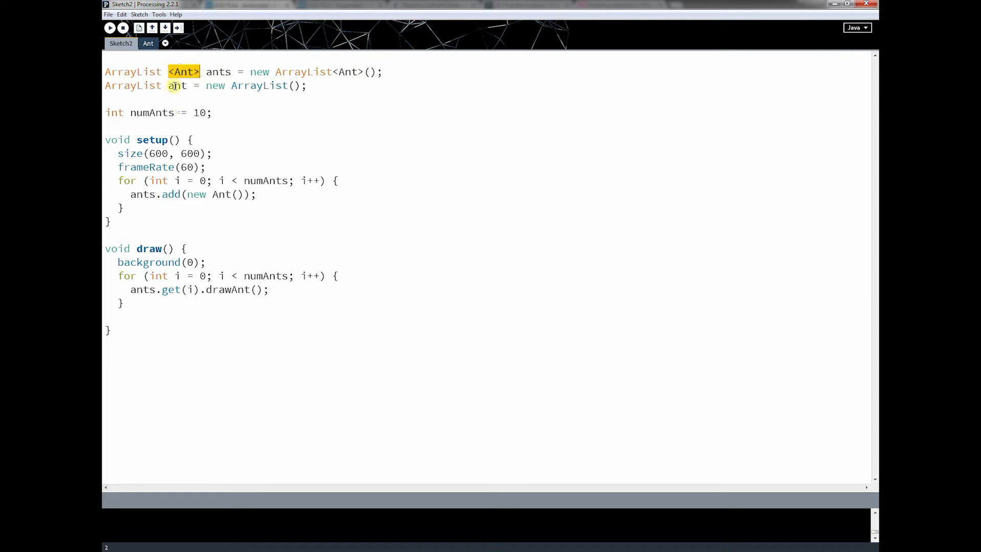
Step: Rename ant to listOfNums and make both ArrayList types <float>, then select that line
{"action": "left_click", "coordinate": [175, 86]}
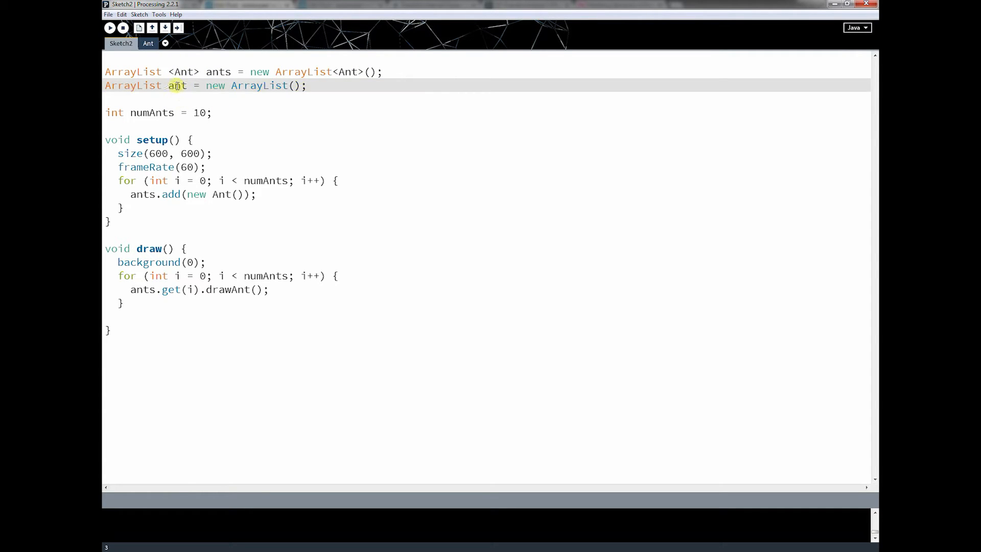
{"action": "type", "text": "listo"}
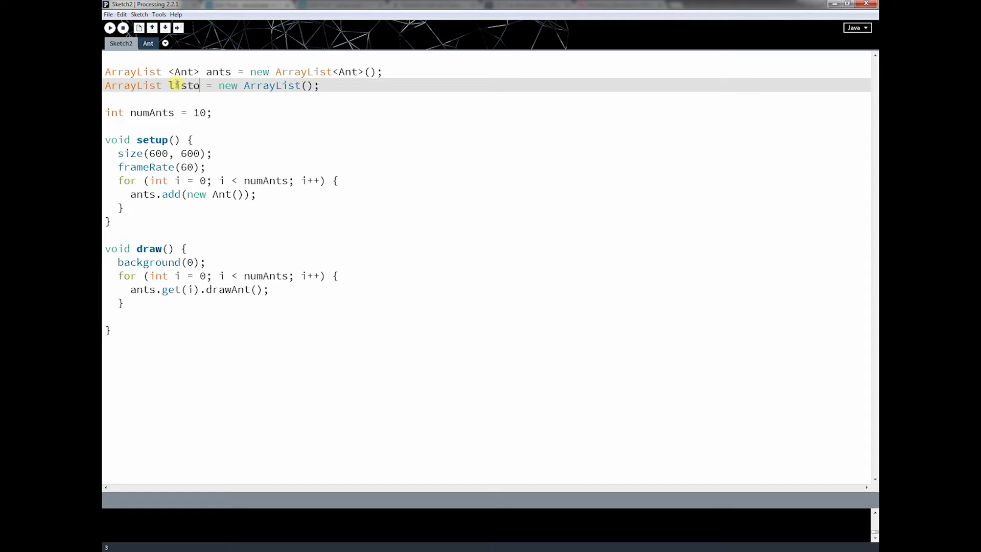
{"action": "type", "text": "0"}
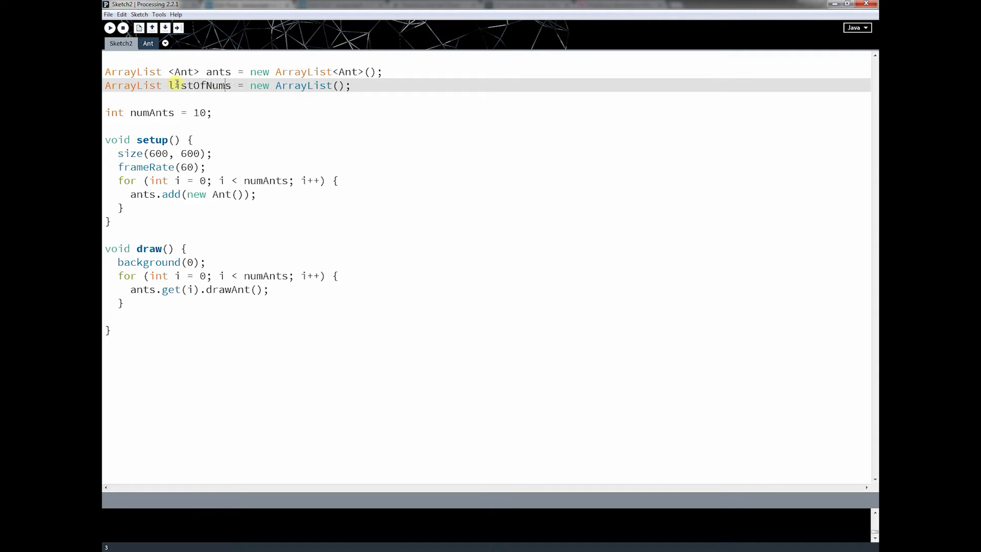
{"action": "type", "text": "<Float>"}
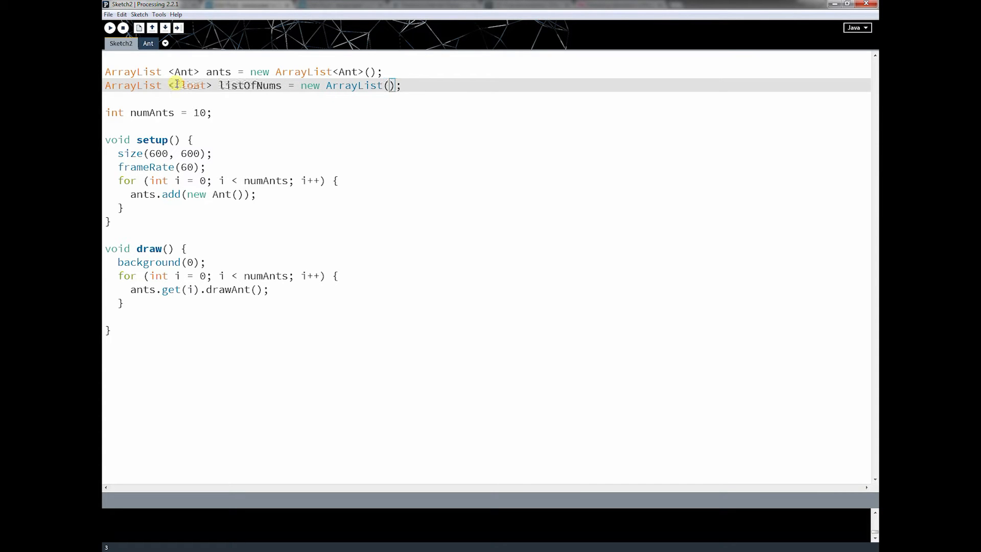
{"action": "type", "text": "float>"}
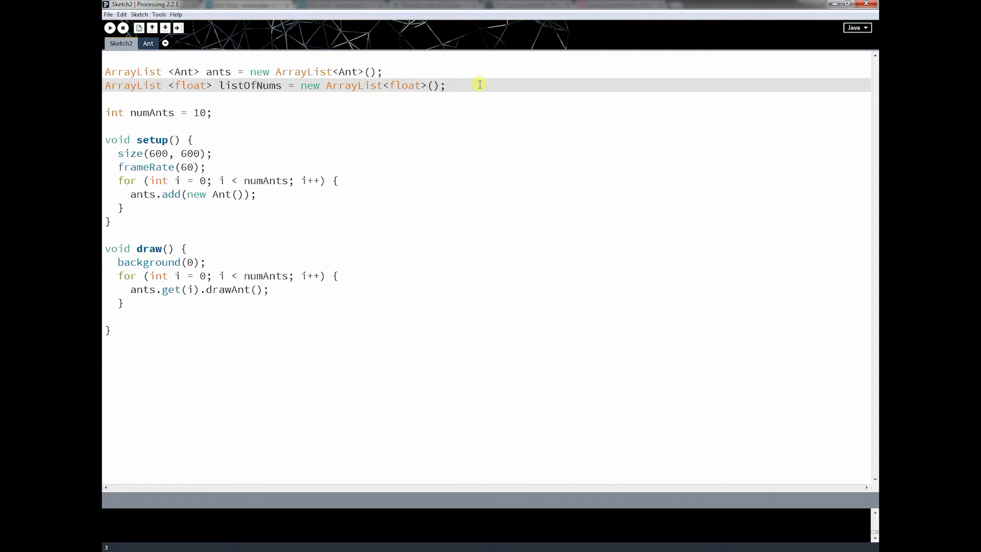
{"action": "triple_click", "coordinate": [275, 85]}
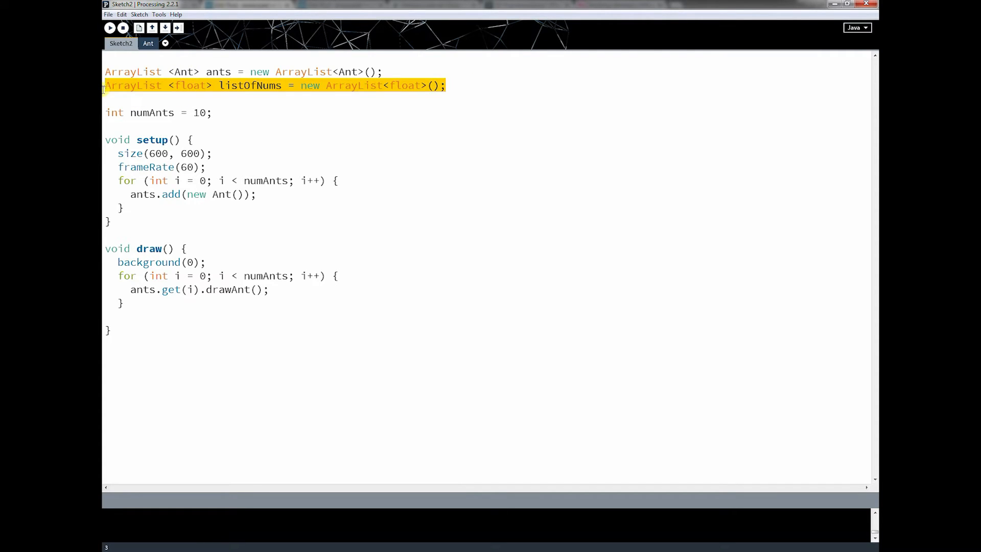
Step: Delete the listOfNums declaration and highlight ants.add and new Ant() for discussion
{"action": "key", "text": "Delete"}
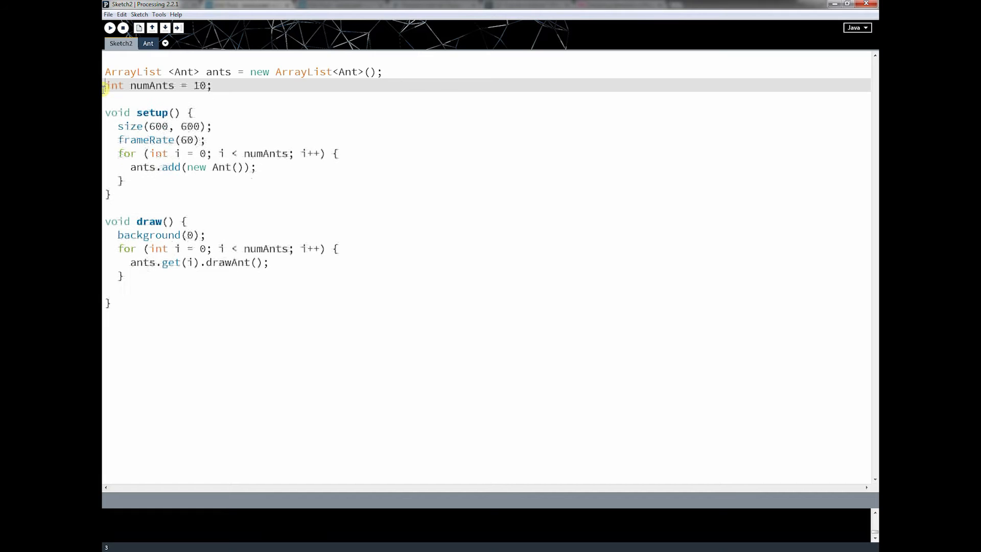
{"action": "mouse_move", "coordinate": [184, 215]}
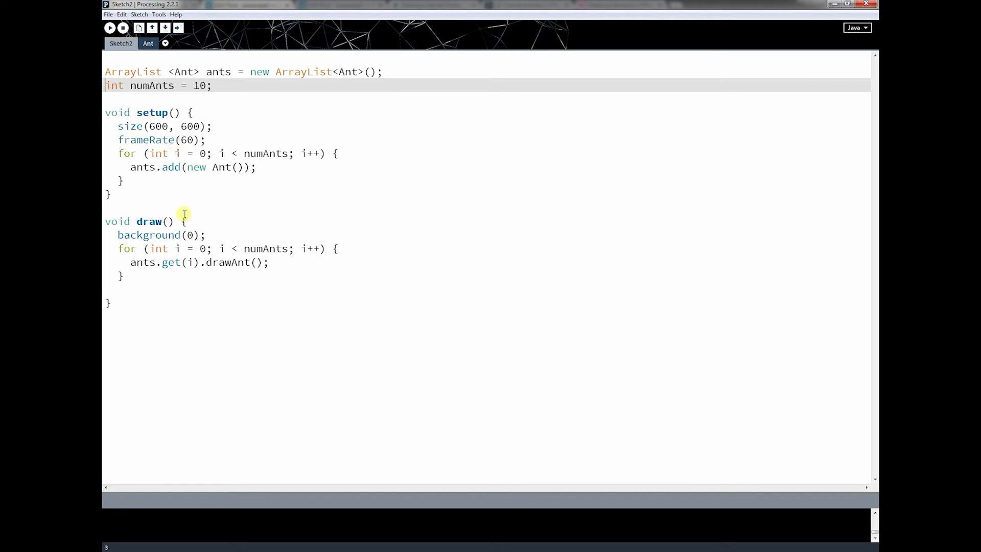
{"action": "mouse_move", "coordinate": [122, 160]}
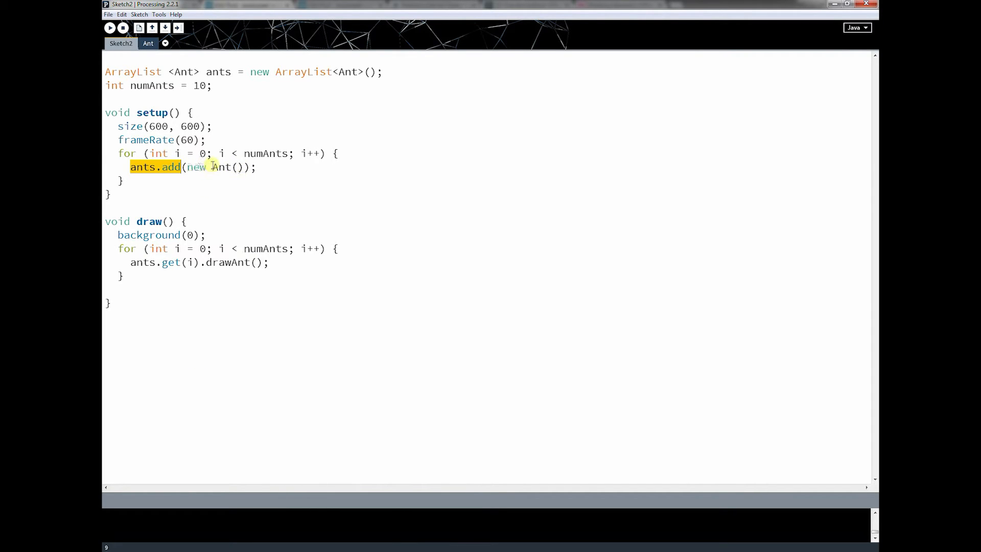
{"action": "mouse_move", "coordinate": [279, 146]}
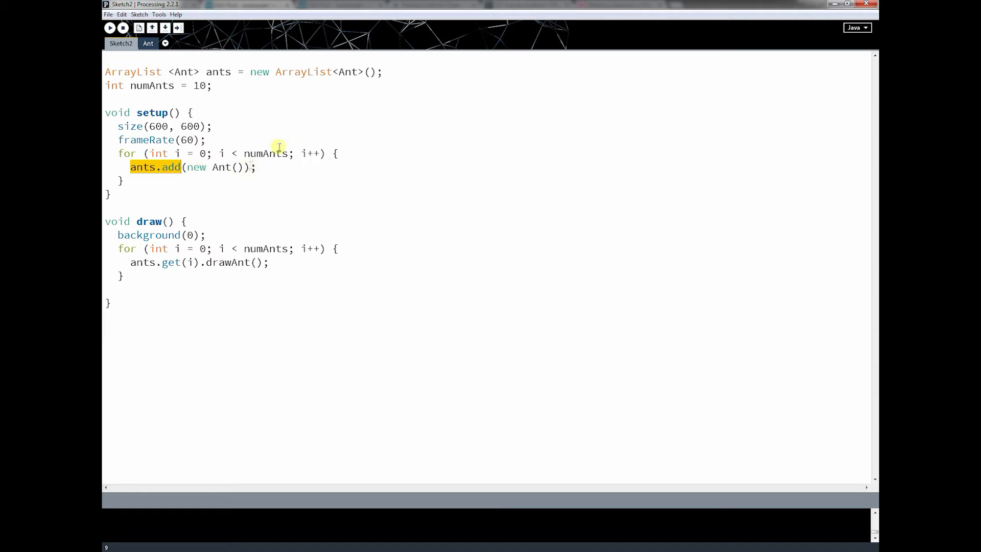
{"action": "double_click", "coordinate": [222, 167]}
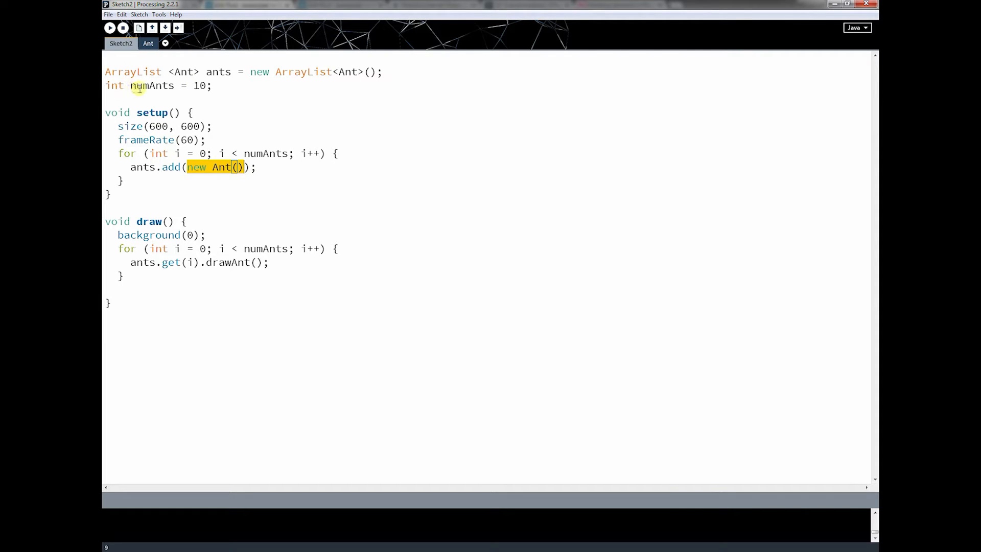
{"action": "mouse_move", "coordinate": [266, 91]}
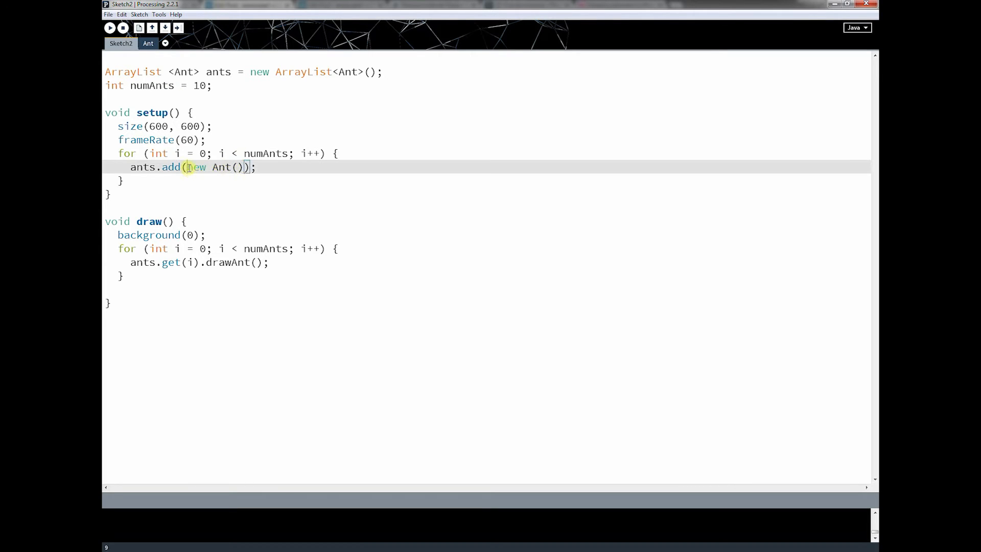
{"action": "double_click", "coordinate": [197, 167]}
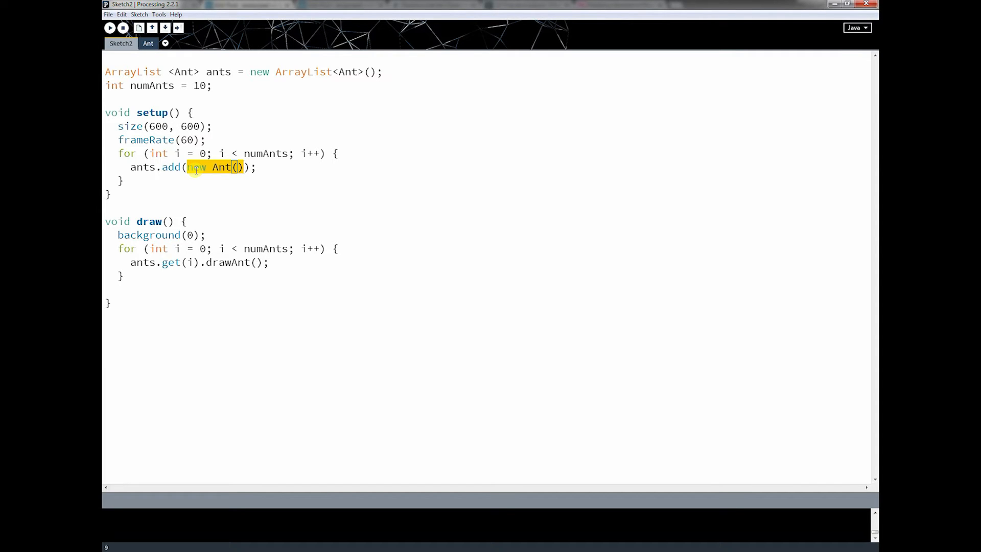
{"action": "mouse_move", "coordinate": [148, 227]}
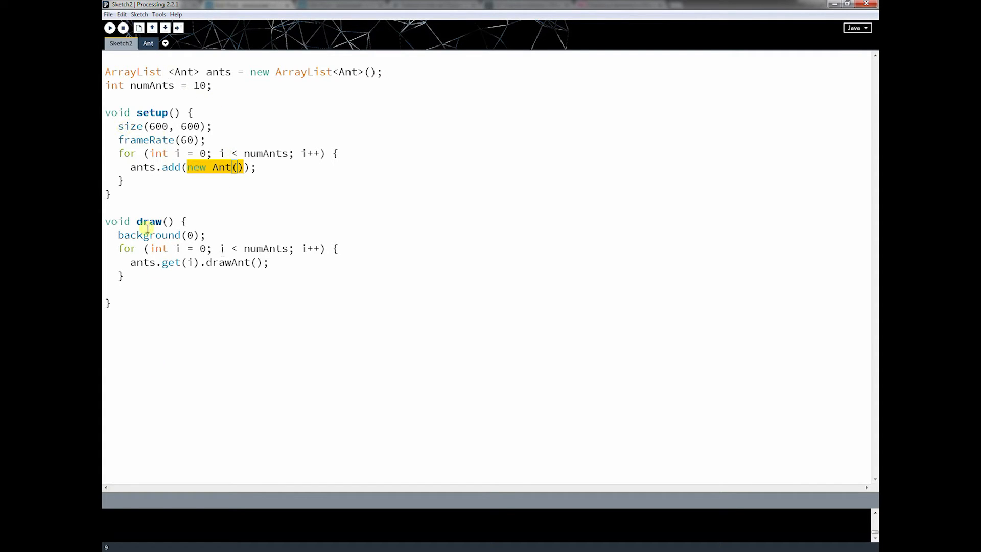
{"action": "mouse_move", "coordinate": [247, 127]}
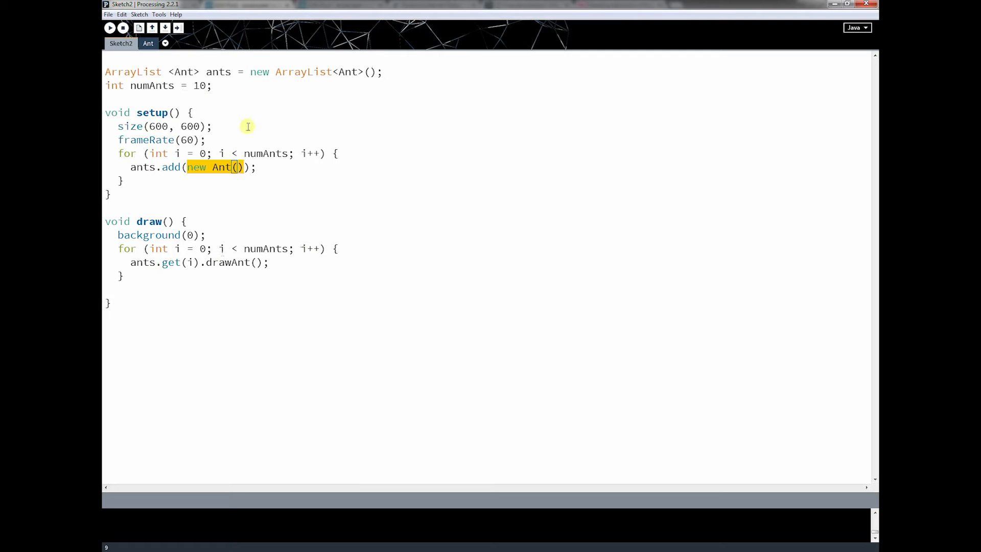
{"action": "mouse_move", "coordinate": [179, 325]}
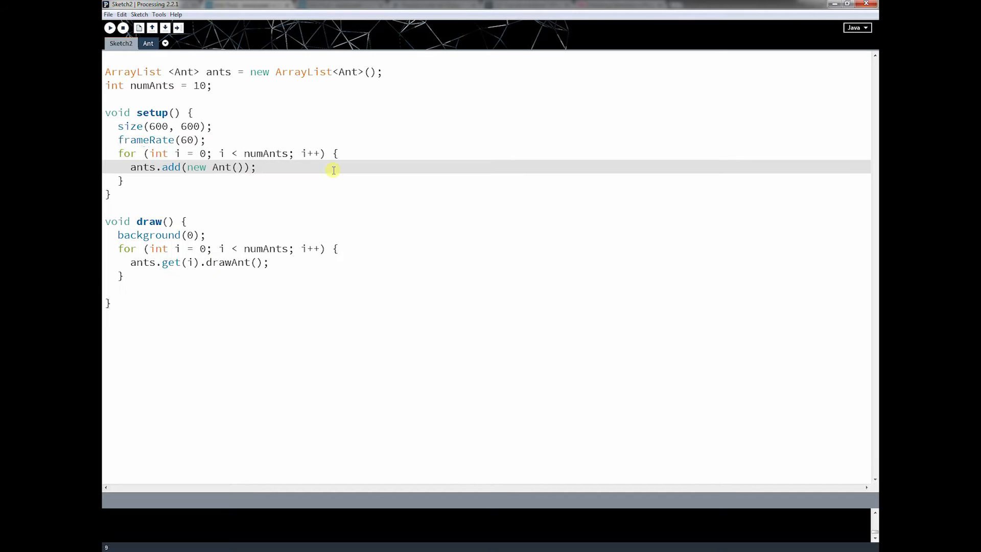
Step: Remove the braces from the setup for loop and test-run the sketch
{"action": "left_click", "coordinate": [339, 153]}
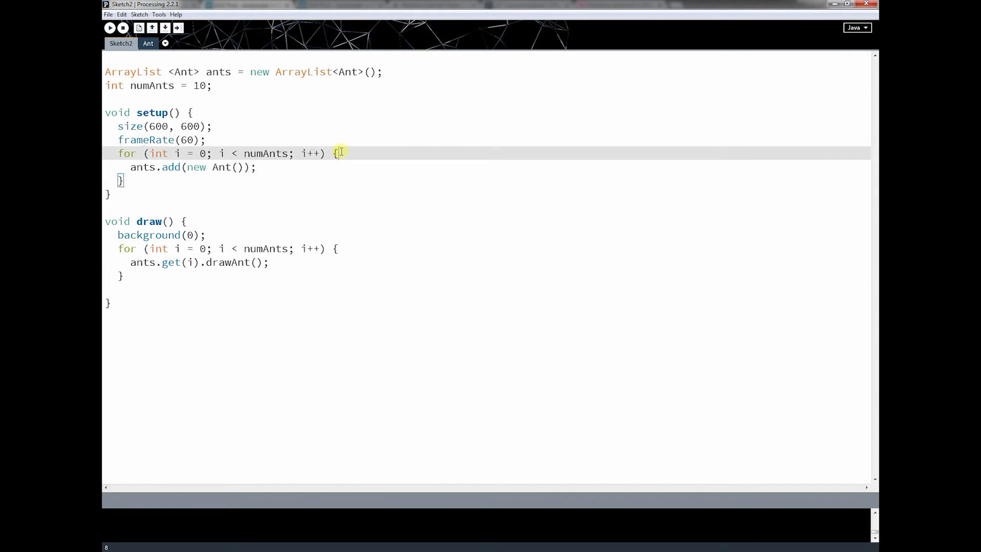
{"action": "key", "text": "BackSpace"}
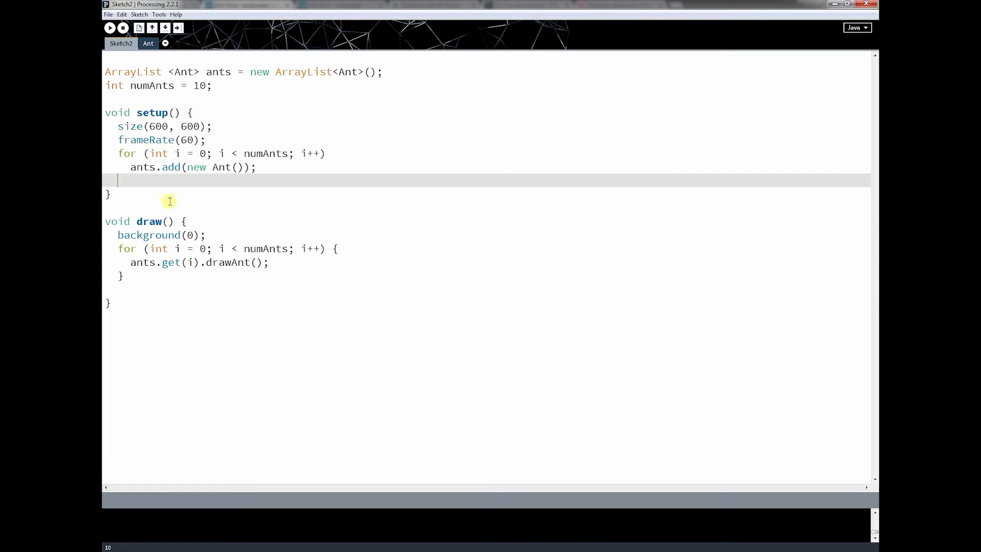
{"action": "left_click", "coordinate": [109, 27]}
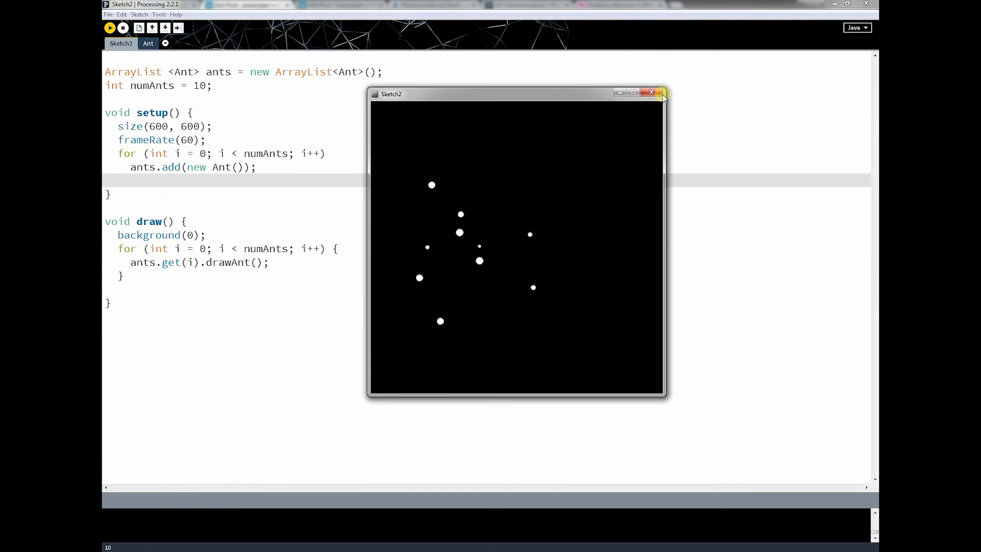
{"action": "left_click", "coordinate": [653, 92]}
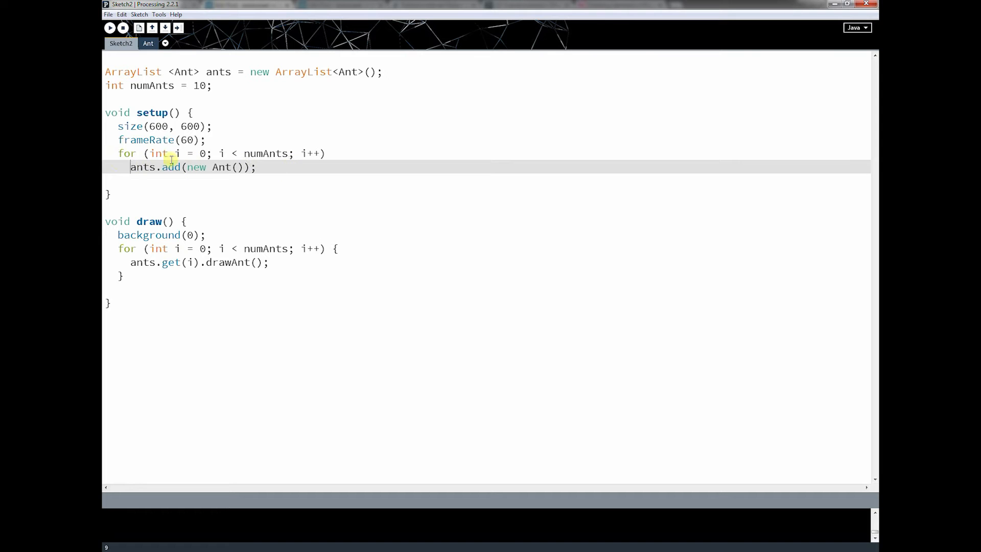
Step: In the Ant class, drop the braces from both testMove if statements in moveAnt and save
{"action": "left_click", "coordinate": [148, 43]}
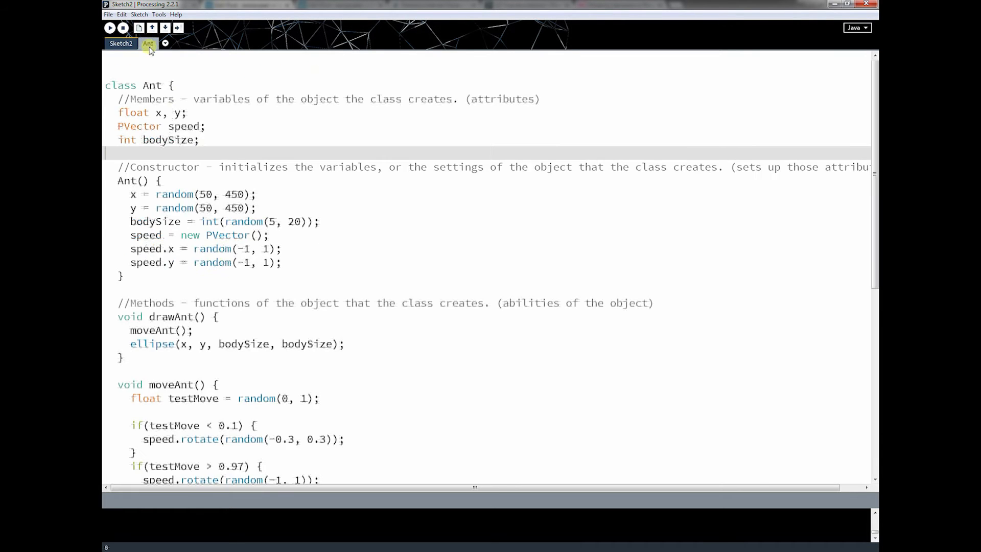
{"action": "scroll", "scroll_direction": "down", "scroll_amount": 3}
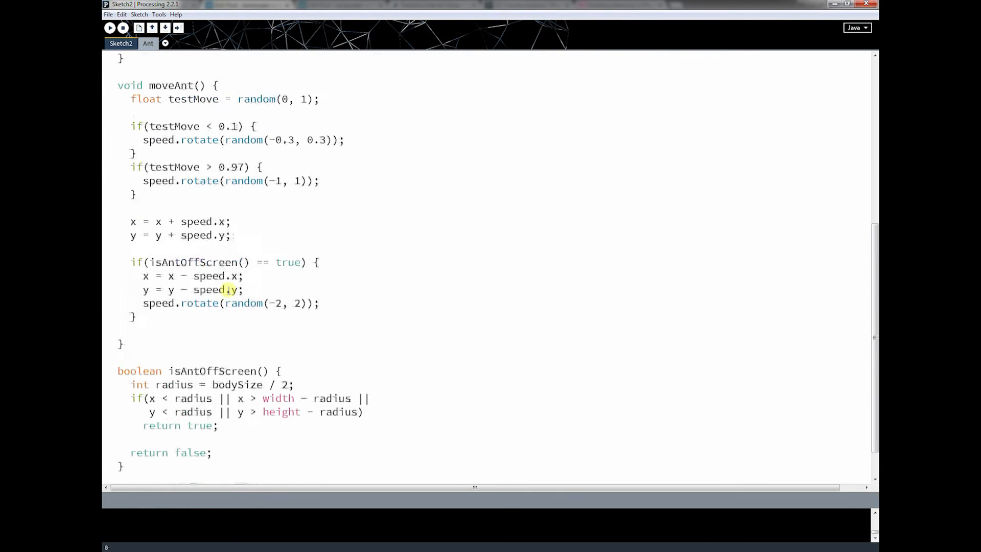
{"action": "scroll", "scroll_direction": "up", "scroll_amount": 3}
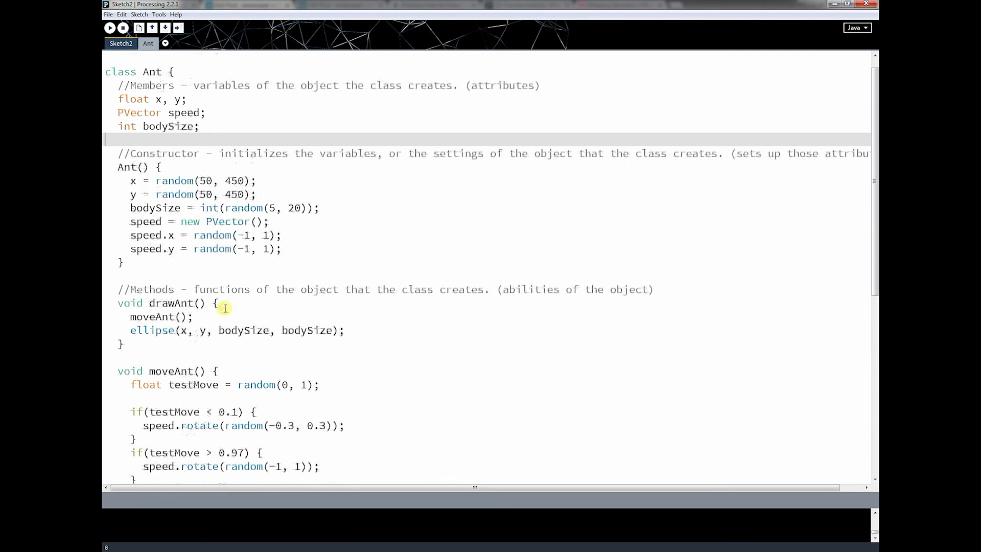
{"action": "scroll", "scroll_direction": "down", "scroll_amount": 3}
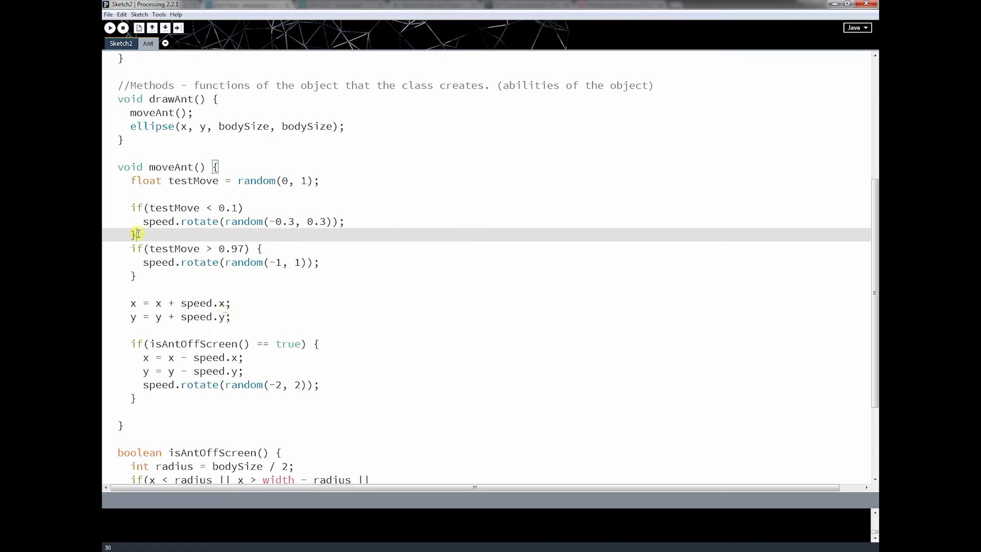
{"action": "left_click", "coordinate": [261, 248]}
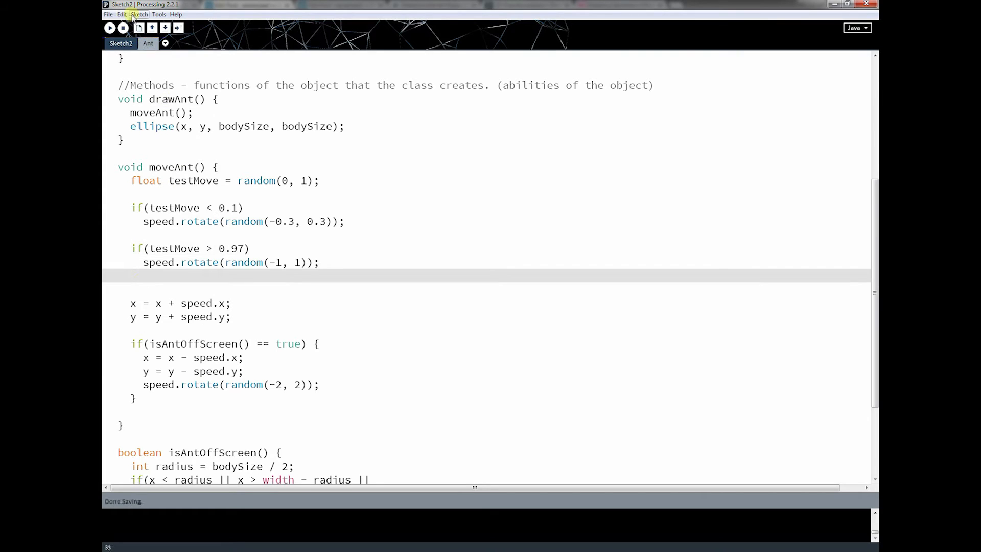
{"action": "left_click", "coordinate": [120, 43]}
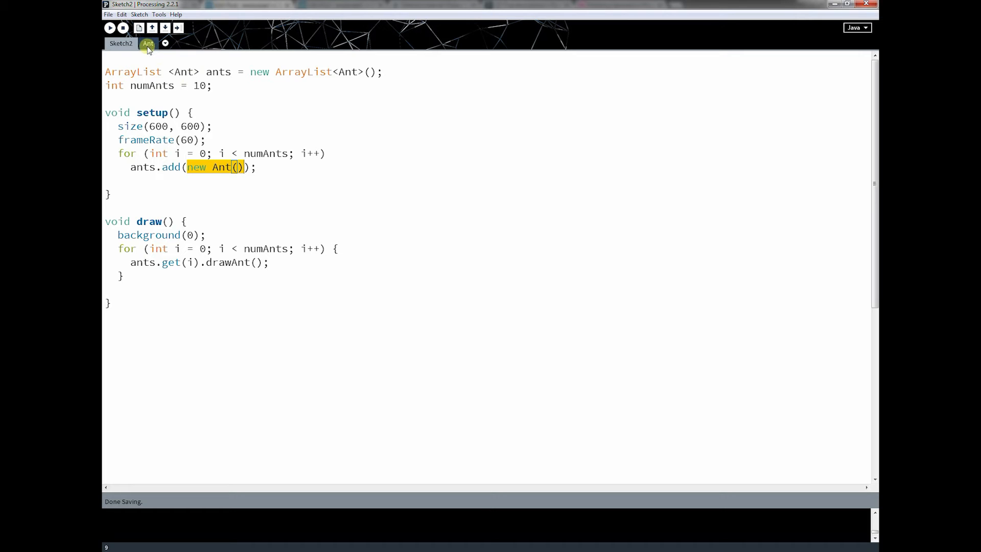
{"action": "scroll", "scroll_direction": "down", "scroll_amount": 3}
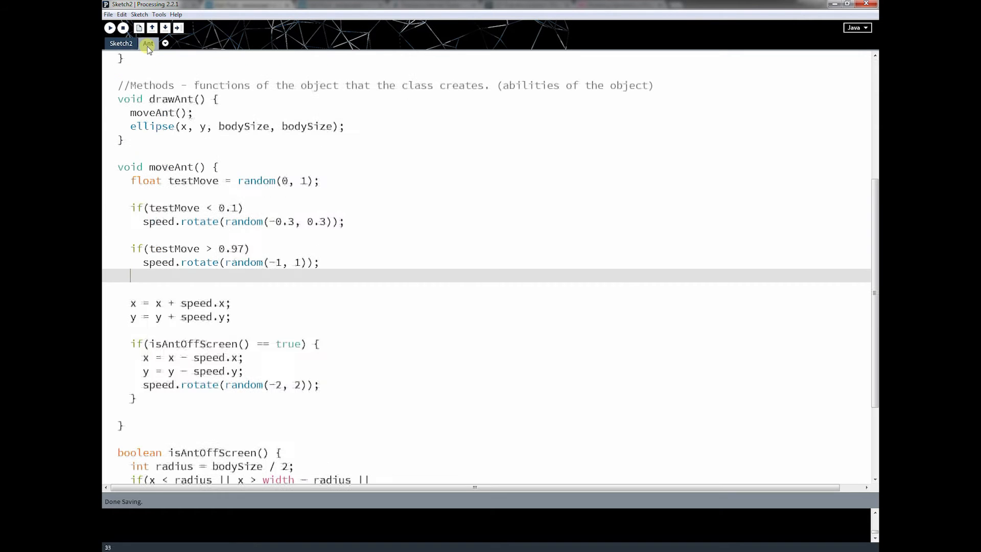
{"action": "scroll", "scroll_direction": "up", "scroll_amount": 3}
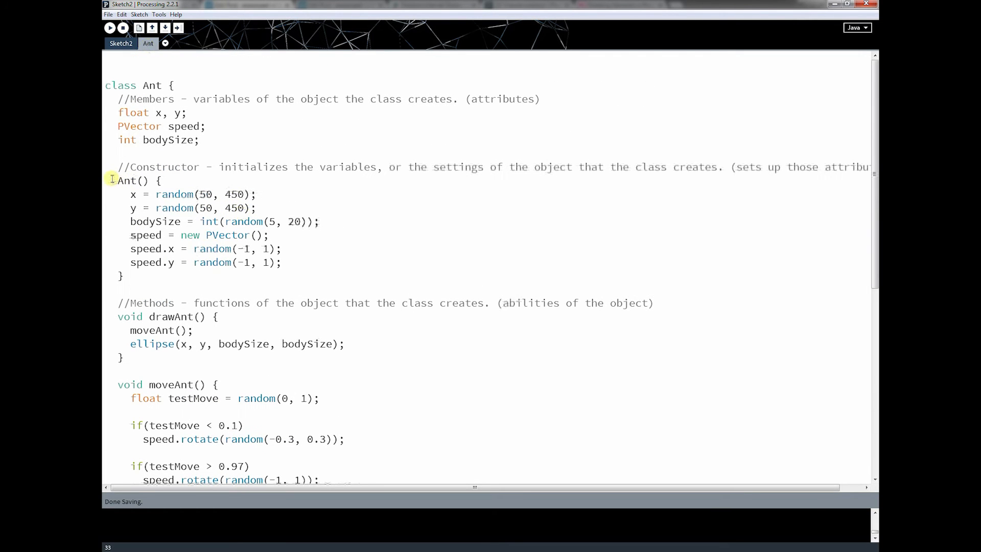
{"action": "left_click_drag", "start_coordinate": [111, 180], "coordinate": [282, 263]}
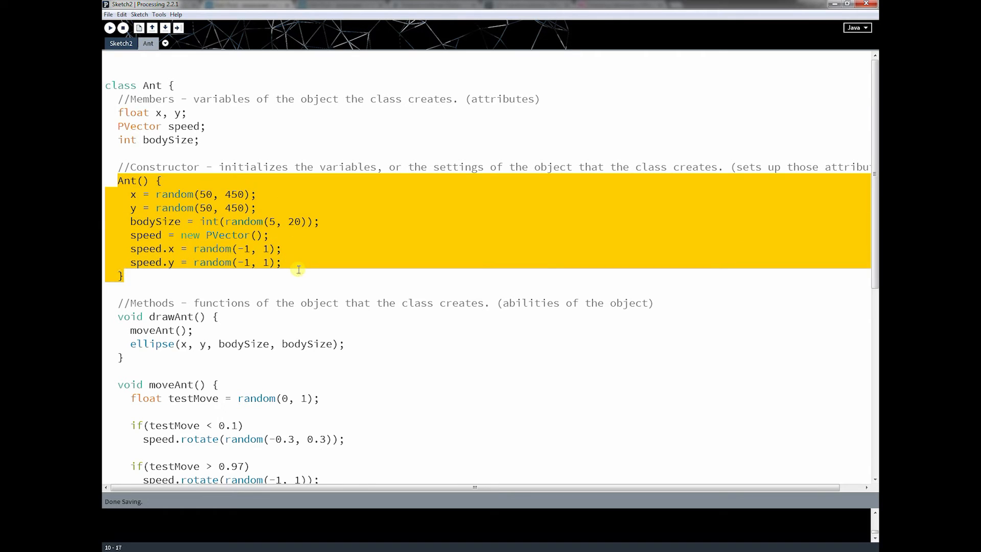
{"action": "left_click", "coordinate": [298, 275]}
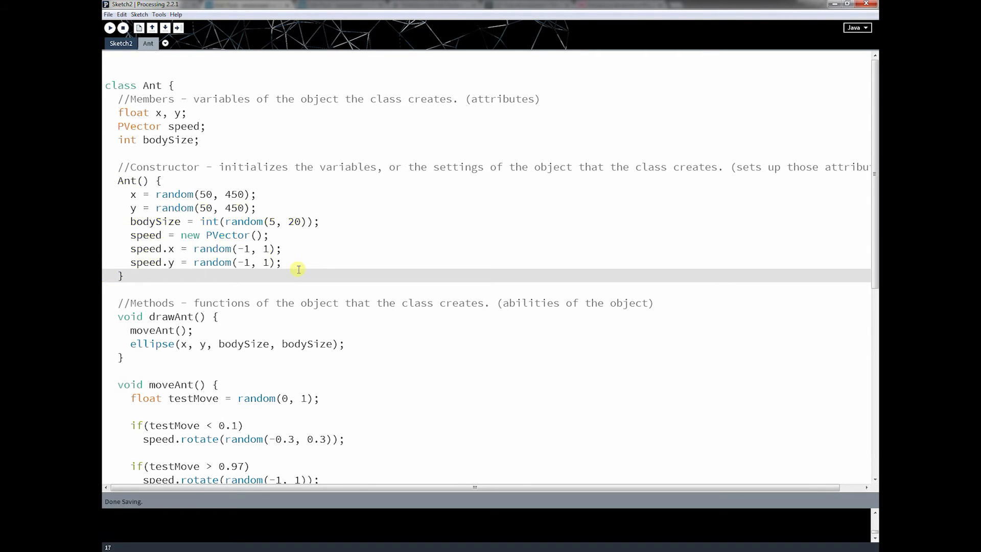
{"action": "mouse_move", "coordinate": [123, 196]}
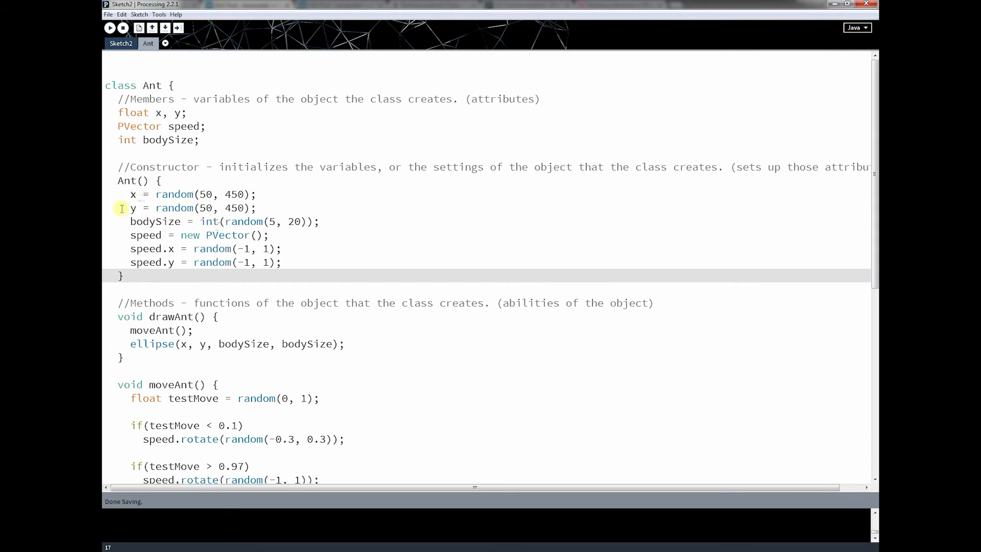
{"action": "mouse_move", "coordinate": [333, 220]}
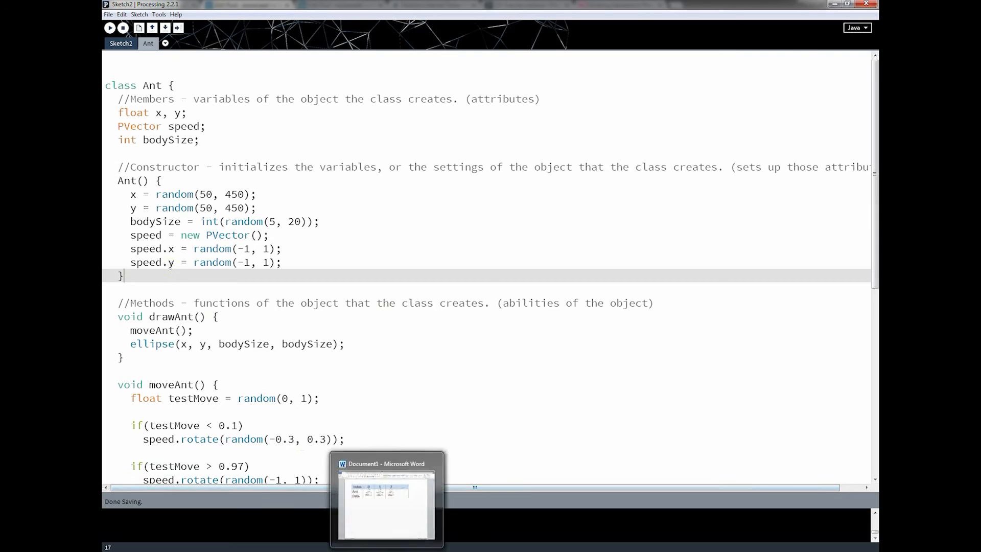
{"action": "left_click", "coordinate": [386, 497]}
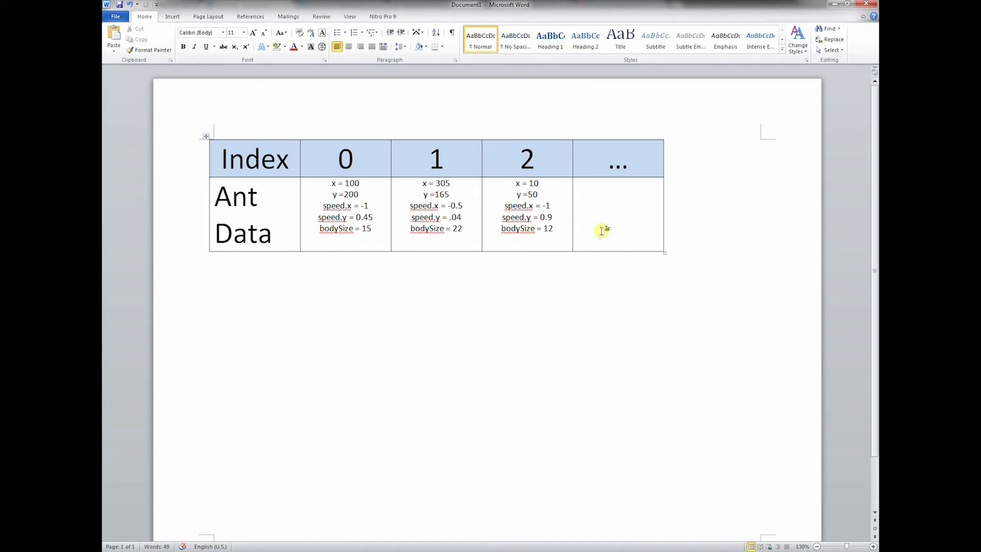
{"action": "mouse_move", "coordinate": [619, 230]}
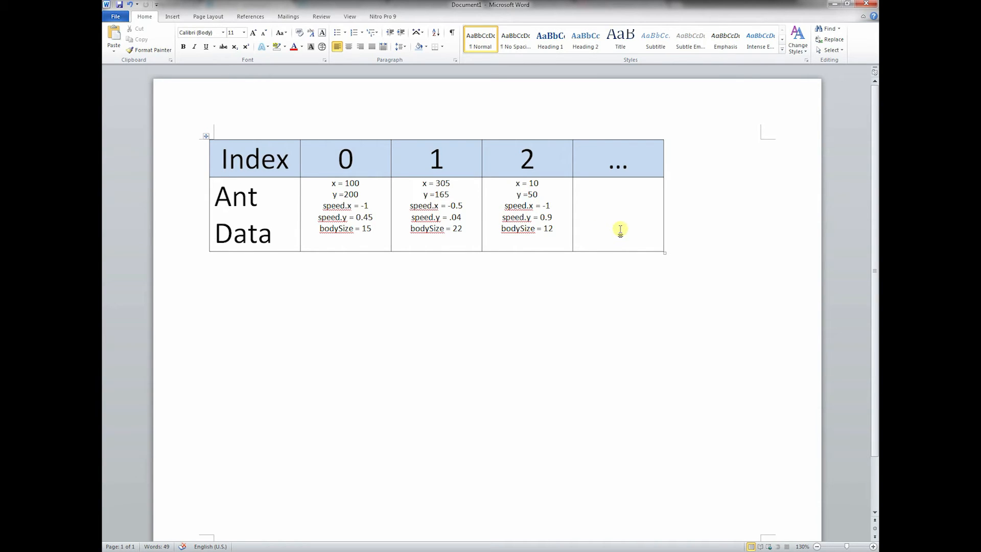
{"action": "mouse_move", "coordinate": [520, 195]}
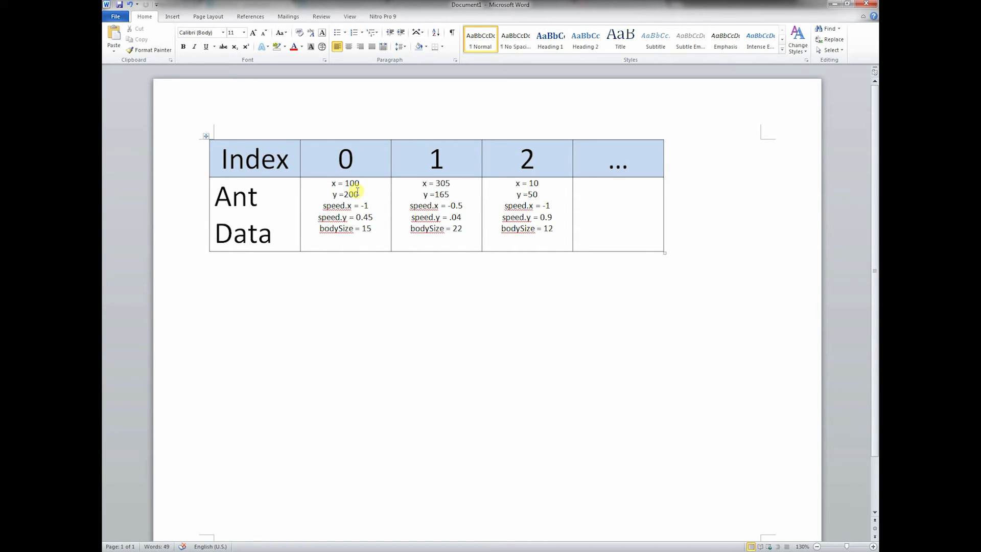
{"action": "left_click", "coordinate": [366, 227]}
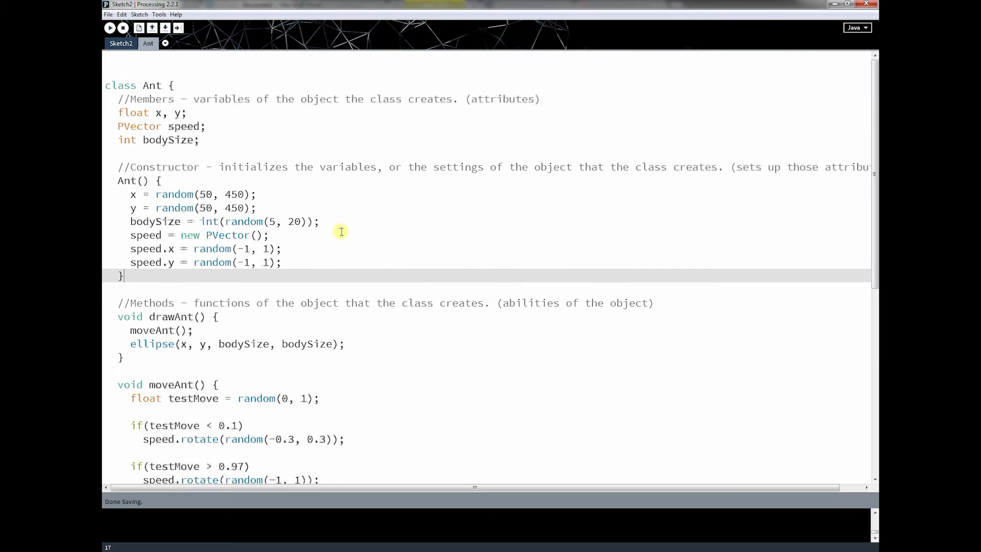
{"action": "scroll", "scroll_direction": "down", "scroll_amount": 3}
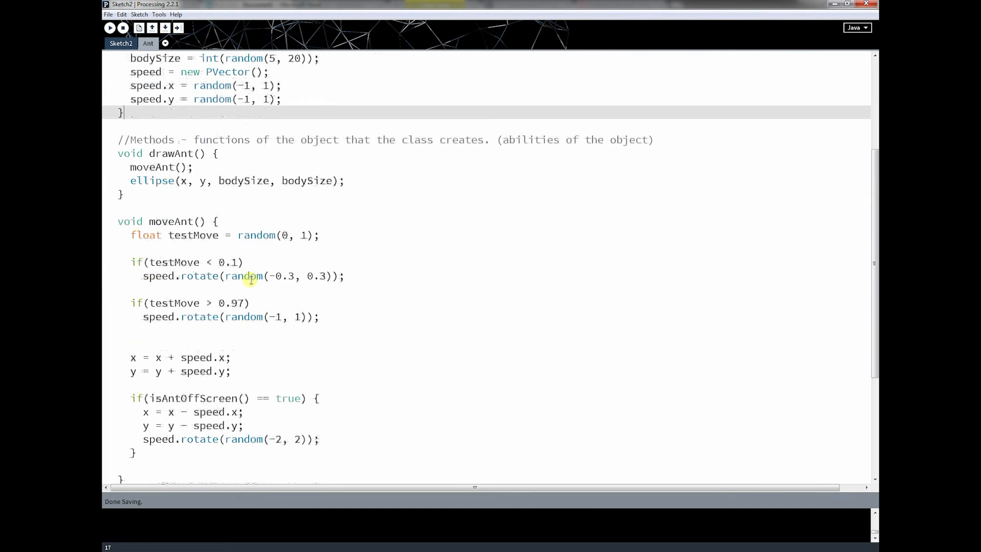
{"action": "mouse_move", "coordinate": [125, 347]}
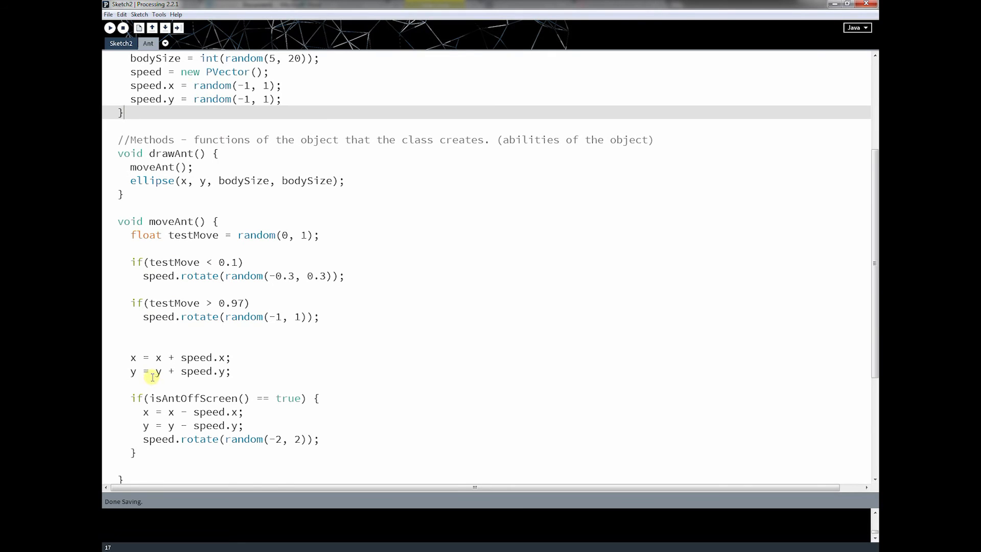
{"action": "scroll", "scroll_direction": "up", "scroll_amount": 3}
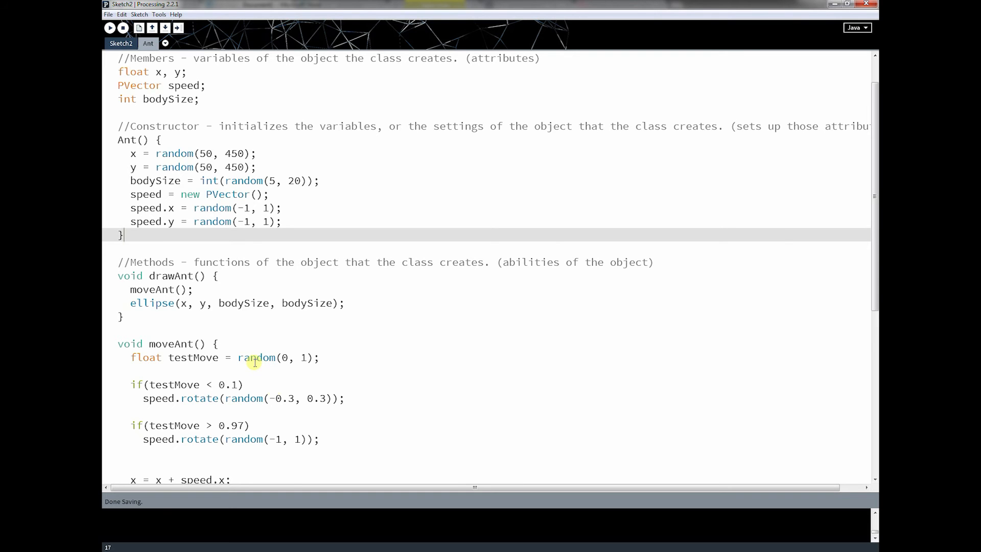
{"action": "scroll", "scroll_direction": "down", "scroll_amount": 3}
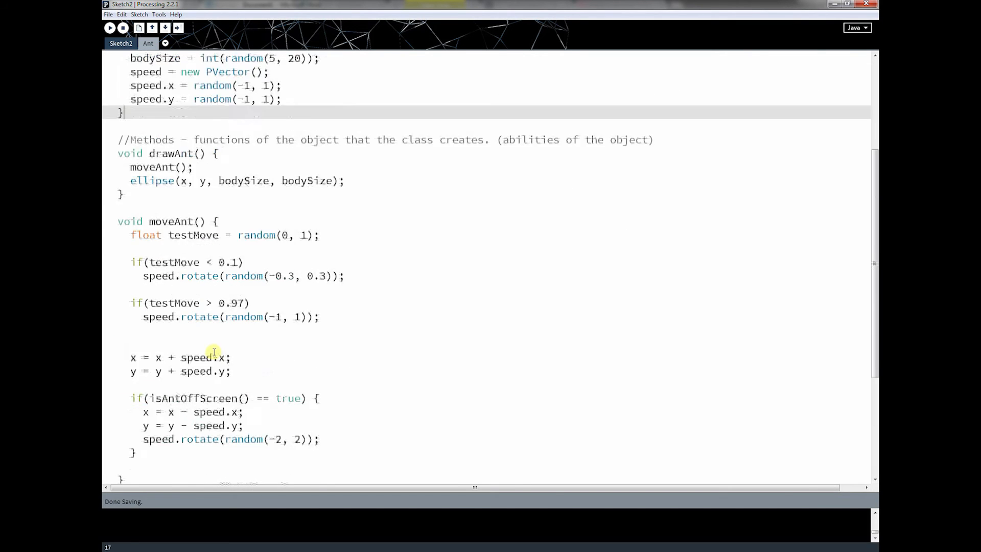
{"action": "scroll", "scroll_direction": "up", "scroll_amount": 3}
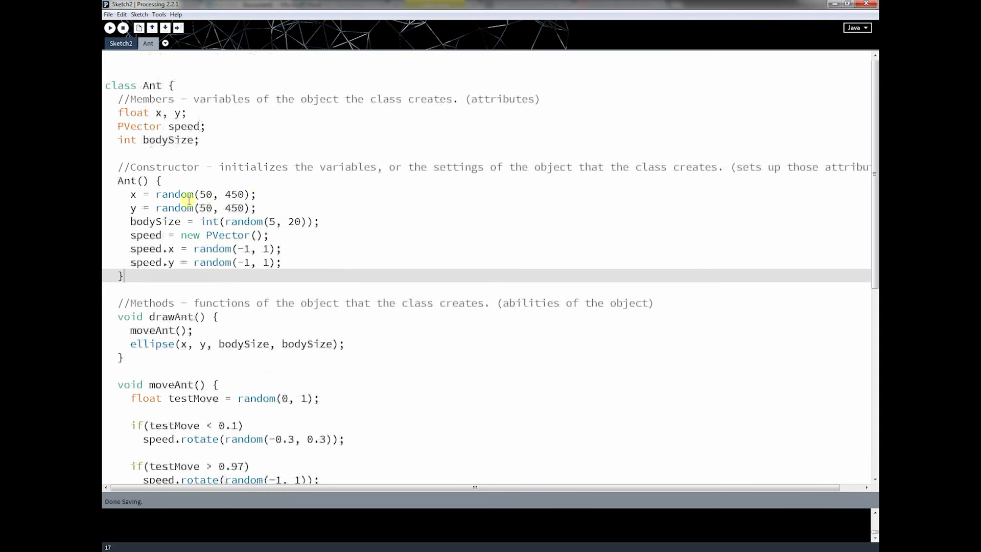
{"action": "scroll", "scroll_direction": "down", "scroll_amount": 3}
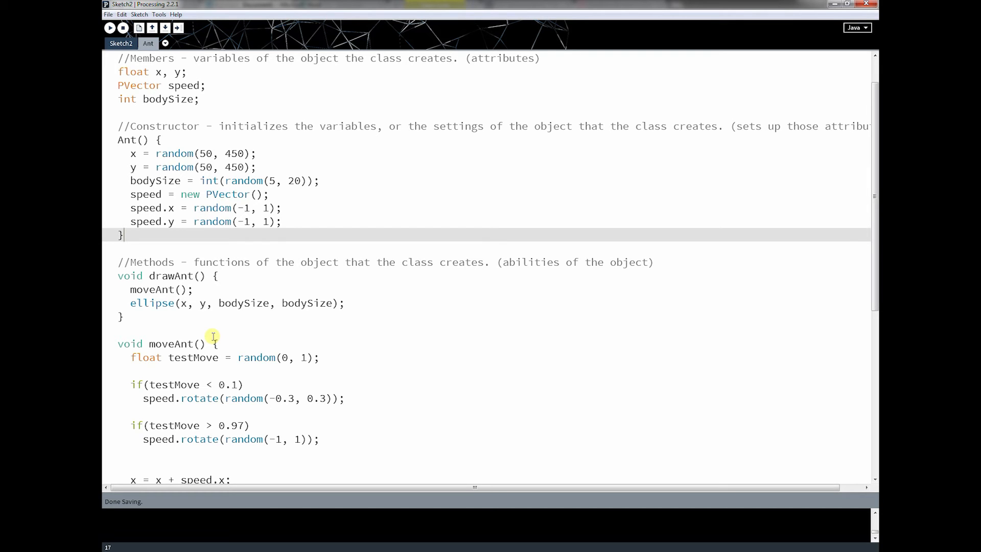
{"action": "scroll", "scroll_direction": "down", "scroll_amount": 3}
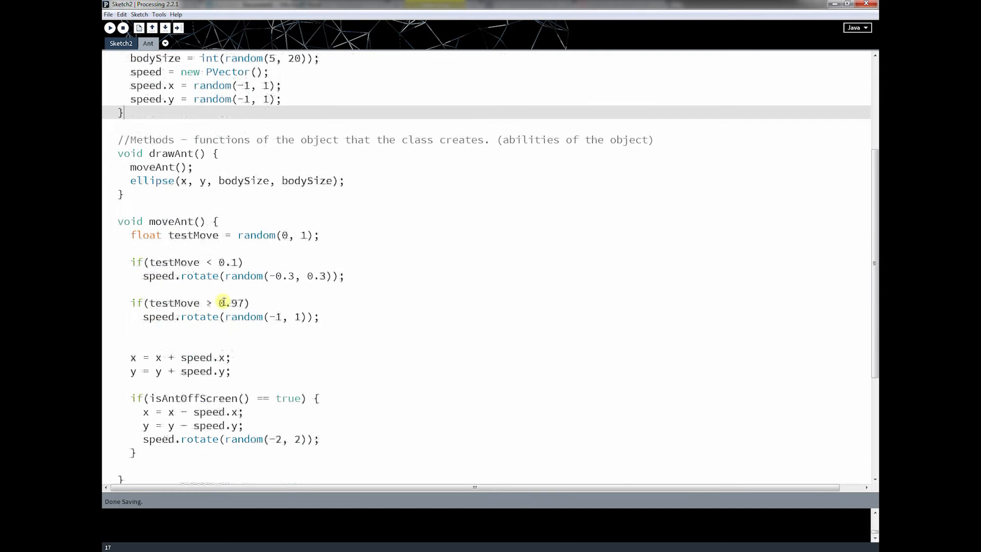
{"action": "scroll", "scroll_direction": "down", "scroll_amount": 3}
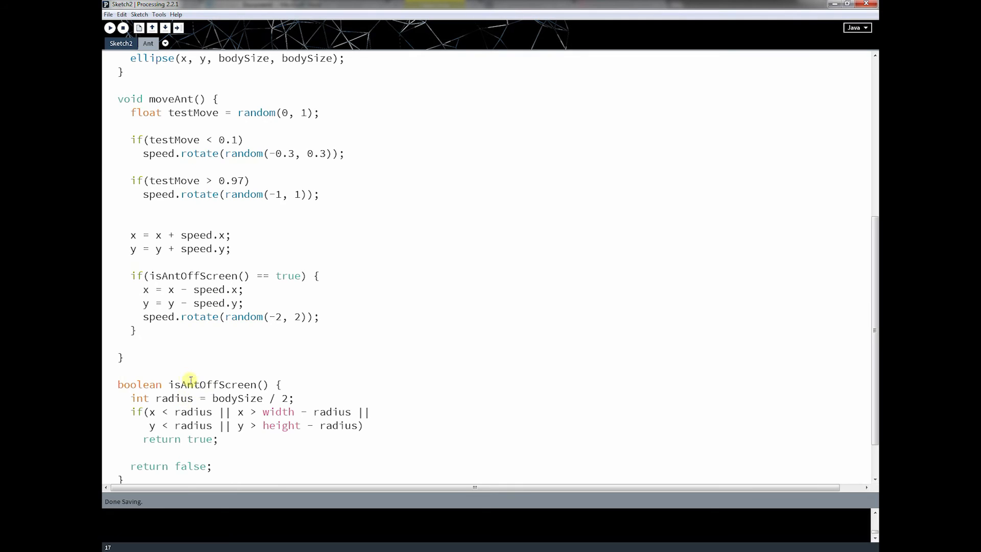
{"action": "scroll", "scroll_direction": "up", "scroll_amount": 3}
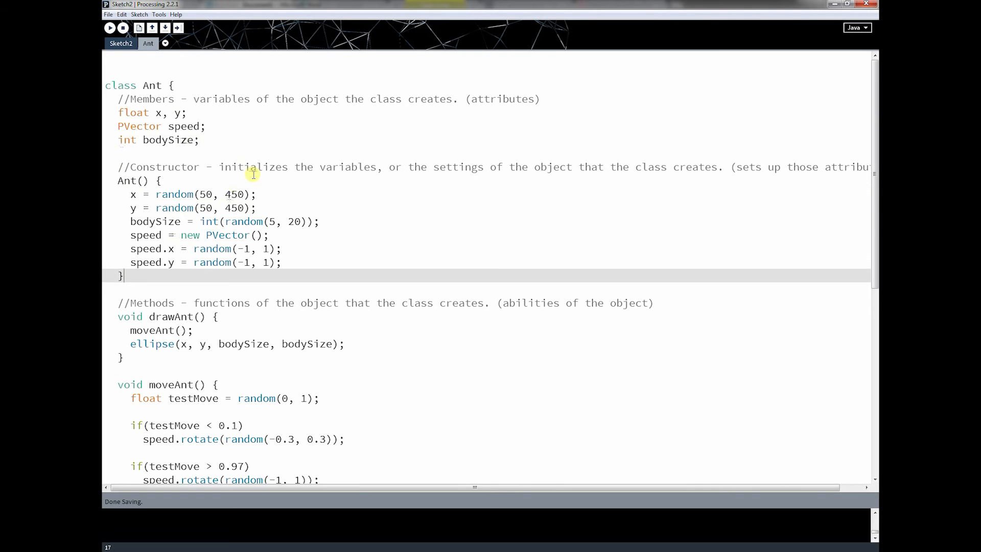
{"action": "mouse_move", "coordinate": [265, 295]}
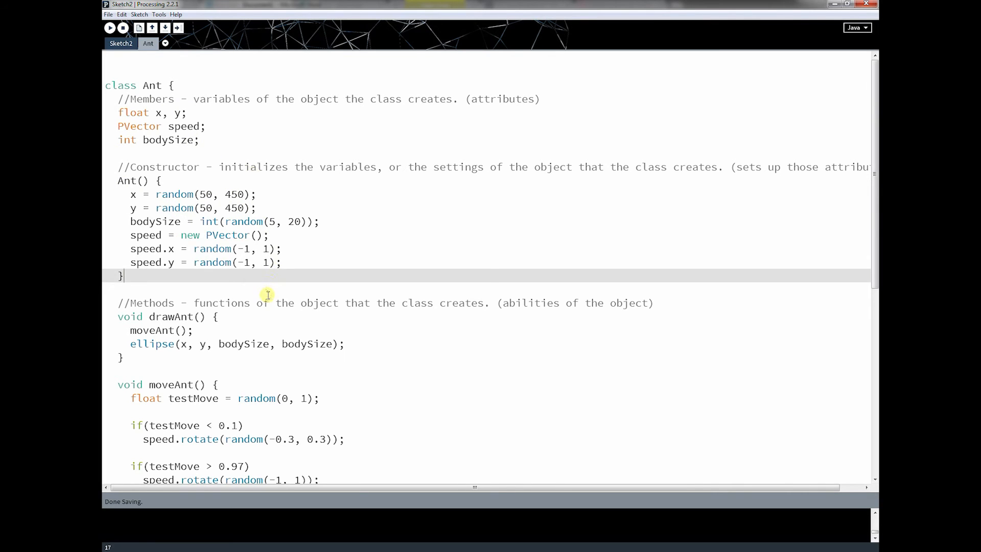
{"action": "mouse_move", "coordinate": [309, 292]}
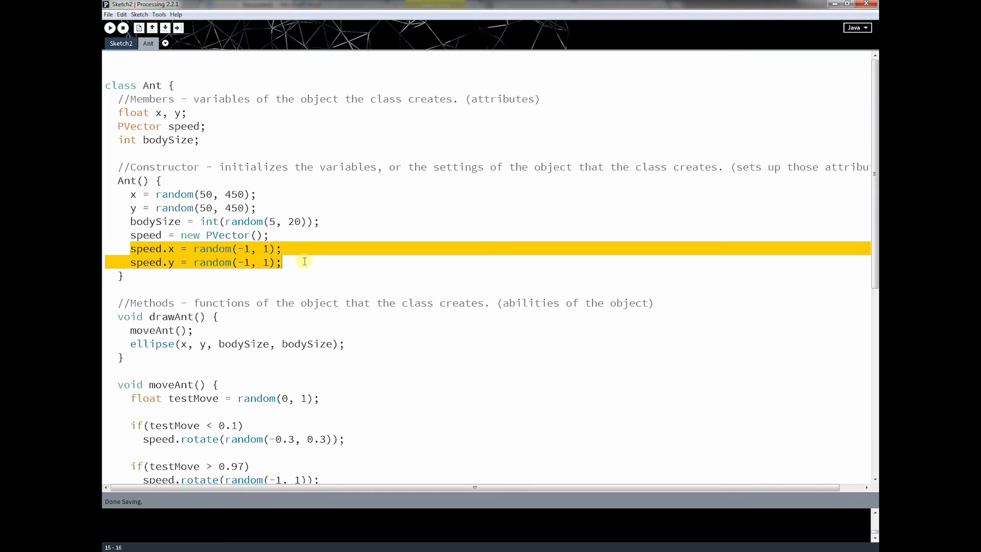
Step: Delete the separate speed.x and speed.y lines and begin the inline random(-1, 1) argument
{"action": "left_click", "coordinate": [283, 261]}
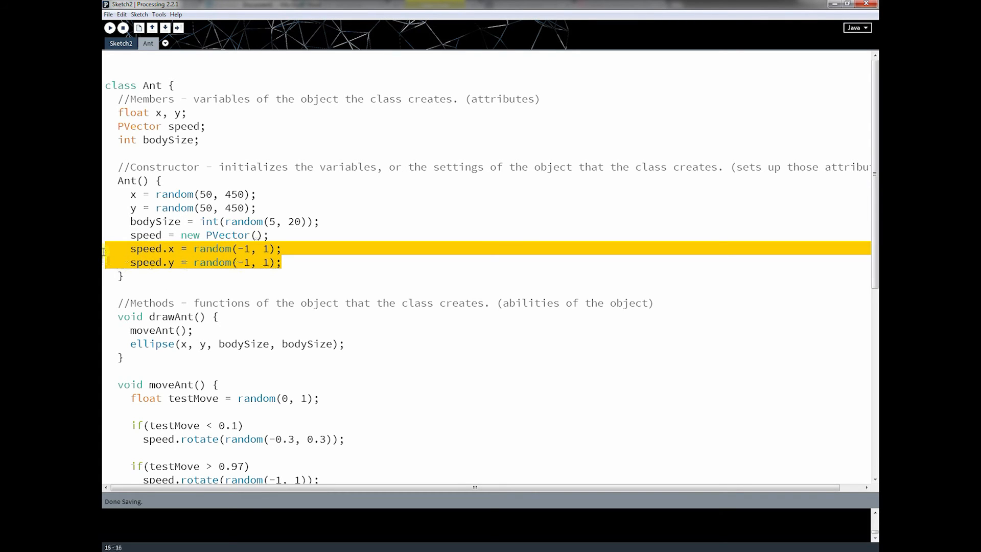
{"action": "key", "text": "Delete"}
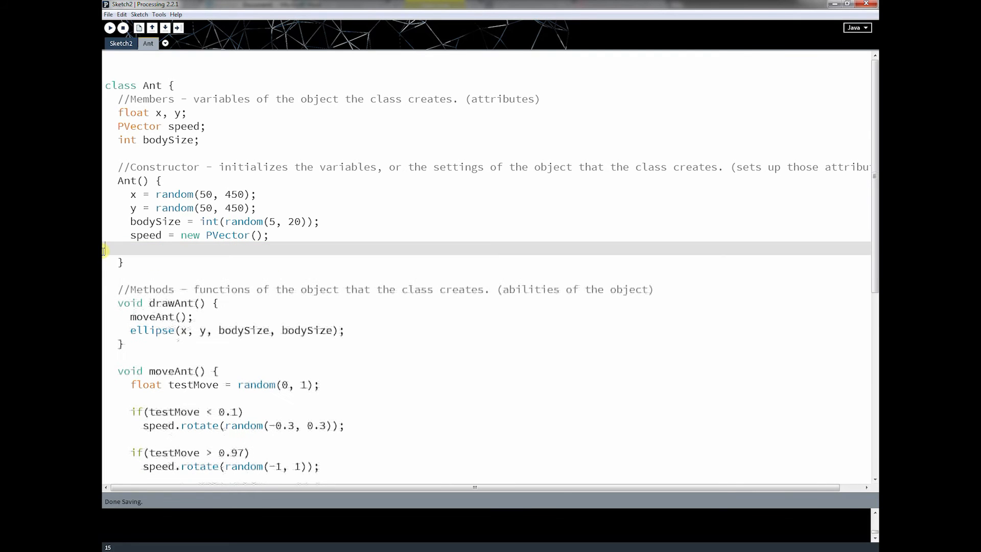
{"action": "type", "text": "random("}
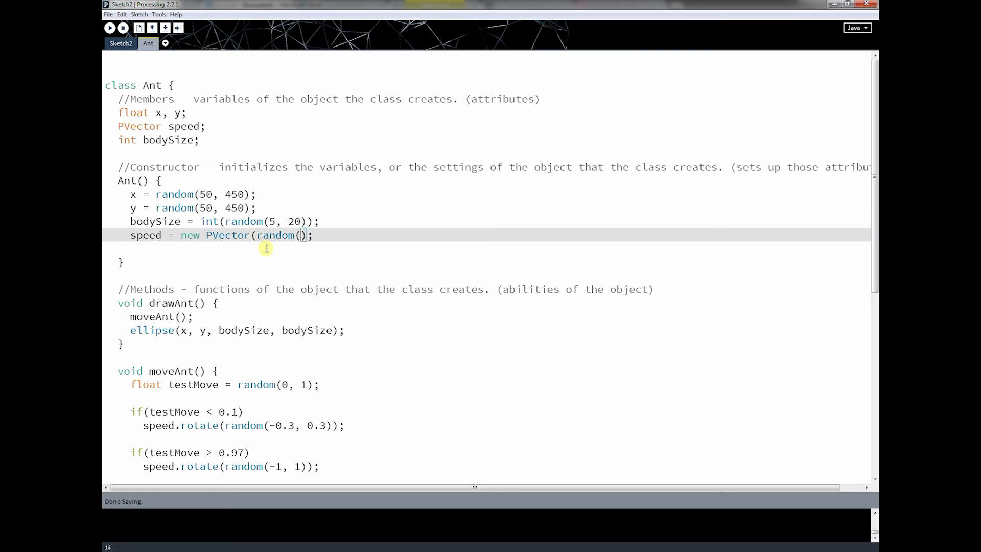
{"action": "type", "text": "-1, 1)"}
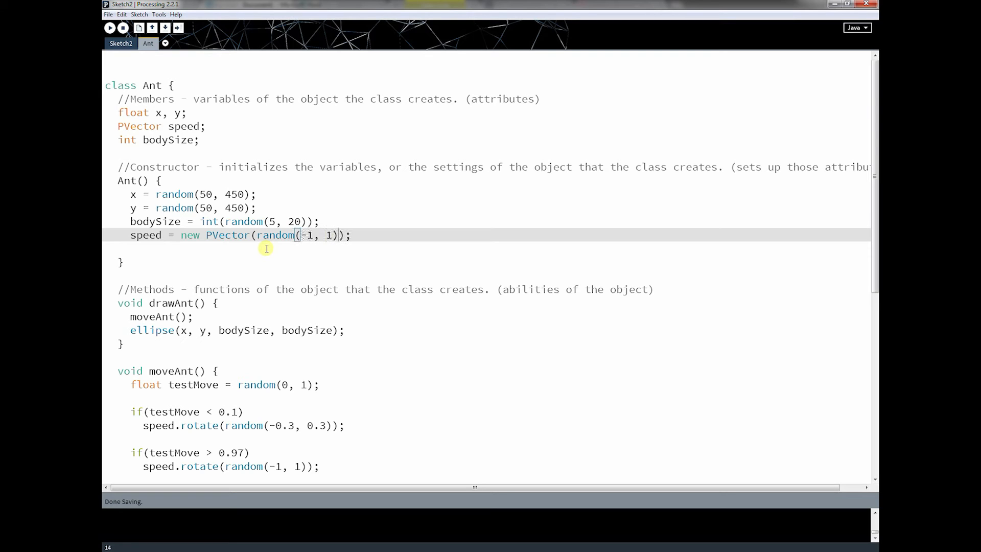
Step: Complete speed as new PVector(random(-1, 1), random(-1, 1)) and run the sketch
{"action": "type", "text": ", random"}
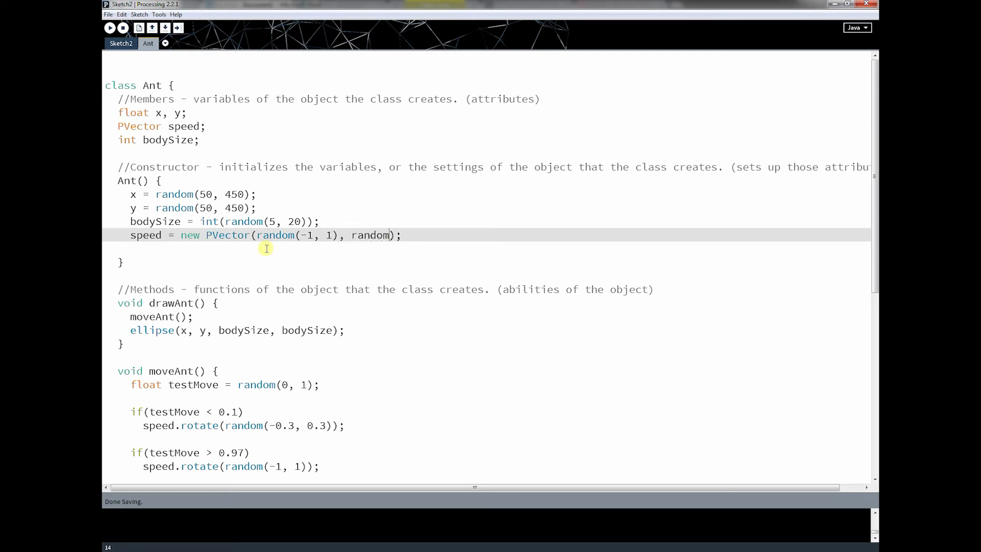
{"action": "type", "text": "(-1, 1)"}
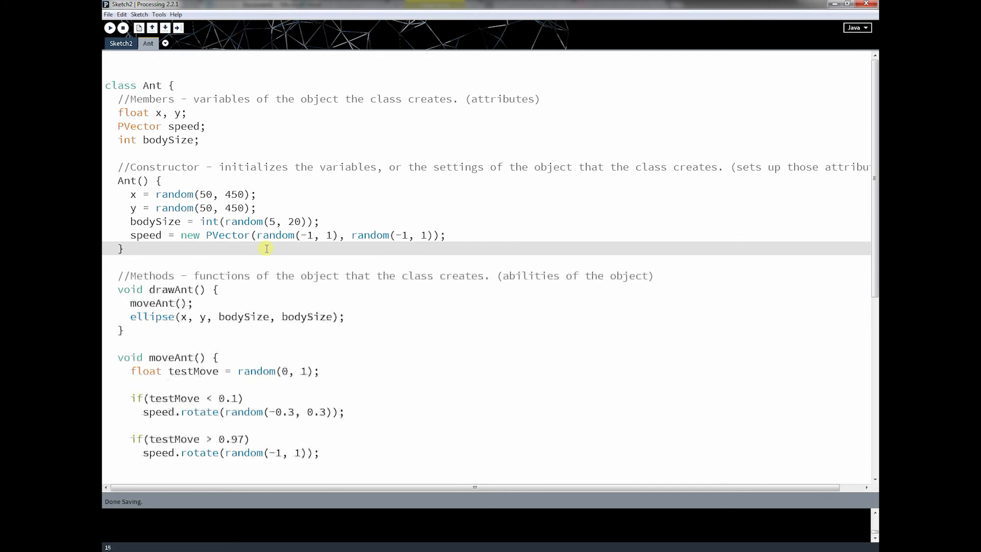
{"action": "double_click", "coordinate": [275, 235]}
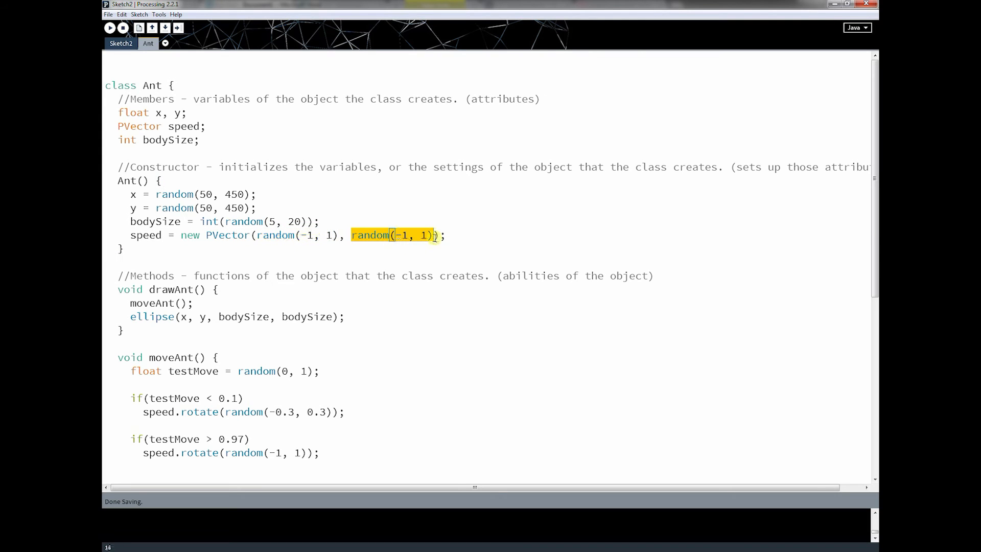
{"action": "left_click", "coordinate": [110, 27]}
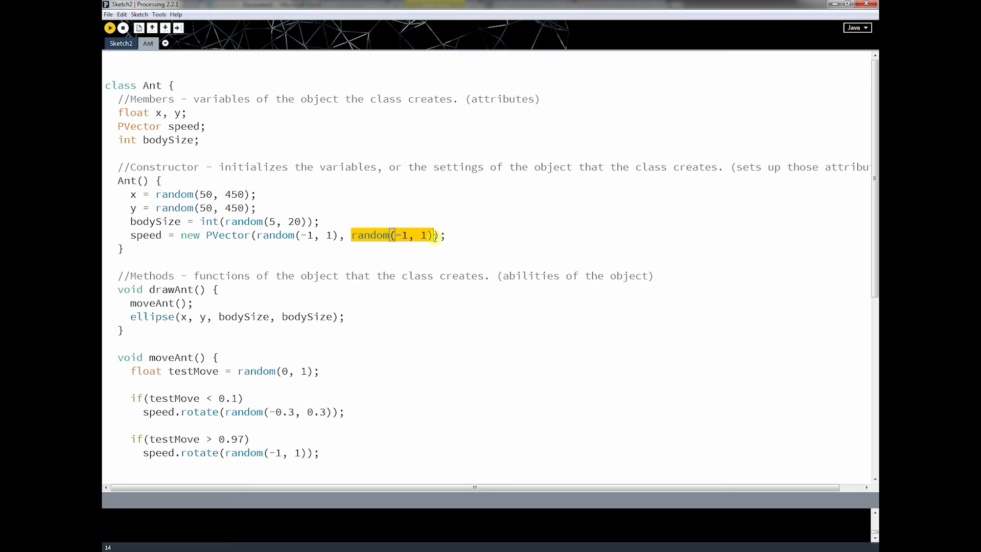
Step: Run the sketch with the single-line speed, then close its window
{"action": "left_click", "coordinate": [110, 28]}
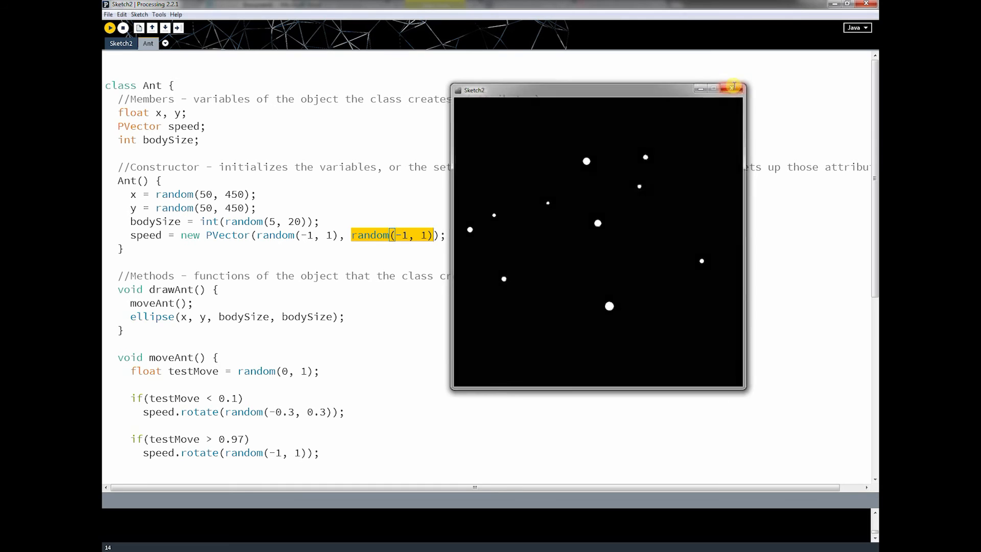
{"action": "left_click", "coordinate": [730, 86]}
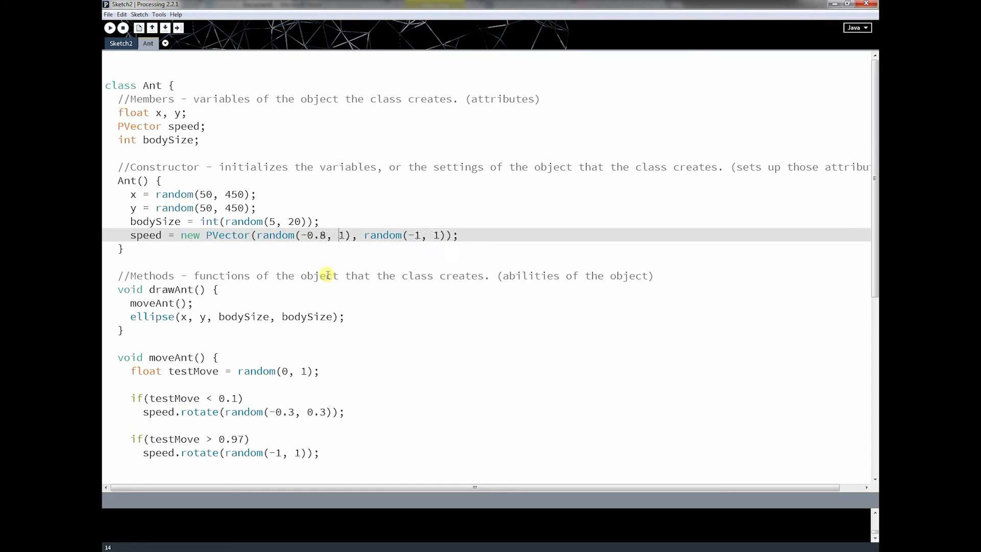
Step: Change both speed random() ranges to (-0.8, 0.8), save, and review the Ant class
{"action": "type", "text": "0.8"}
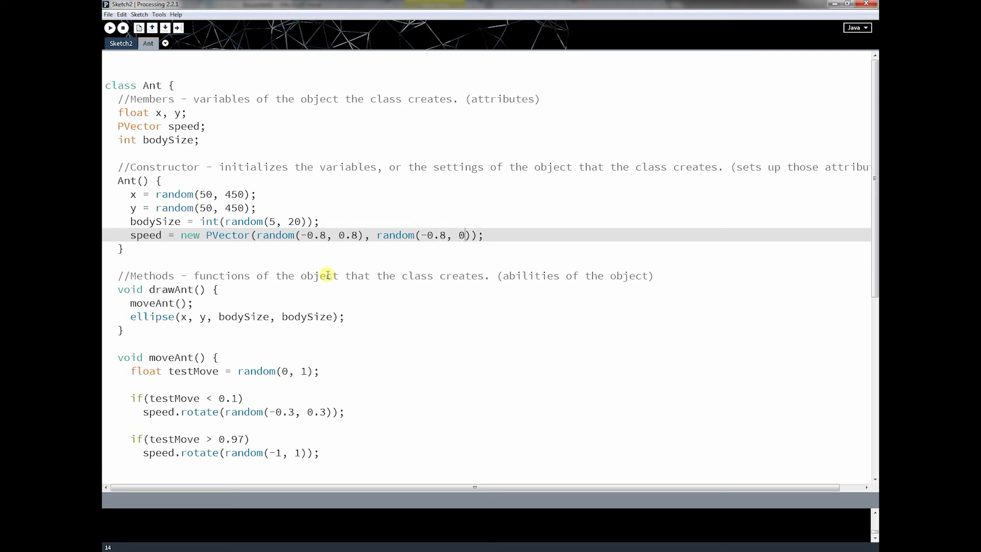
{"action": "type", "text": ".8"}
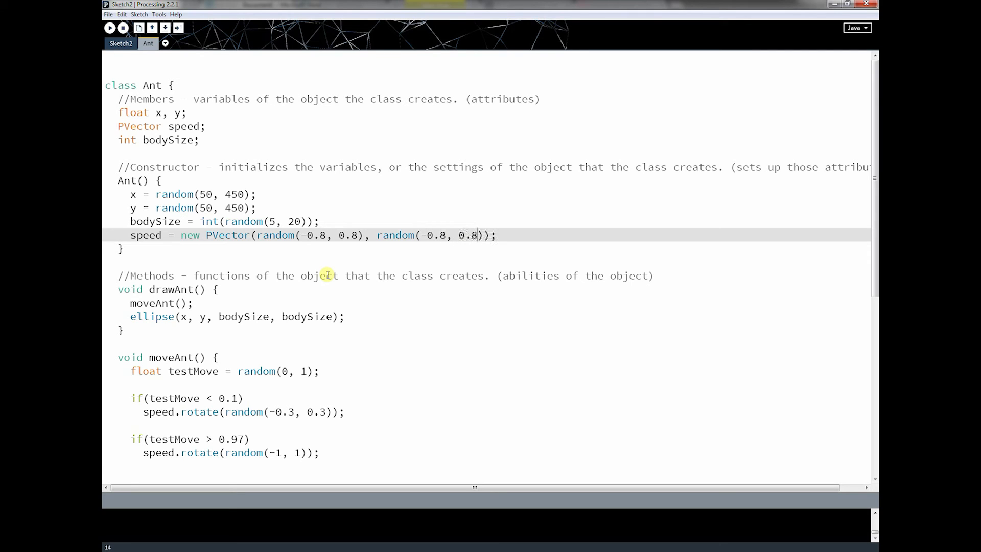
{"action": "key", "text": "ctrl+s"}
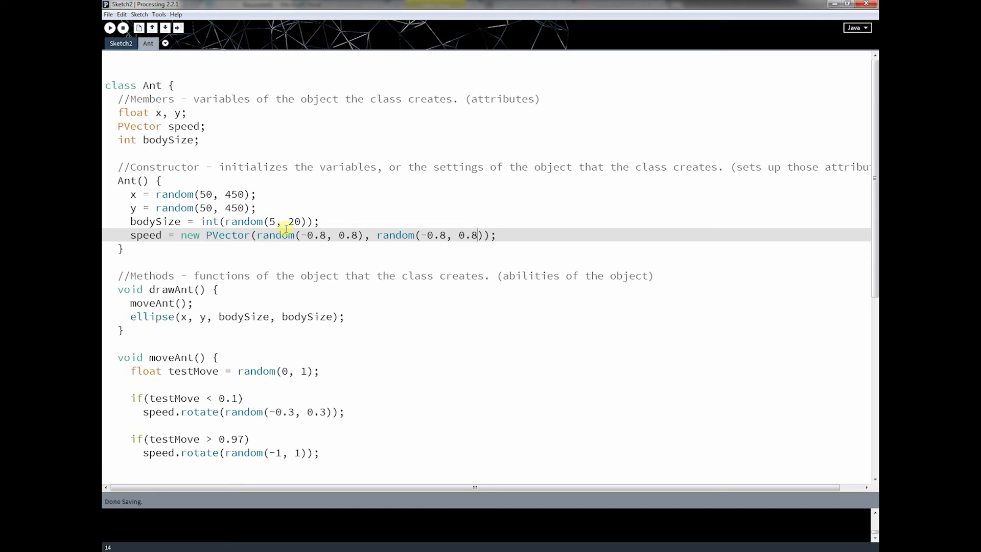
{"action": "mouse_move", "coordinate": [301, 260]}
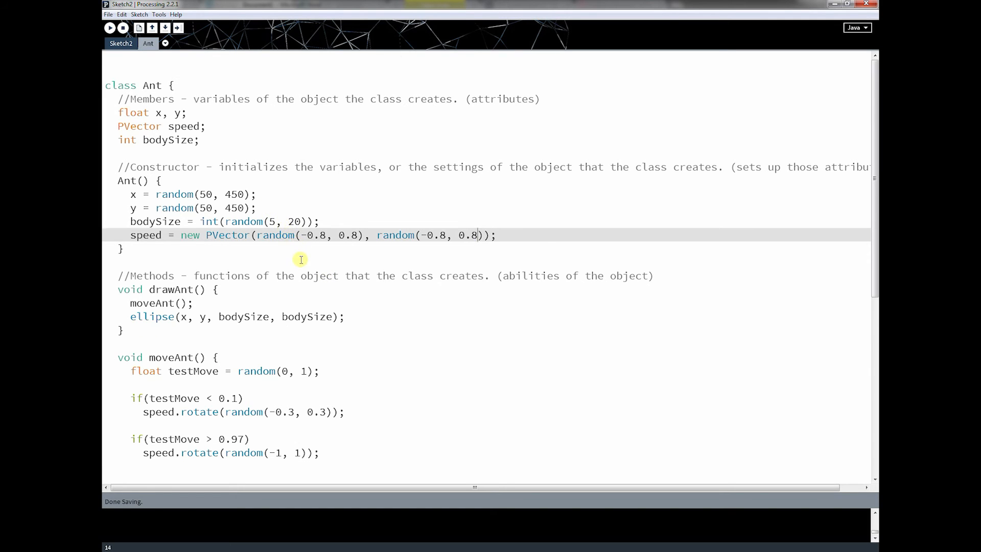
{"action": "scroll", "scroll_direction": "down", "scroll_amount": 3}
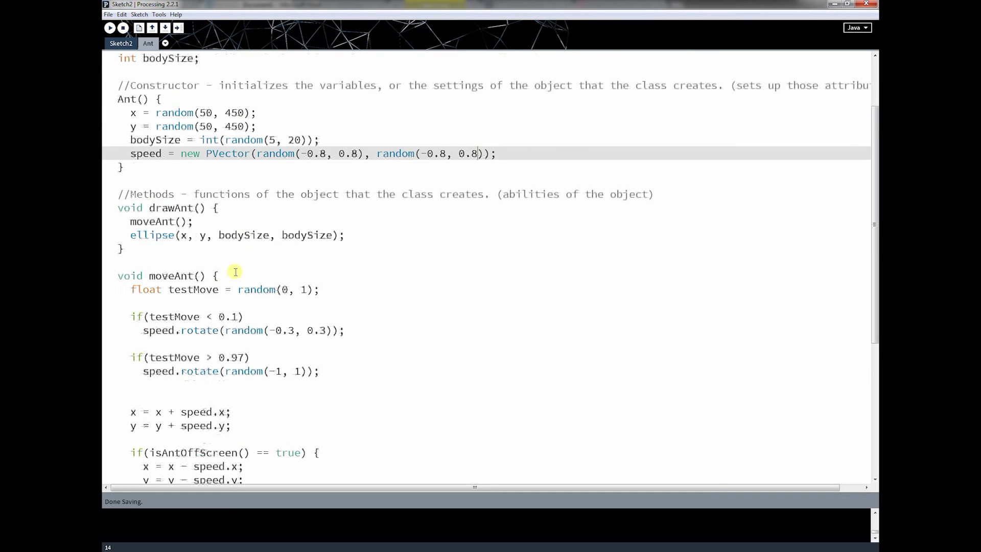
{"action": "scroll", "scroll_direction": "down", "scroll_amount": 3}
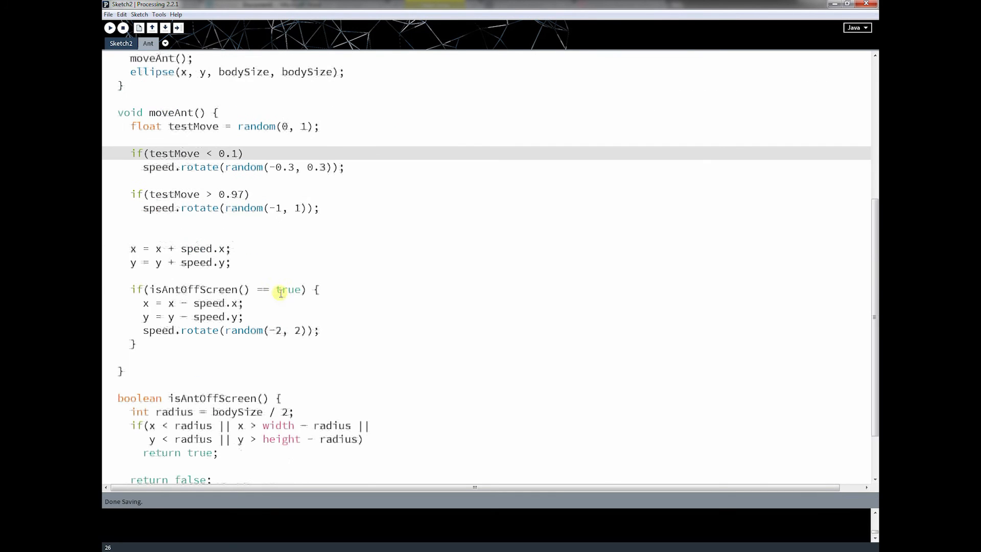
{"action": "scroll", "scroll_direction": "down", "scroll_amount": 3}
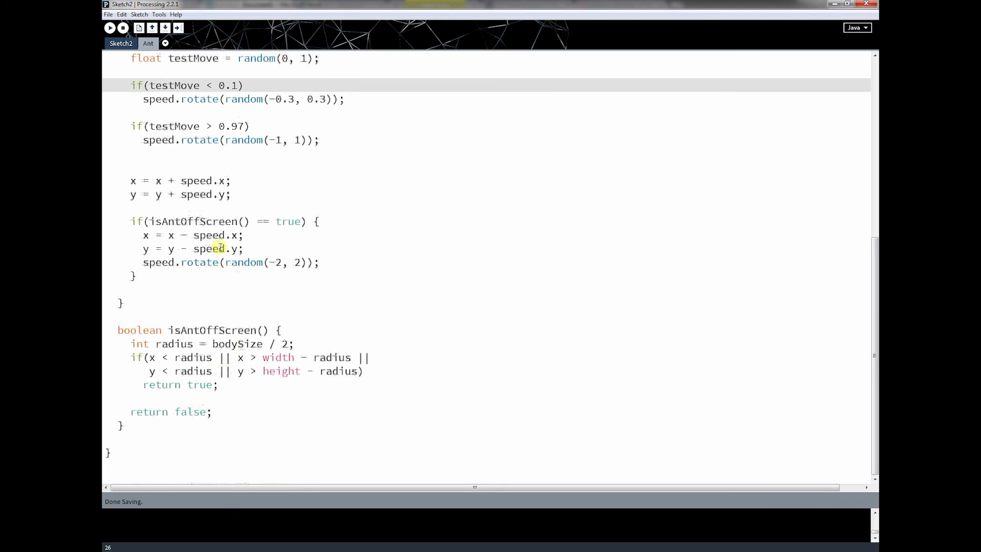
{"action": "scroll", "scroll_direction": "up", "scroll_amount": 3}
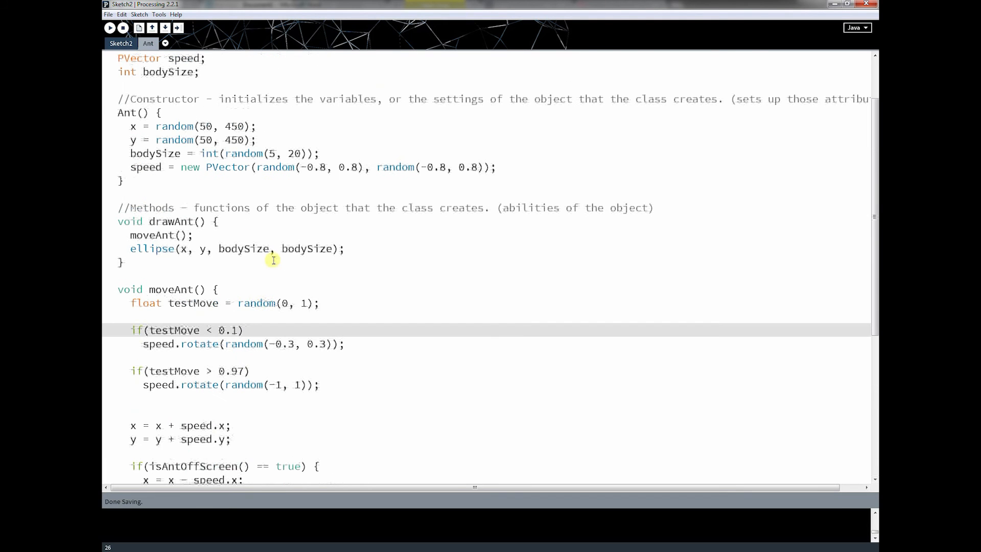
{"action": "mouse_move", "coordinate": [448, 262]}
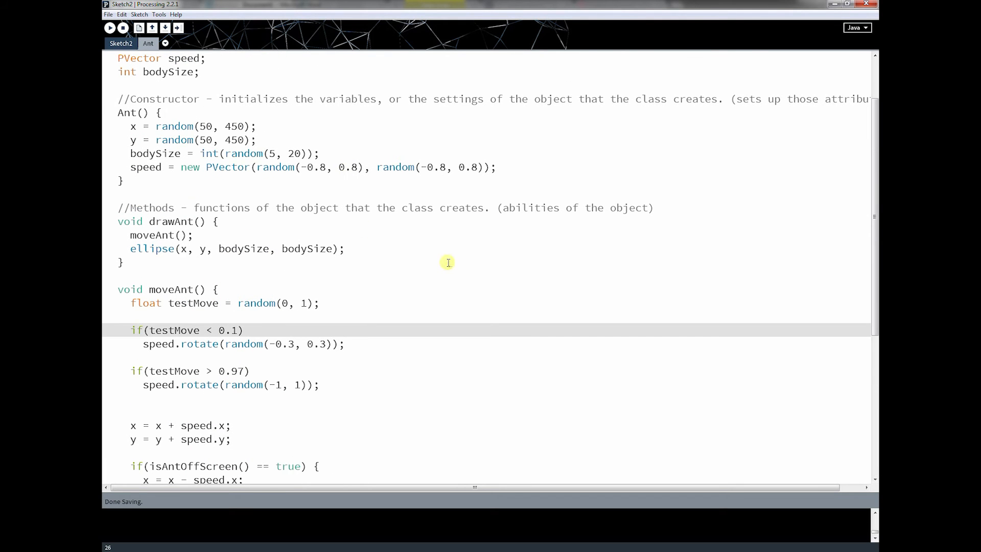
Step: Scroll back up to the Ant constructor
{"action": "scroll", "scroll_direction": "up", "scroll_amount": 3}
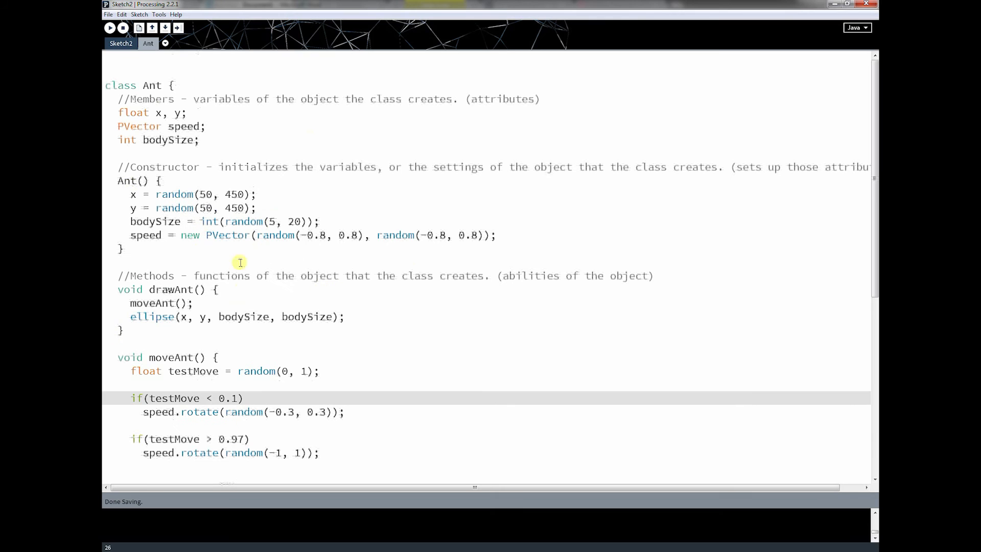
{"action": "mouse_move", "coordinate": [257, 285]}
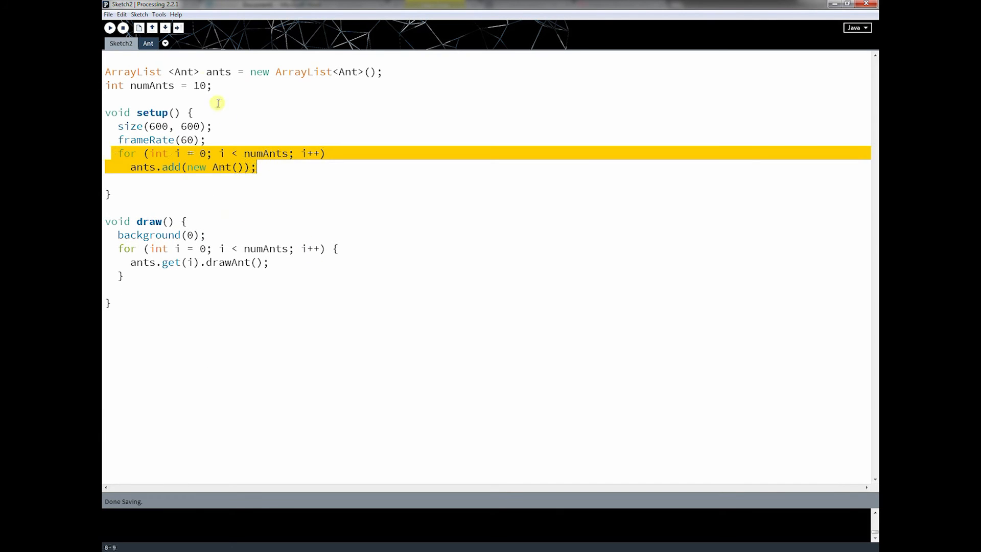
Step: Run the sketch to check the ants still move after the brace cleanup
{"action": "left_click", "coordinate": [110, 27]}
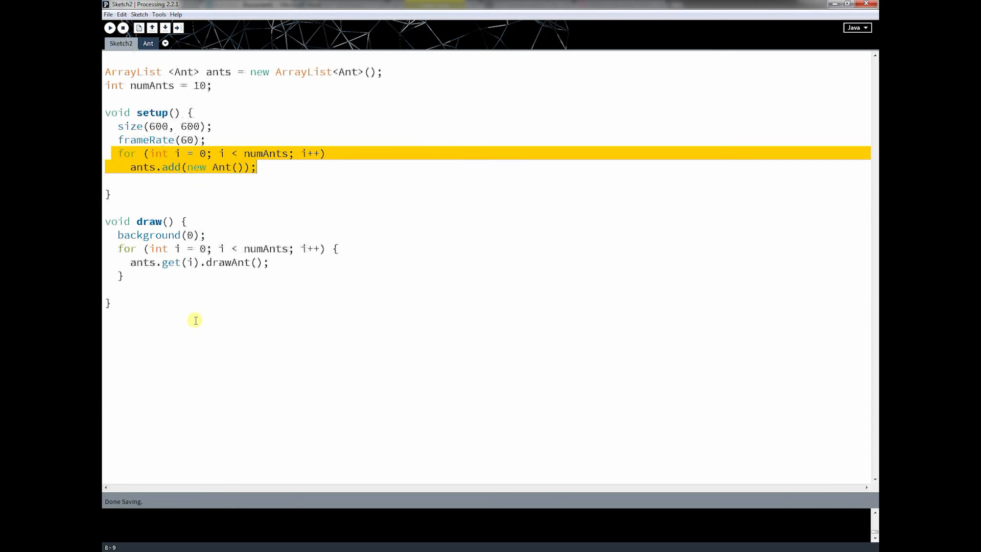
{"action": "mouse_move", "coordinate": [198, 278]}
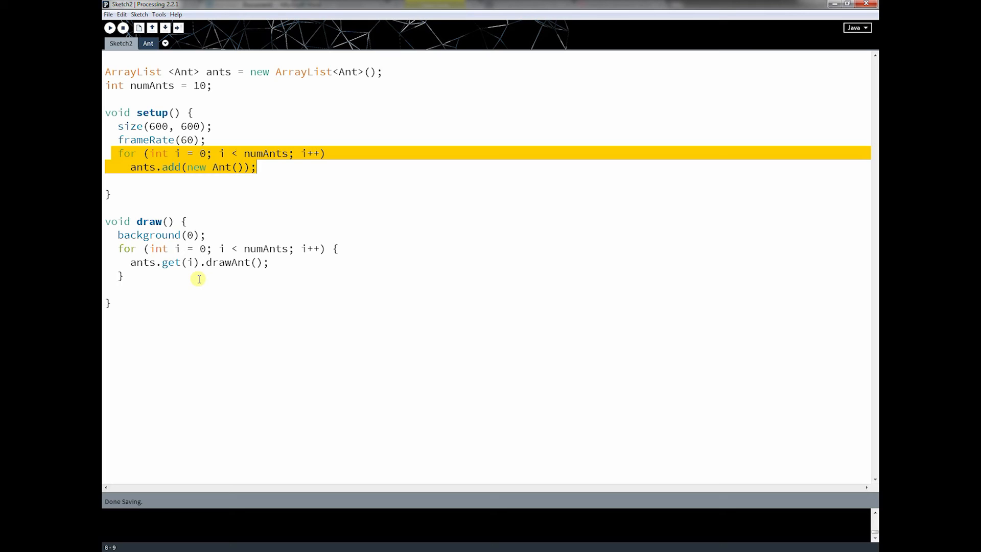
{"action": "mouse_move", "coordinate": [336, 250]}
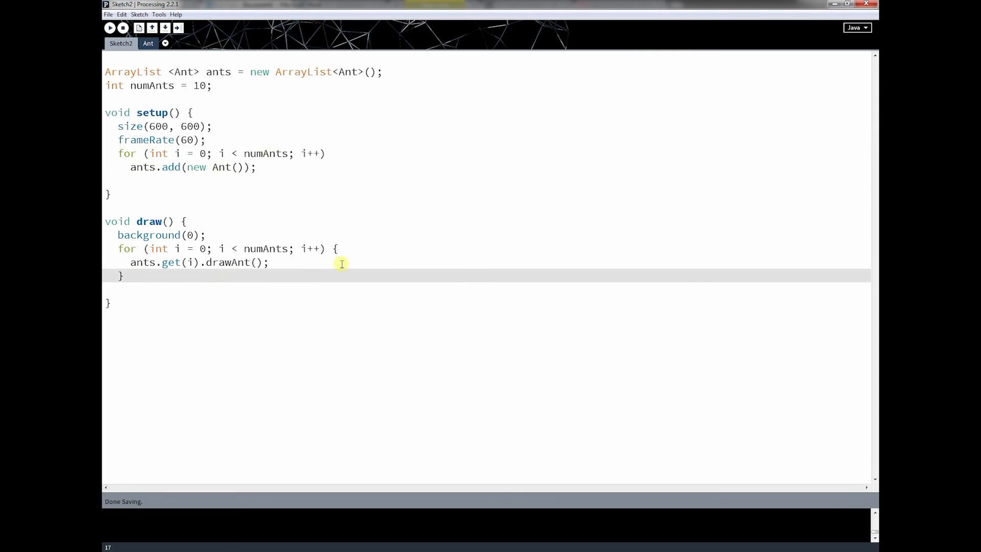
{"action": "mouse_move", "coordinate": [318, 249]}
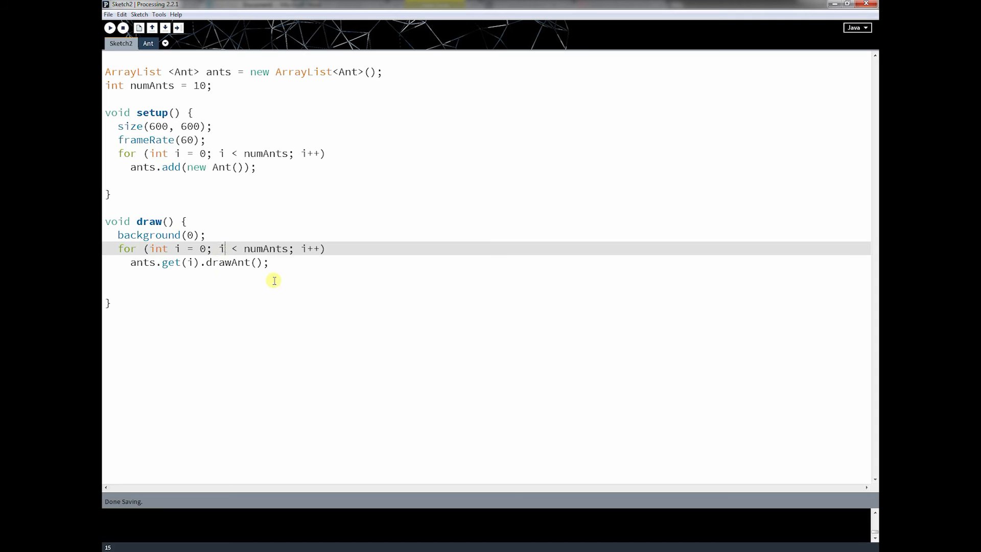
{"action": "mouse_move", "coordinate": [240, 286]}
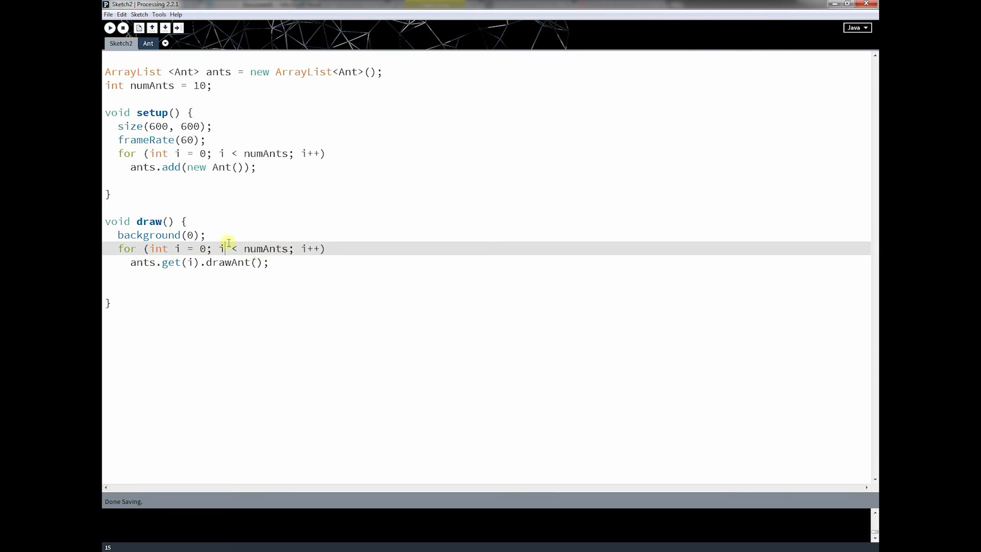
{"action": "mouse_move", "coordinate": [132, 262]}
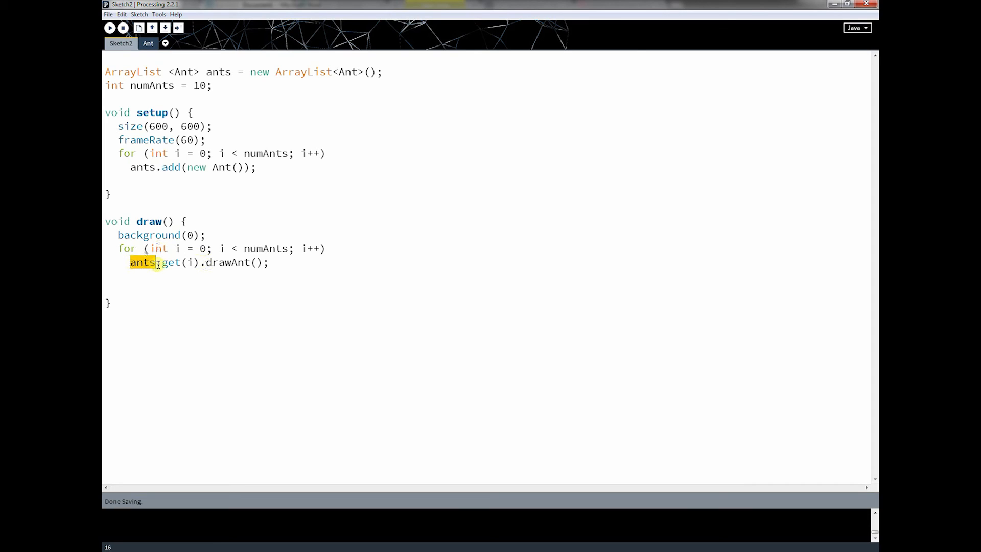
Step: Highlight parts of ants.get(i) and note an (Ant Object) placeholder on the line below
{"action": "left_click", "coordinate": [161, 263]}
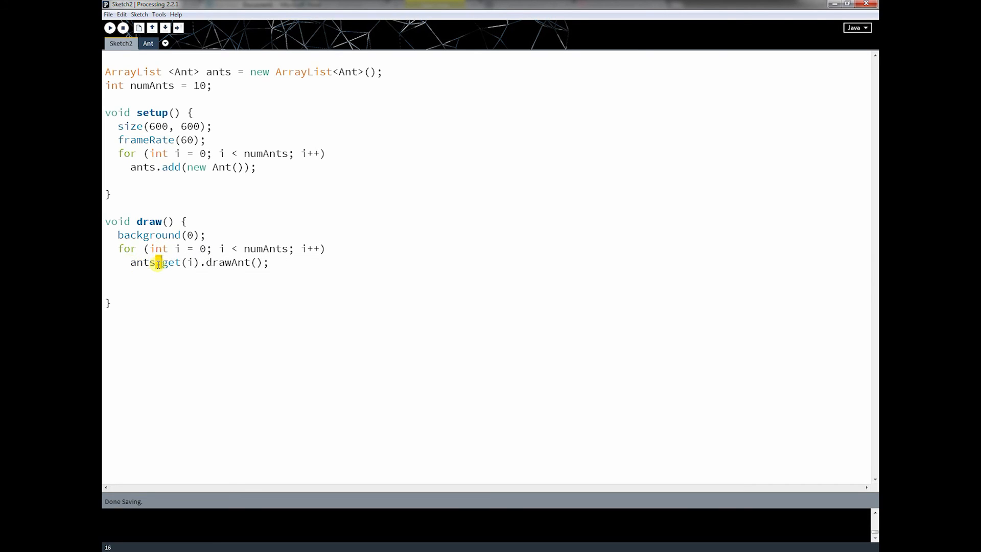
{"action": "double_click", "coordinate": [201, 85]}
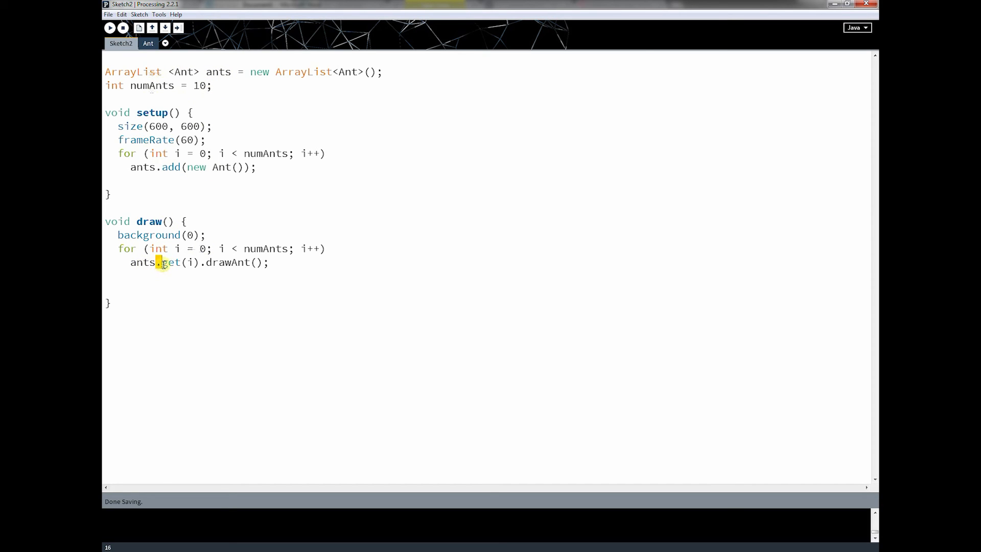
{"action": "double_click", "coordinate": [168, 263]}
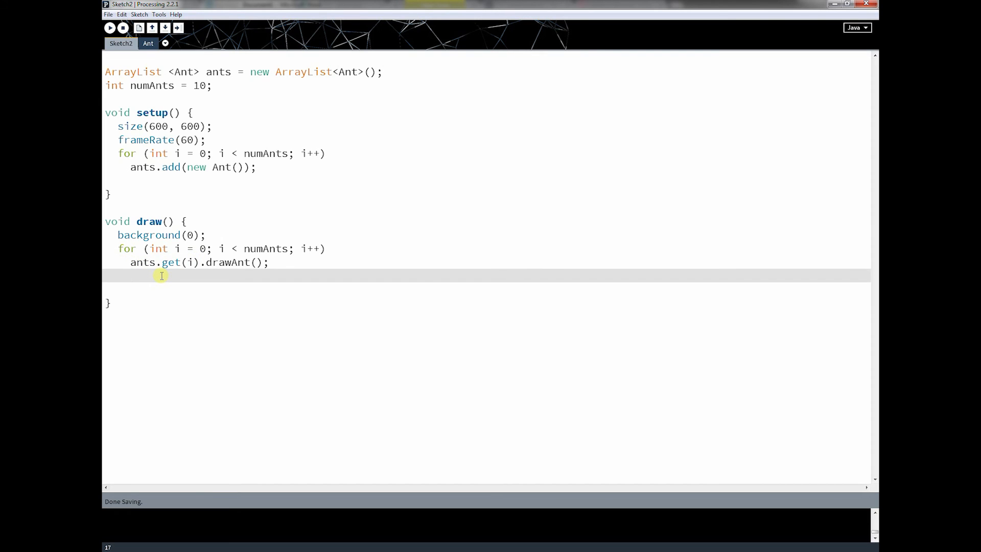
{"action": "type", "text": "(ant b"}
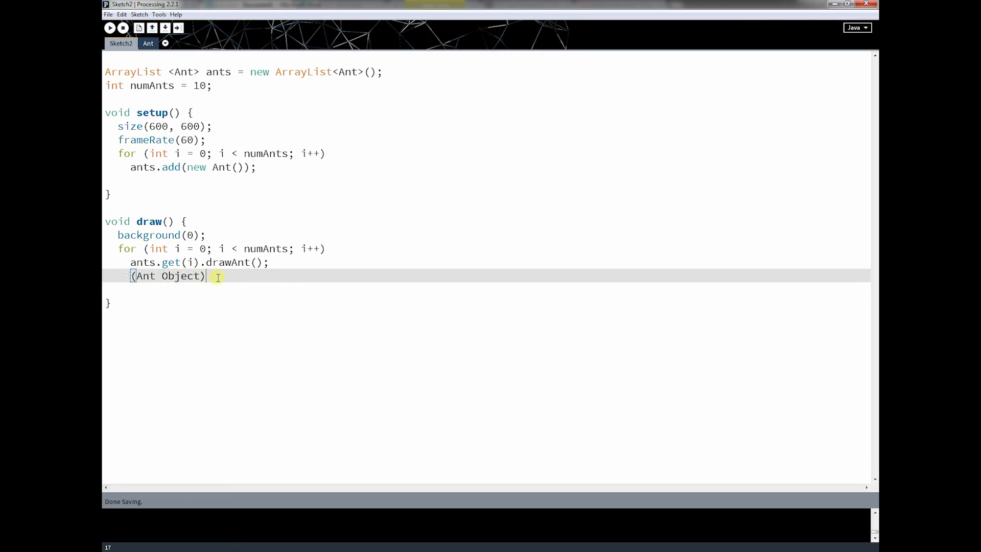
Step: Append .drawAnt() after the (Ant Object) note to show the object makes the call
{"action": "double_click", "coordinate": [167, 276]}
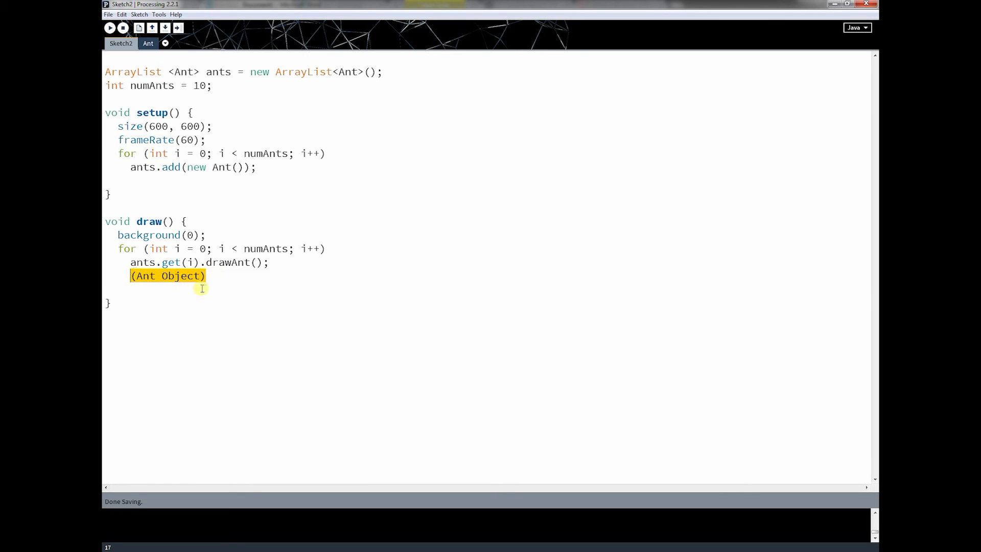
{"action": "left_click", "coordinate": [209, 276]}
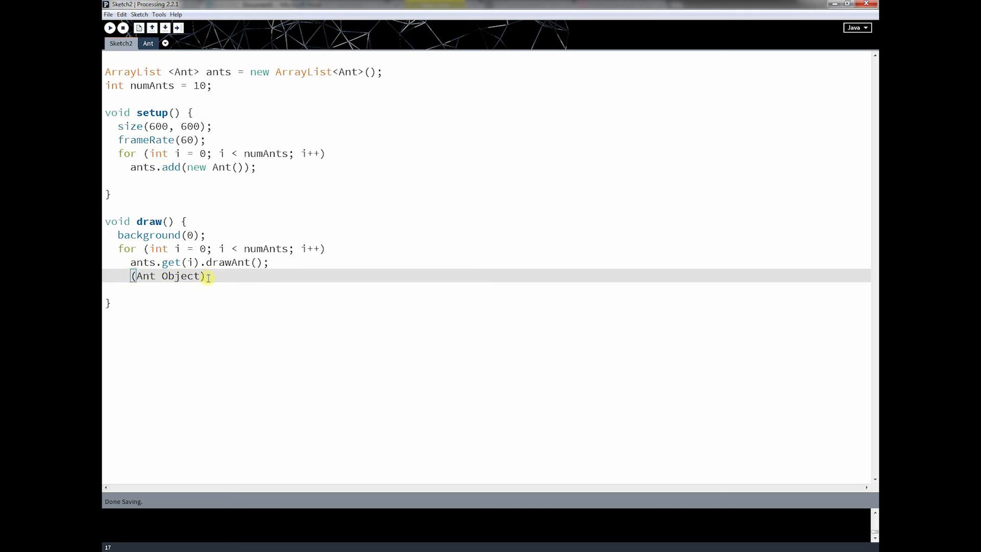
{"action": "type", "text": ".drawAnt()"}
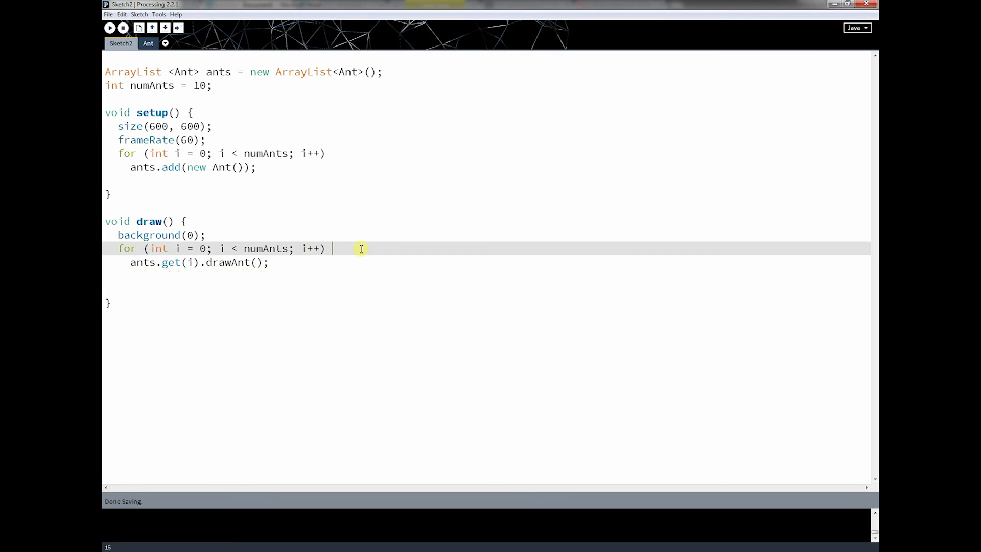
Step: Try a braced loop body storing ants.get(i) in a temporary Ant temp variable
{"action": "type", "text": "{"}
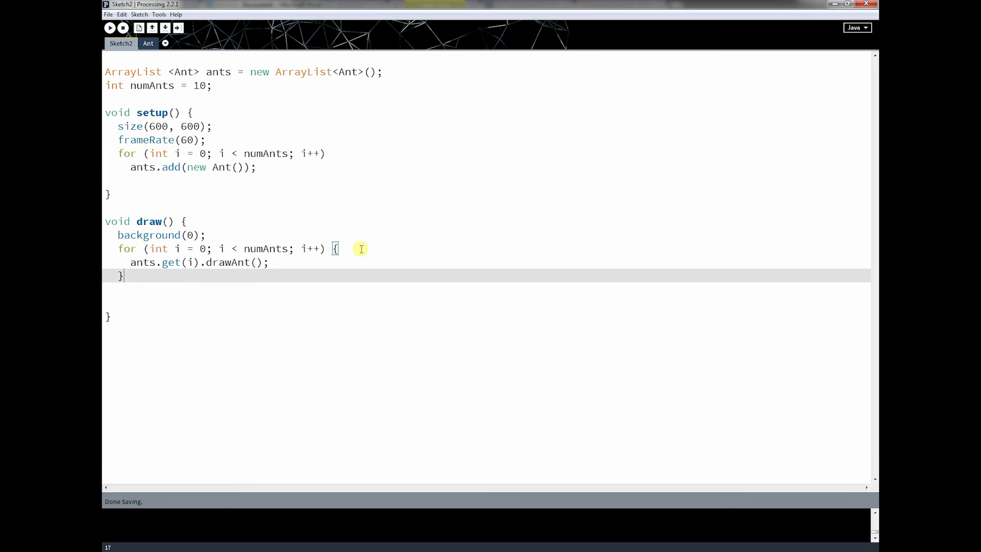
{"action": "key", "text": "Return"}
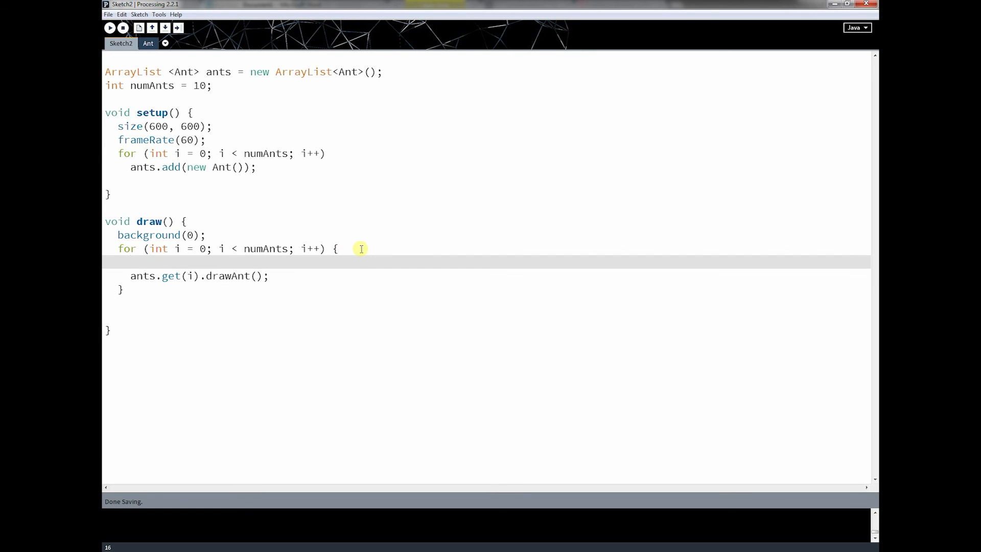
{"action": "type", "text": "Ant temp = ants.get(i).drawAnt();"}
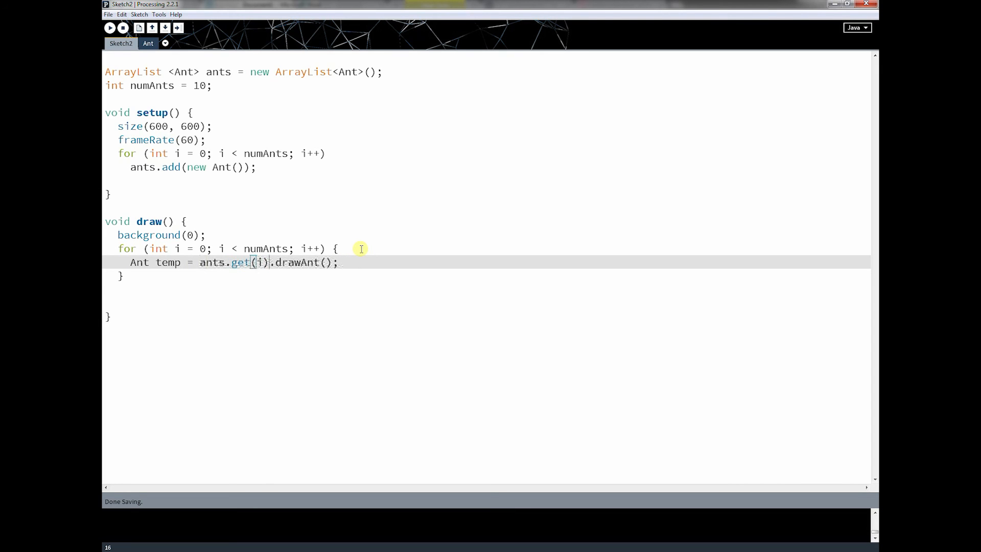
Step: Replace the trailing call with temp.drawAnt(); and run the sketch to test it
{"action": "double_click", "coordinate": [299, 263]}
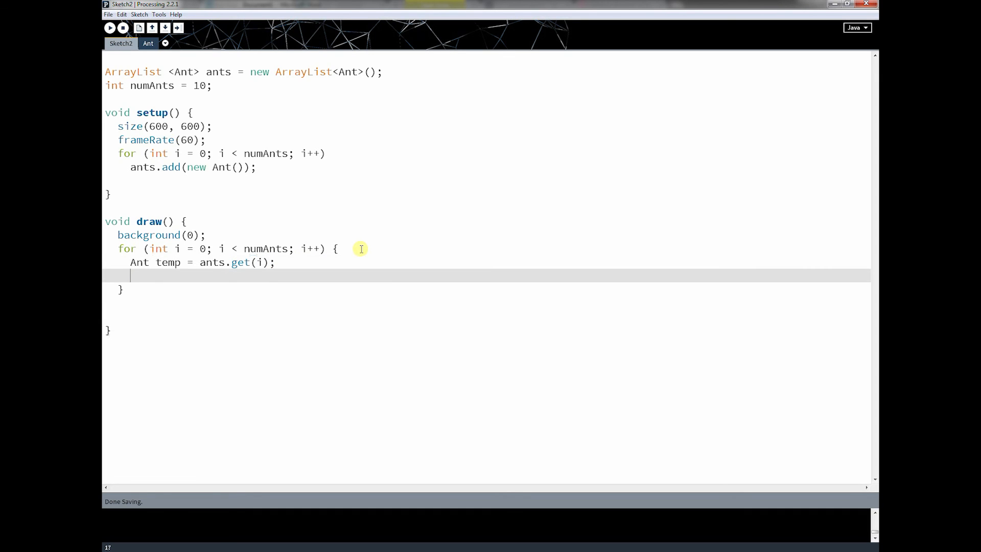
{"action": "type", "text": "temp.drawAnt"}
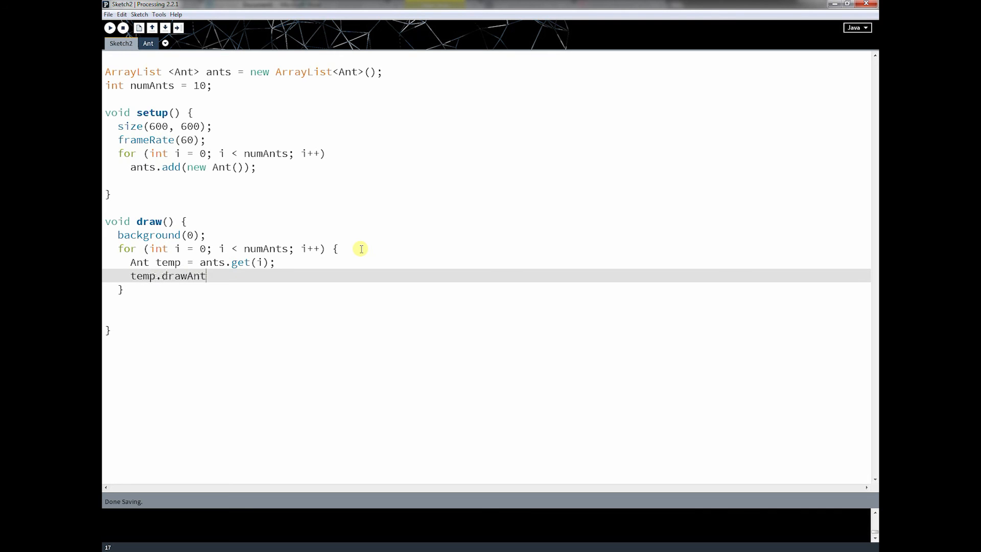
{"action": "type", "text": "();"}
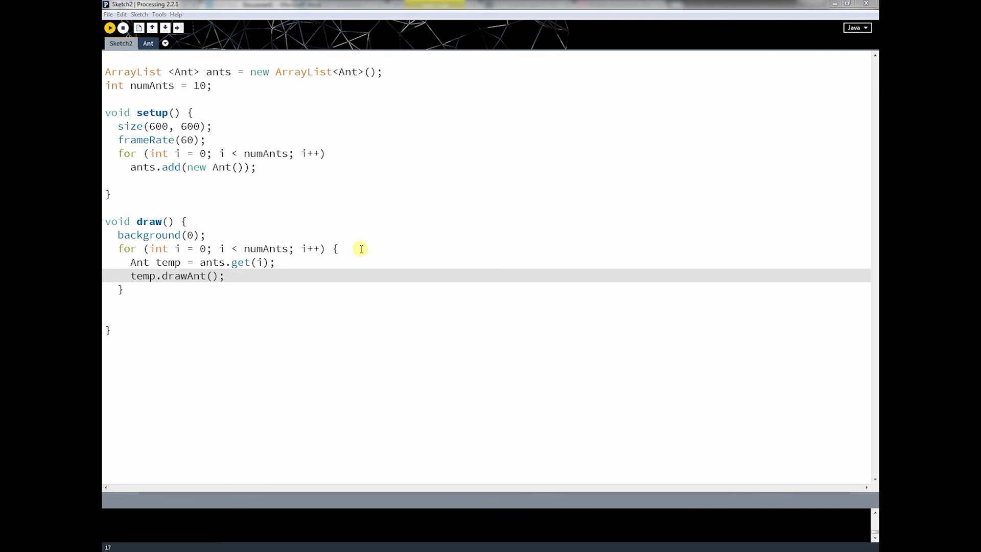
{"action": "left_click", "coordinate": [109, 28]}
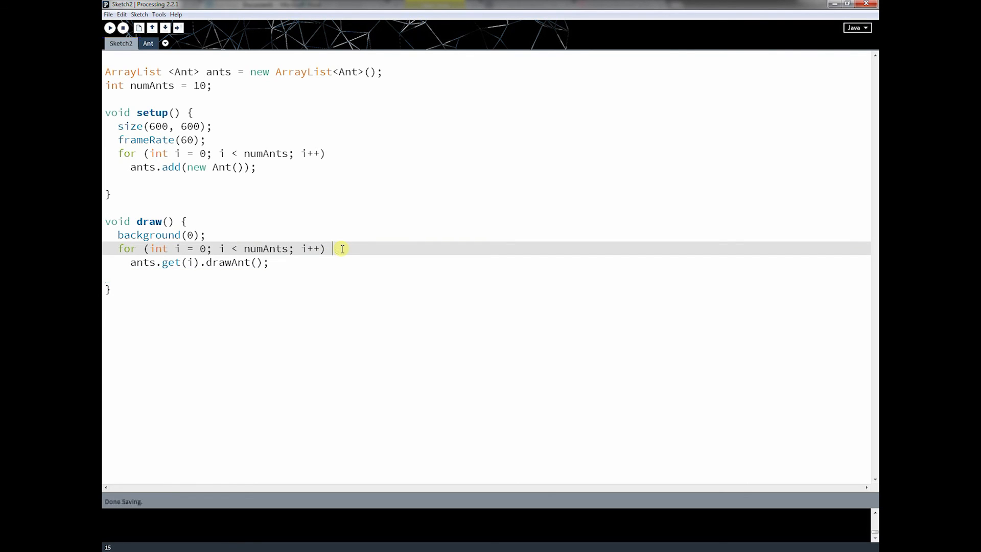
{"action": "left_click", "coordinate": [110, 27]}
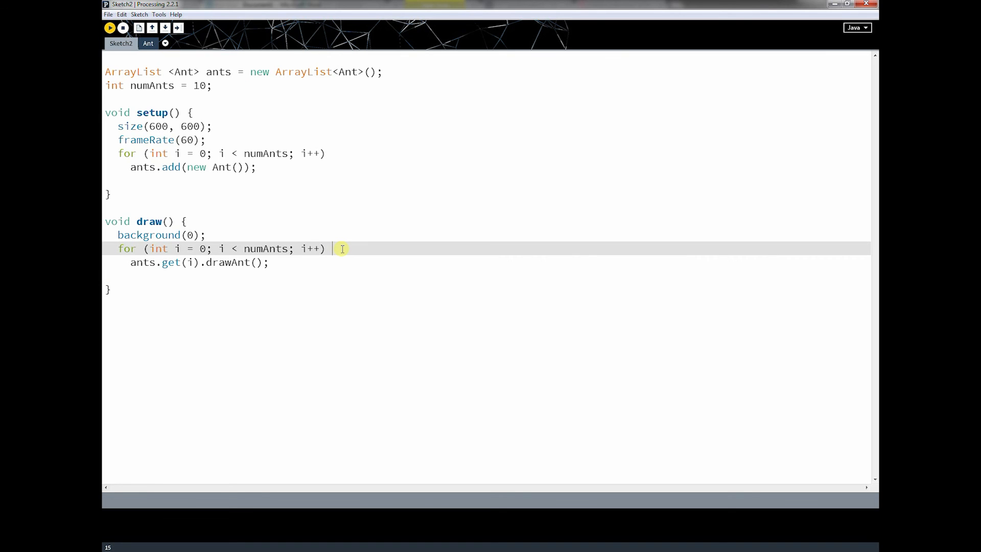
{"action": "left_click", "coordinate": [109, 28]}
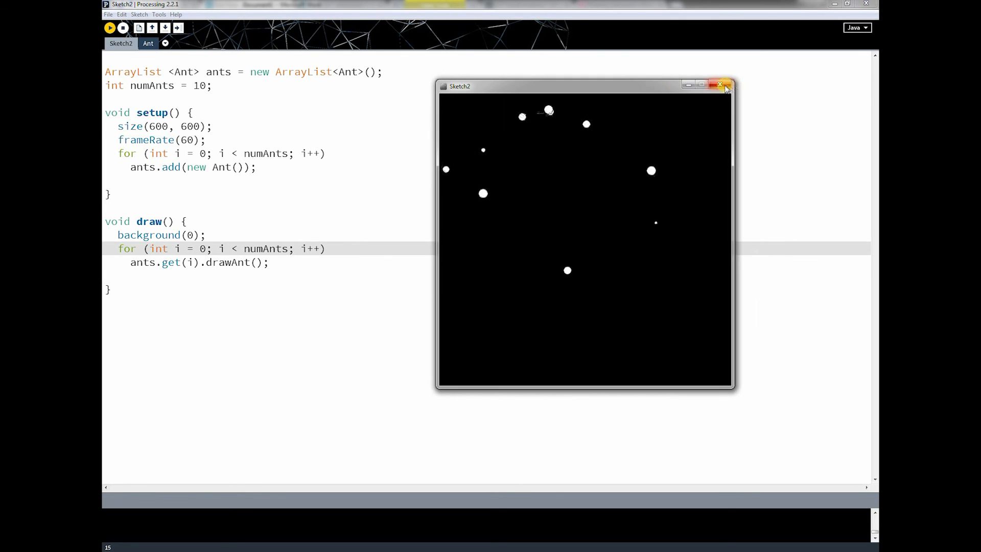
{"action": "left_click", "coordinate": [720, 85]}
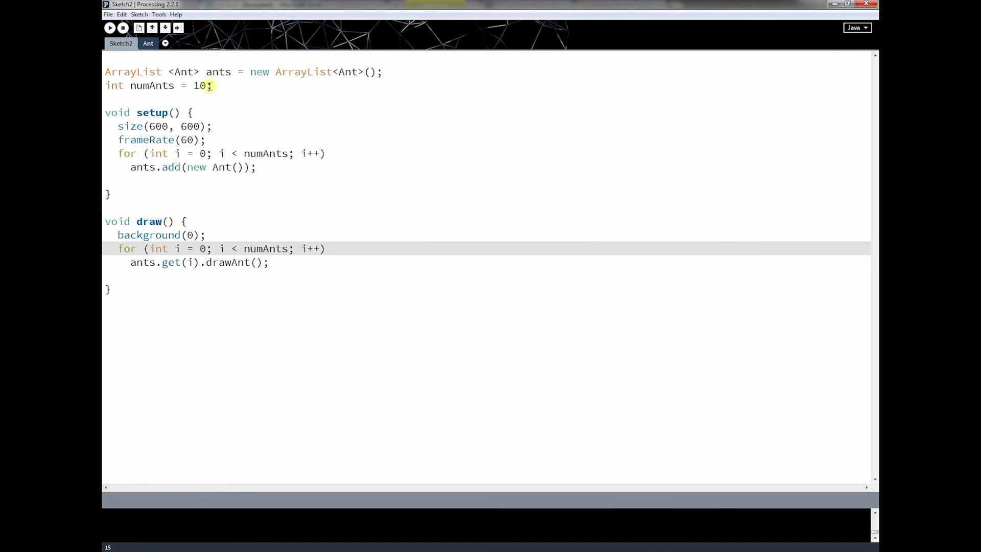
Step: In the Ant class, delete the extra blank lines in moveAnt and isAntOffScreen and save
{"action": "left_click", "coordinate": [147, 43]}
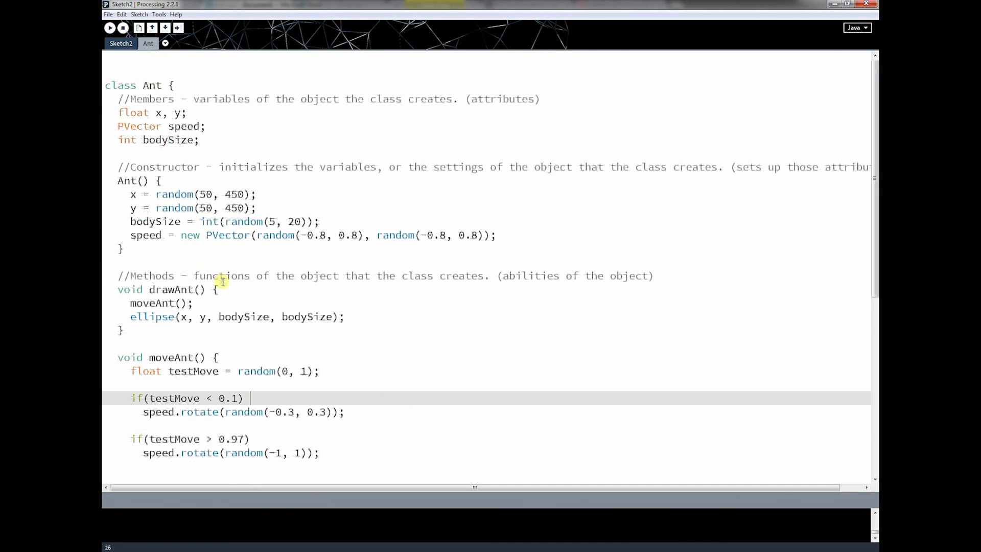
{"action": "scroll", "scroll_direction": "down", "scroll_amount": 3}
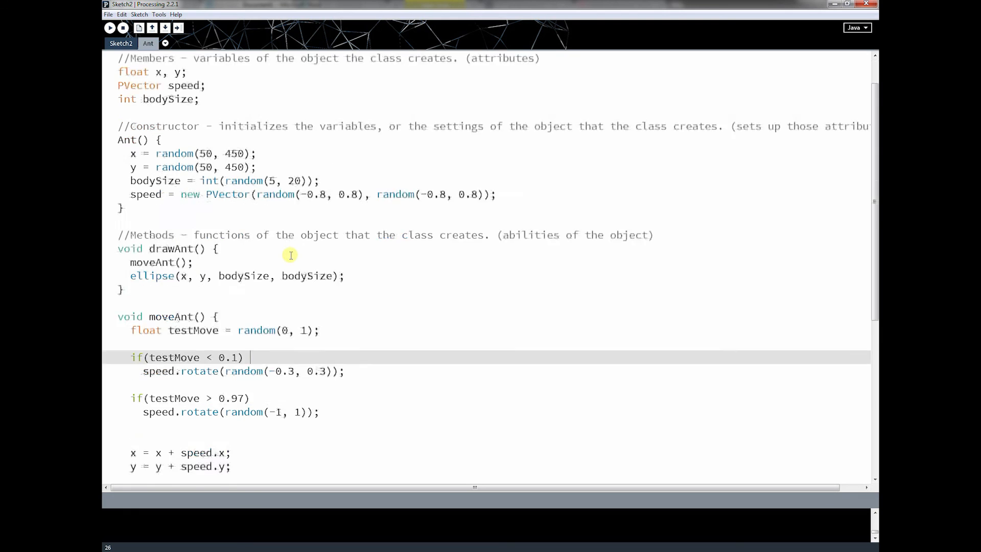
{"action": "scroll", "scroll_direction": "down", "scroll_amount": 3}
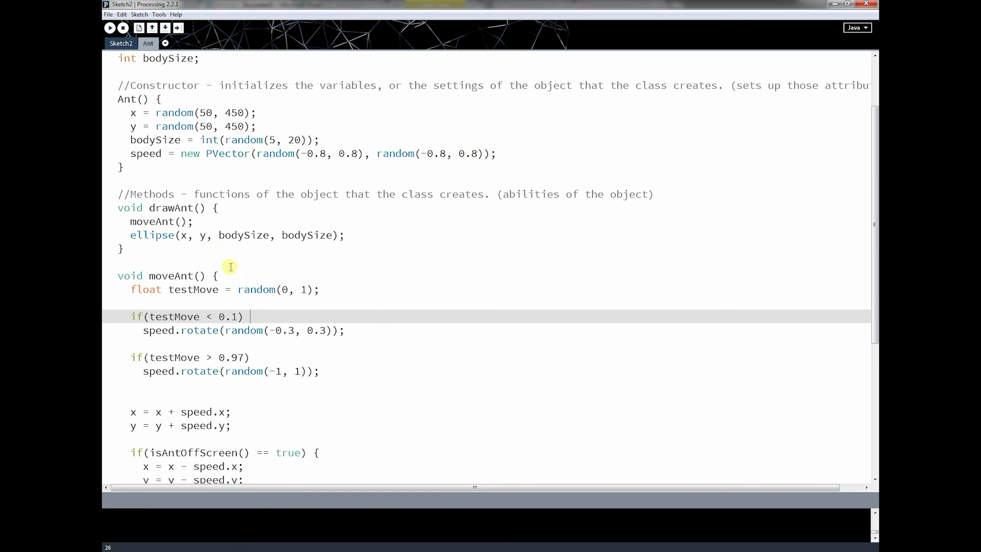
{"action": "scroll", "scroll_direction": "down", "scroll_amount": 3}
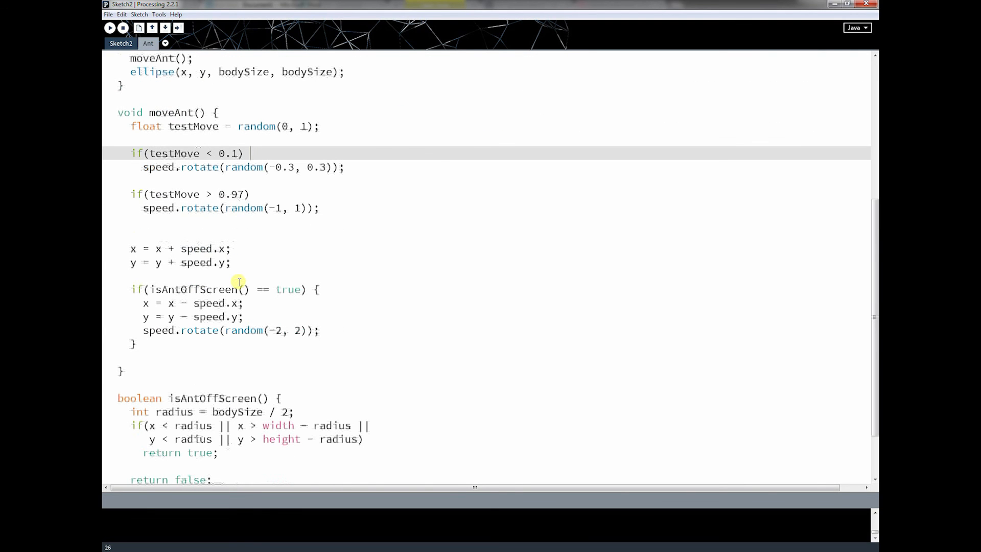
{"action": "left_click", "coordinate": [125, 180]}
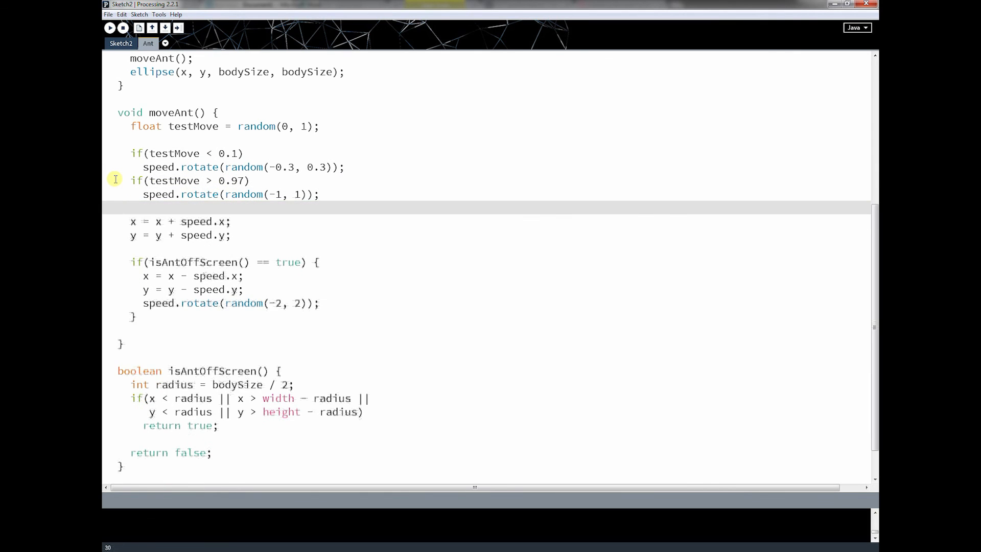
{"action": "key", "text": "ctrl+s"}
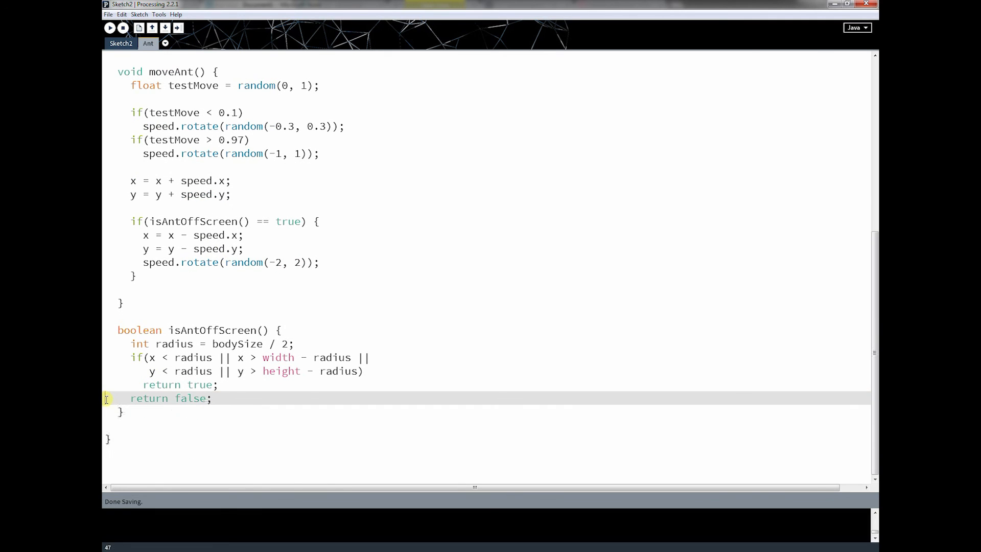
Step: Scroll back up through the Ant class to review the tidied code
{"action": "scroll", "scroll_direction": "up", "scroll_amount": 3}
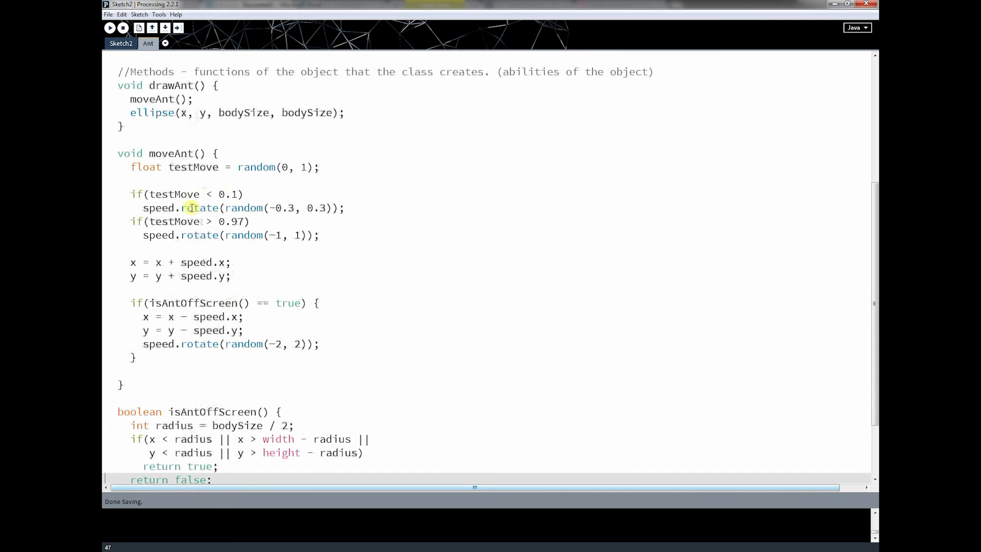
{"action": "scroll", "scroll_direction": "up", "scroll_amount": 3}
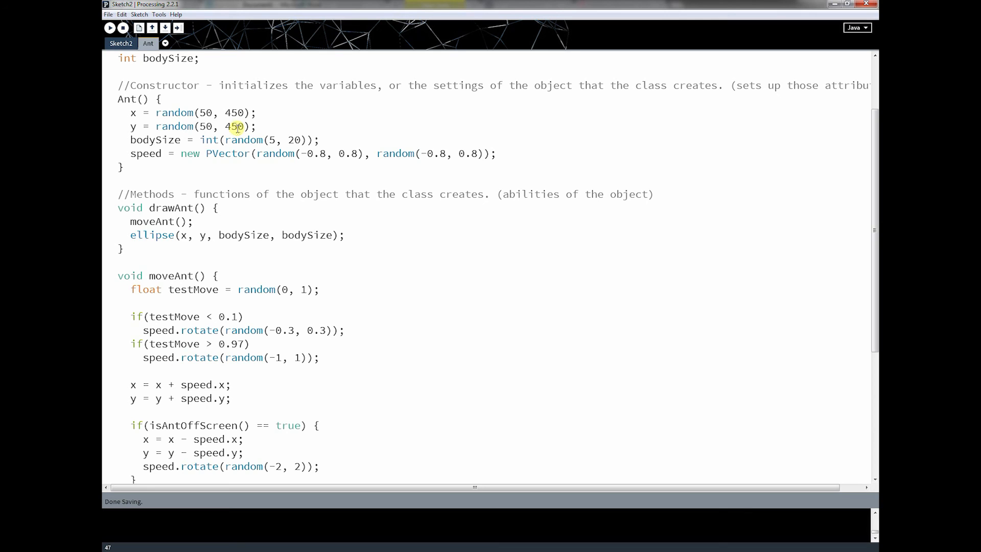
{"action": "scroll", "scroll_direction": "up", "scroll_amount": 3}
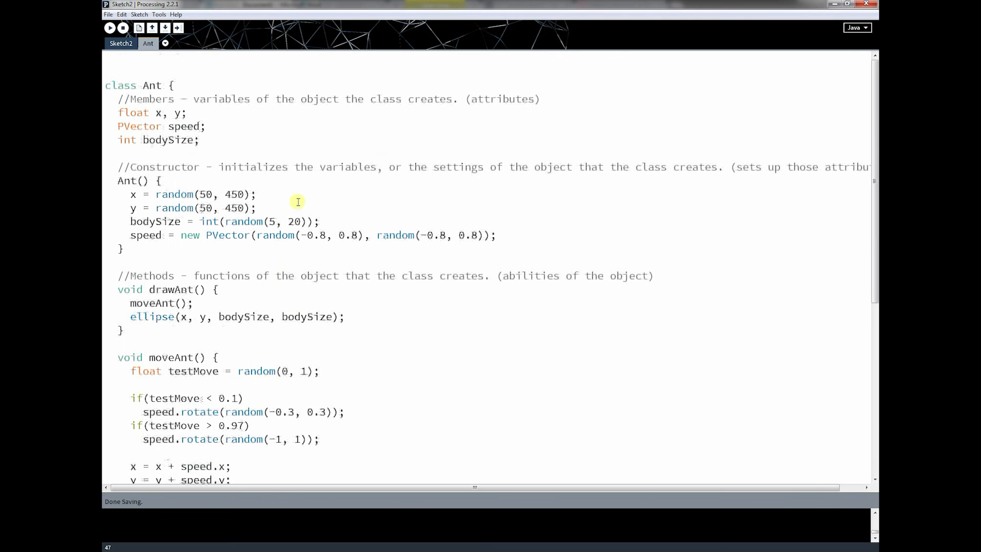
Step: Switch back to the main Sketch2 code with setup and draw
{"action": "left_click", "coordinate": [121, 43]}
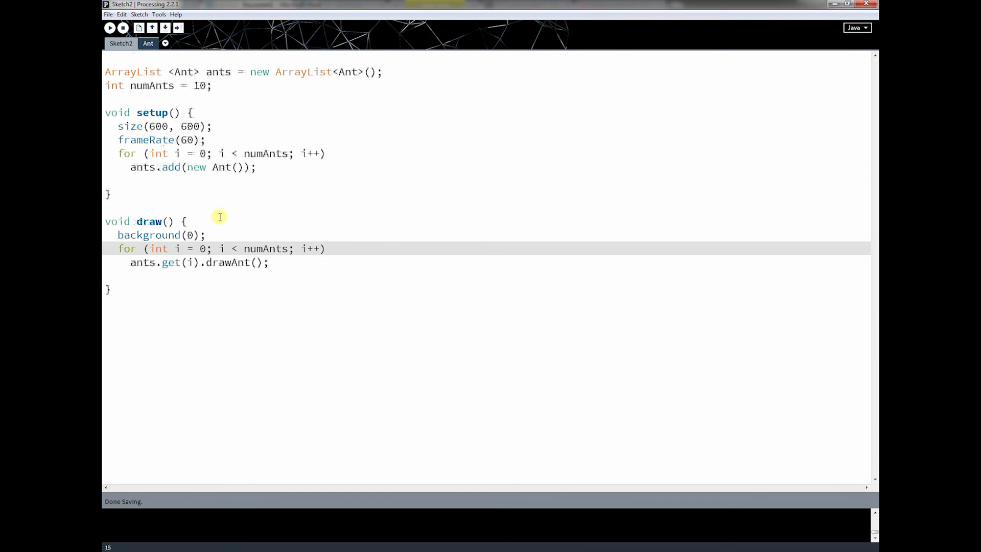
{"action": "mouse_move", "coordinate": [282, 209]}
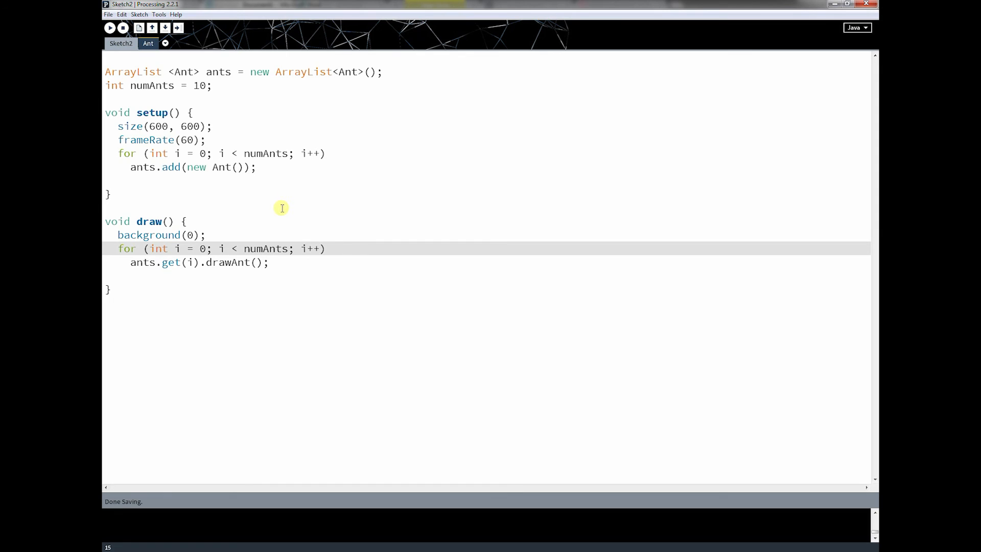
{"action": "mouse_move", "coordinate": [355, 217]}
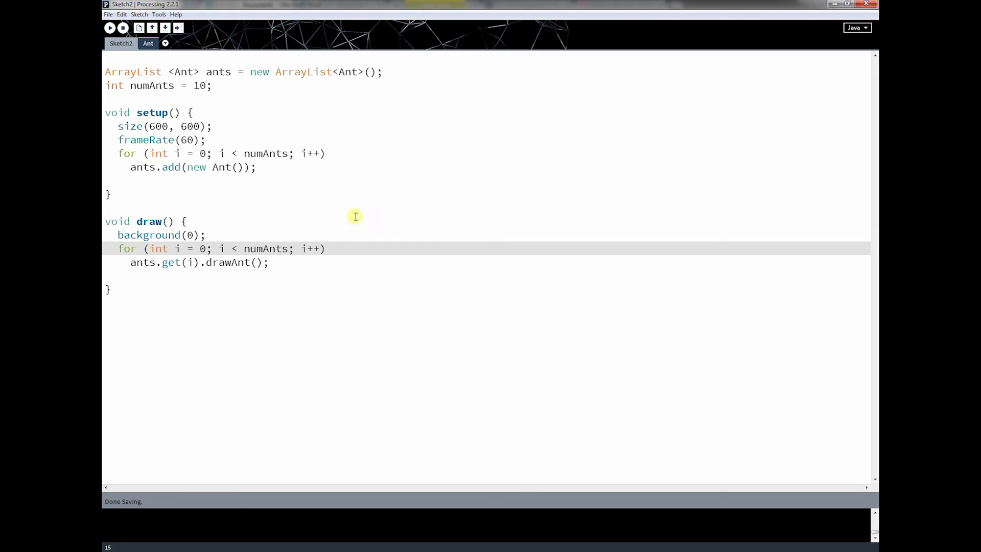
{"action": "mouse_move", "coordinate": [389, 236]}
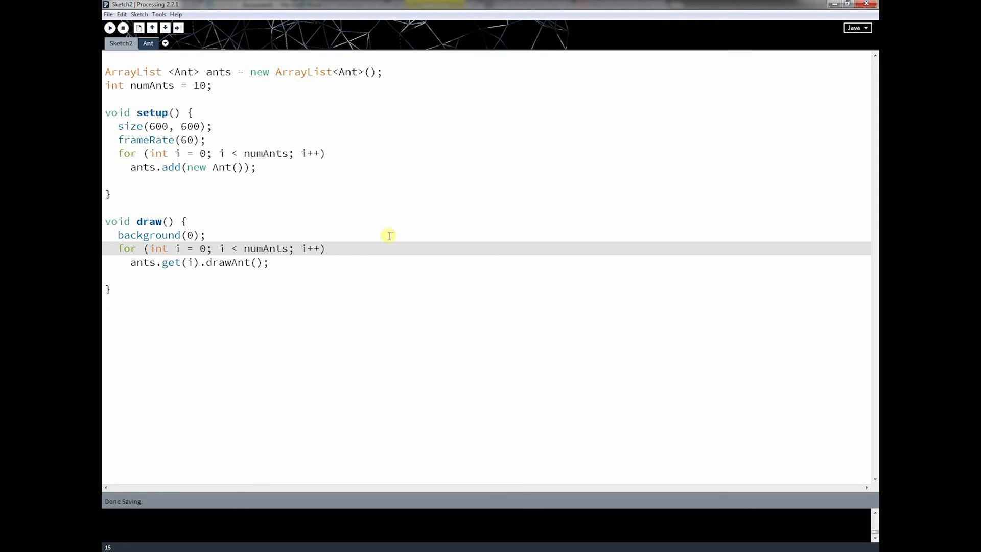
{"action": "mouse_move", "coordinate": [422, 263]}
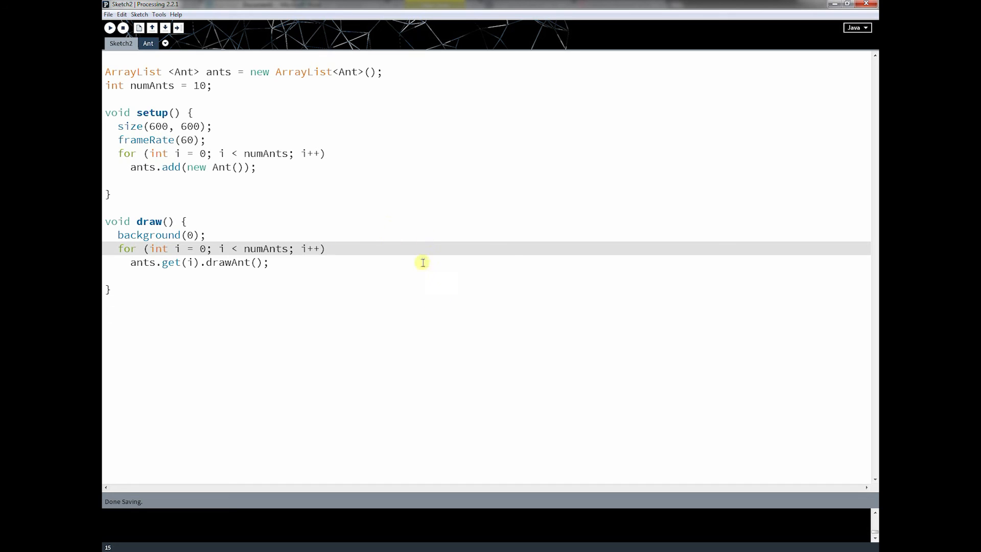
{"action": "mouse_move", "coordinate": [498, 364]}
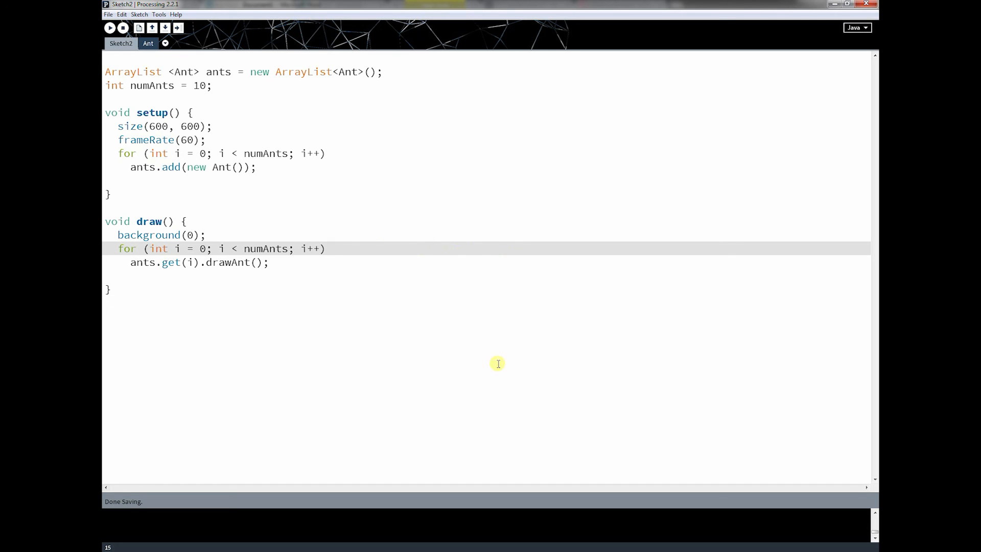
{"action": "mouse_move", "coordinate": [447, 402]}
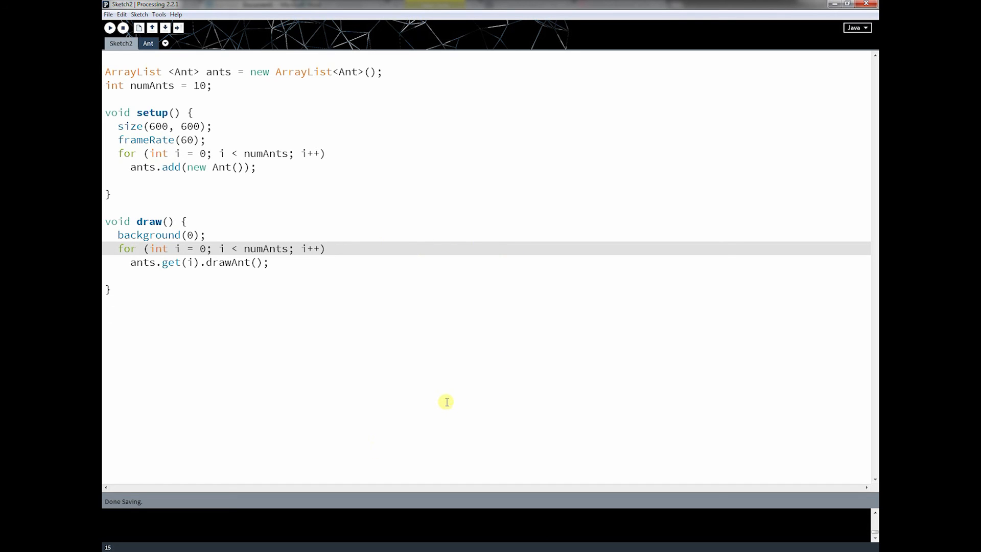